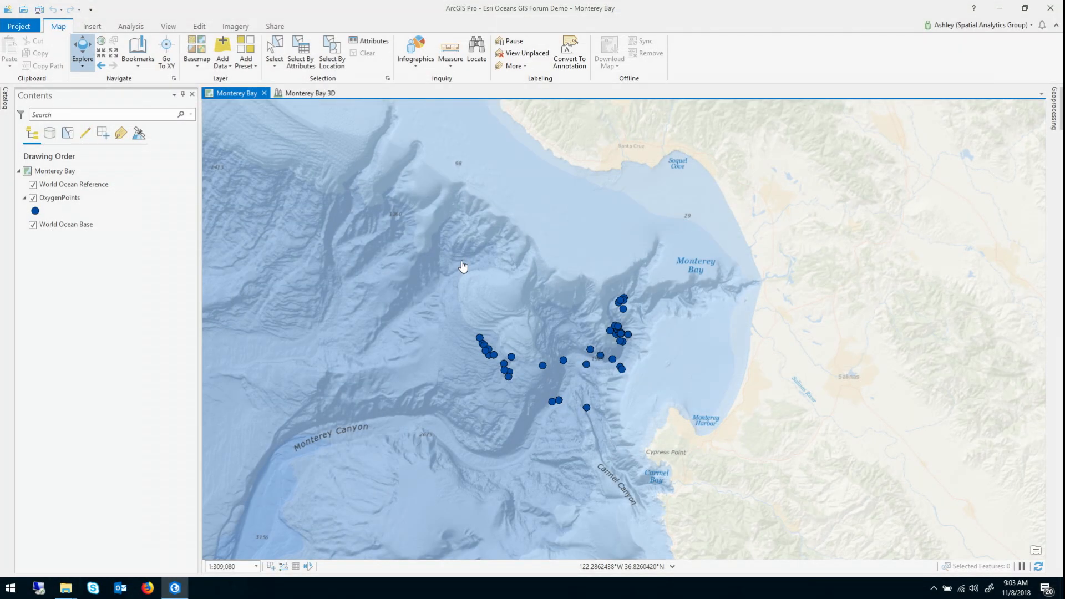
{"action": "mouse_move", "coordinate": [467, 272]}
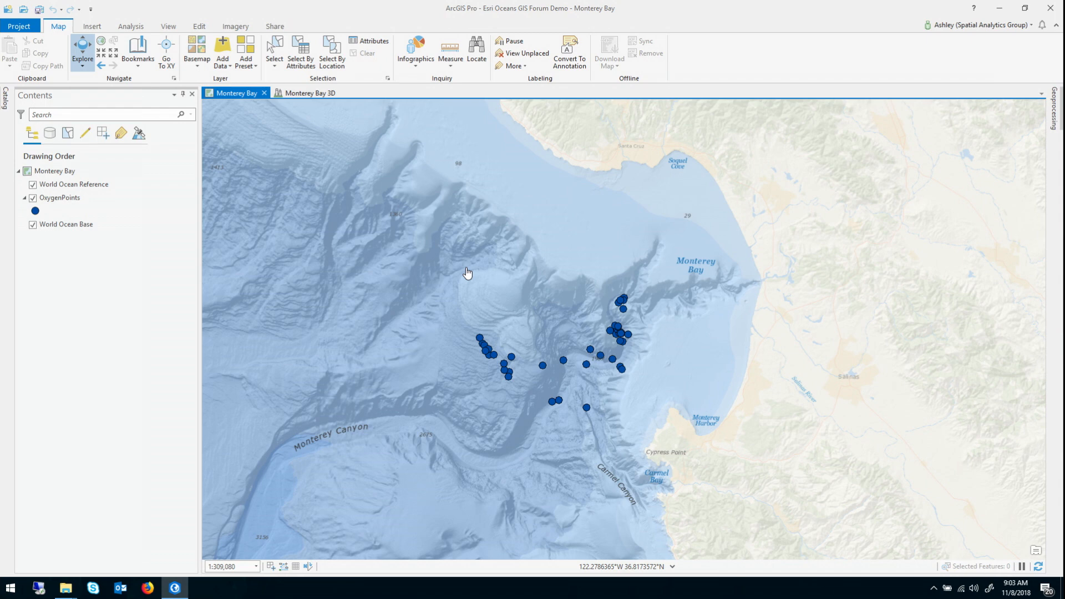
{"action": "mouse_move", "coordinate": [552, 306]}
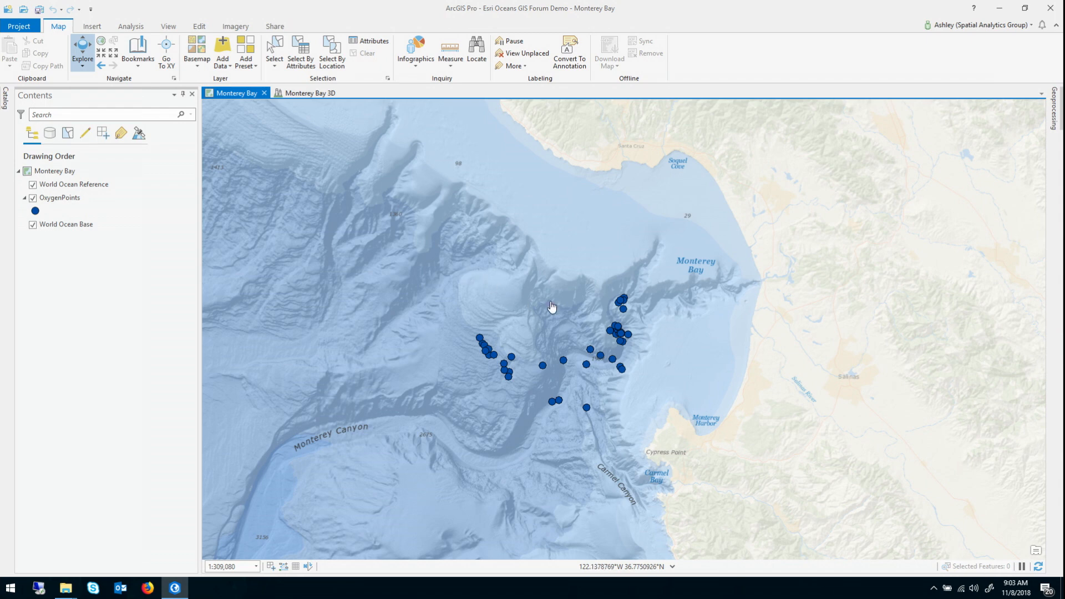
Switch to the Monterey Bay 3D scene to view the oxygen sample points.
{"action": "left_click", "coordinate": [308, 93]}
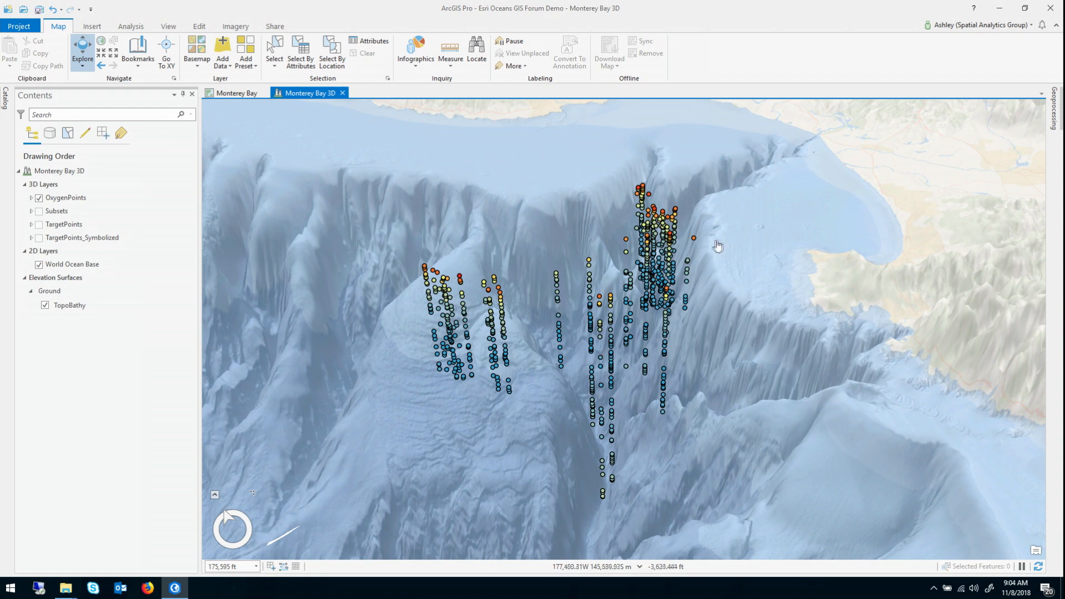
{"action": "mouse_move", "coordinate": [672, 349]}
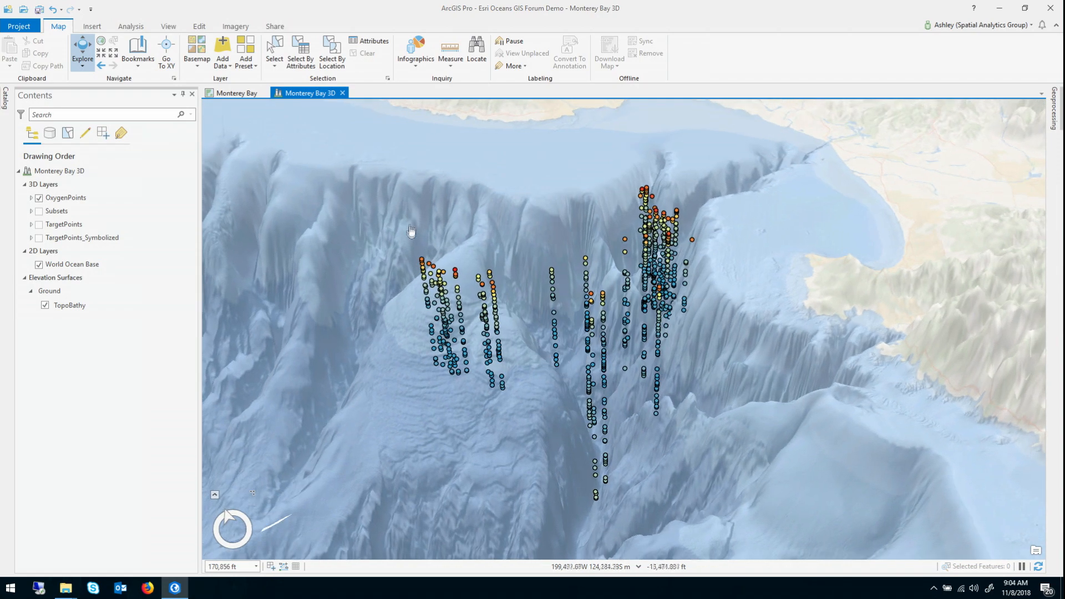
{"action": "mouse_move", "coordinate": [699, 498]}
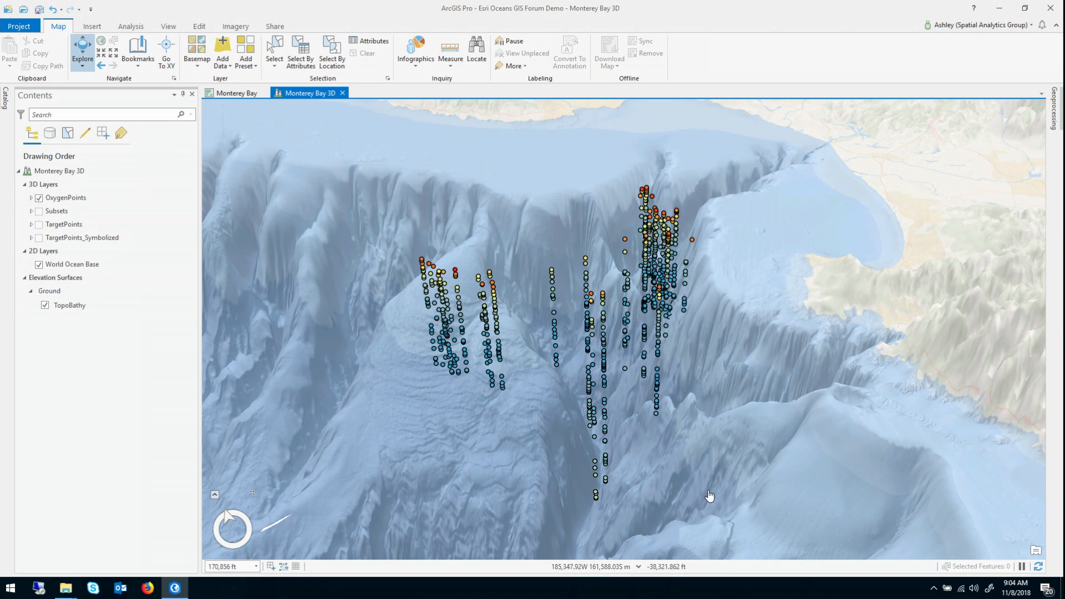
{"action": "mouse_move", "coordinate": [669, 445]}
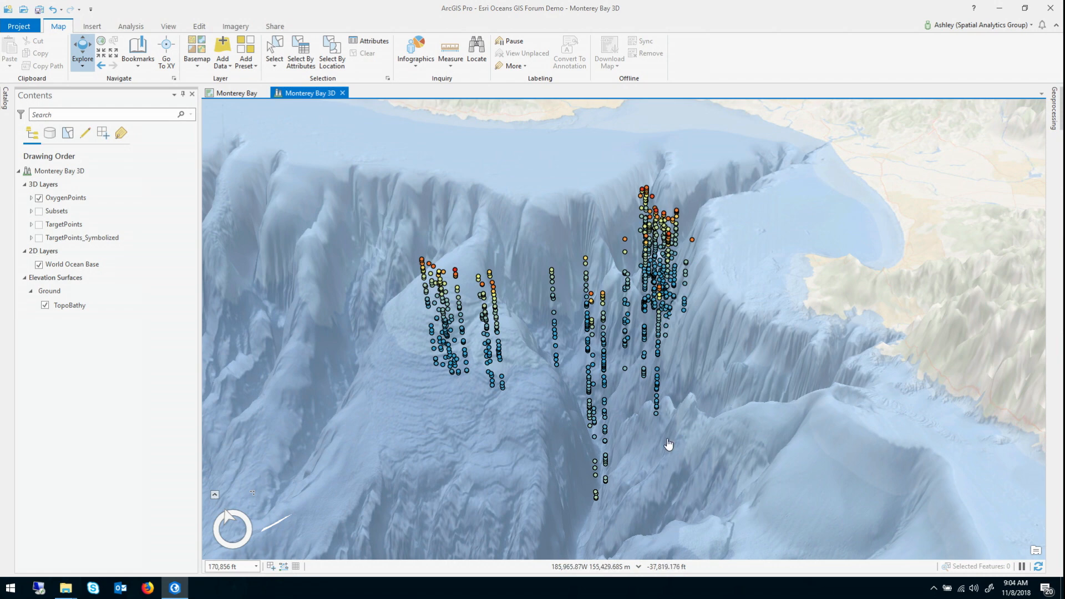
Chart a histogram of the OxygenPoints Oxygen field with a logarithmic transformation.
{"action": "left_click", "coordinate": [57, 210]}
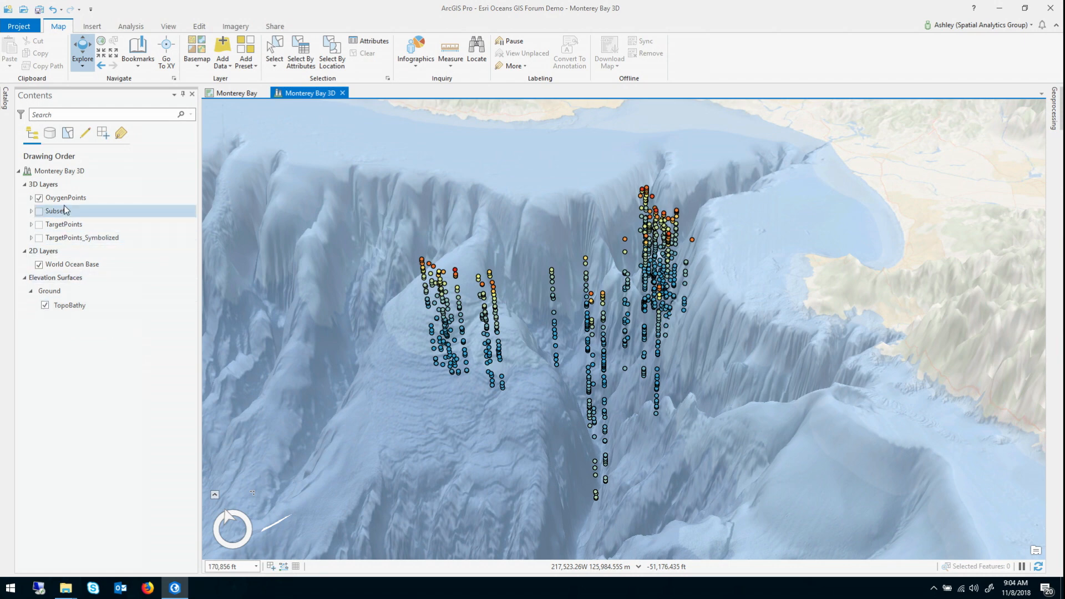
{"action": "right_click", "coordinate": [66, 197]}
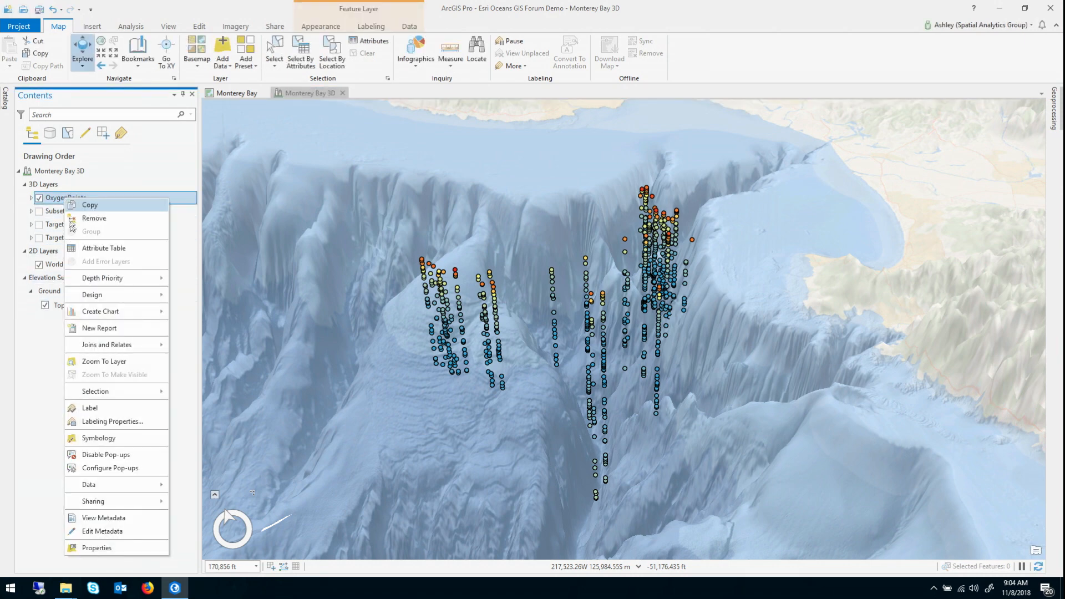
{"action": "mouse_move", "coordinate": [100, 311]}
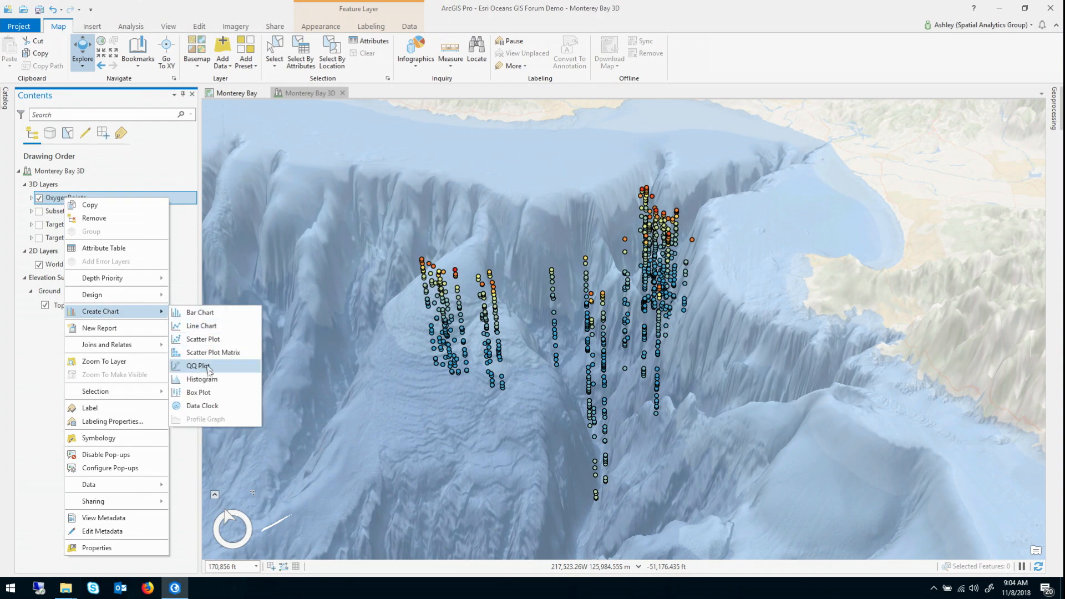
{"action": "left_click", "coordinate": [202, 379]}
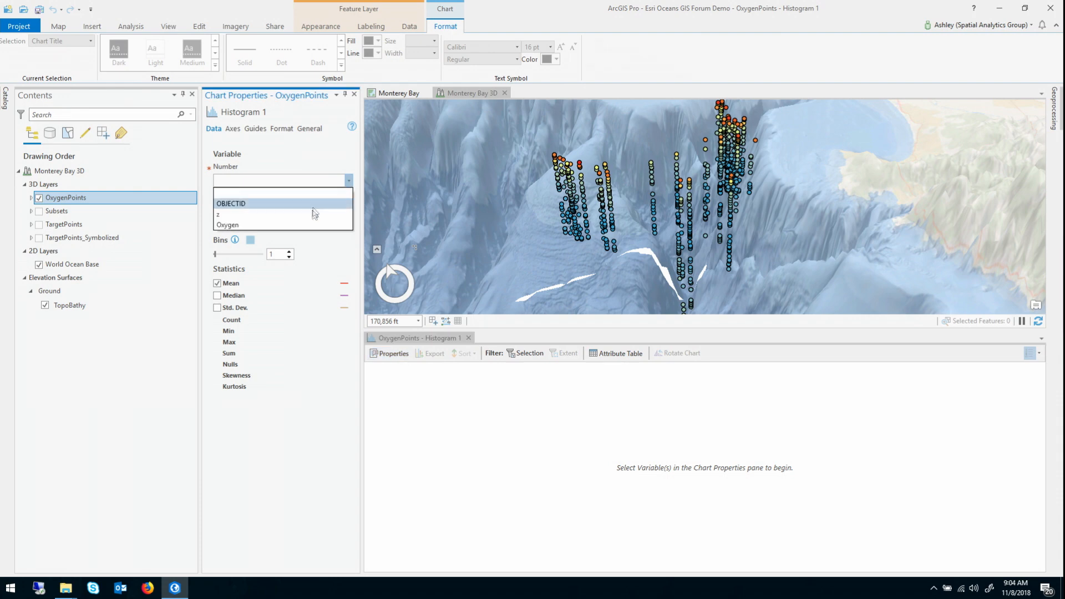
{"action": "left_click", "coordinate": [246, 225]}
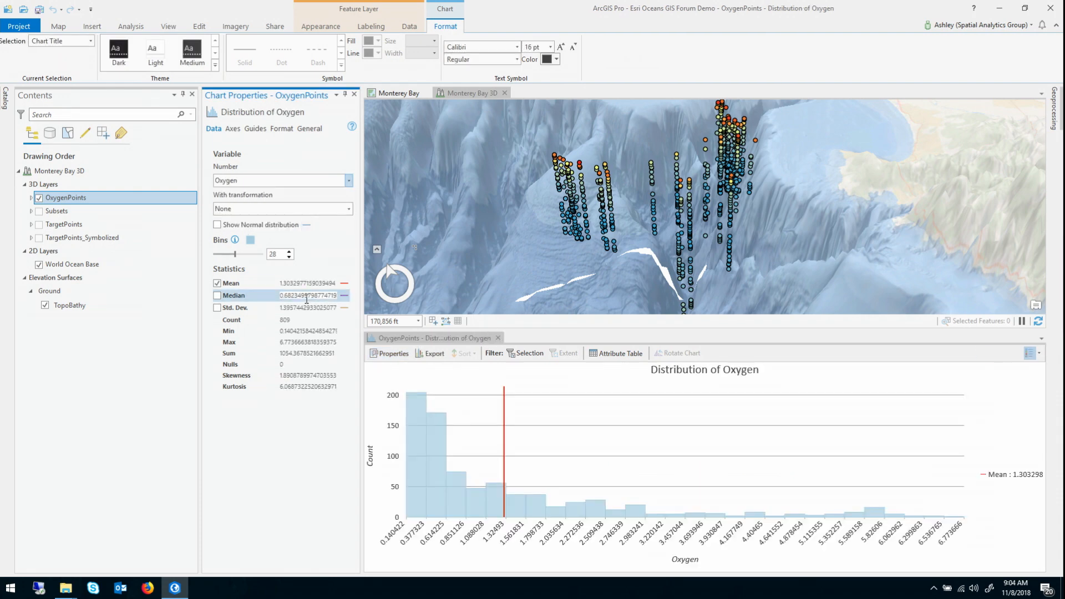
{"action": "left_click", "coordinate": [217, 295]}
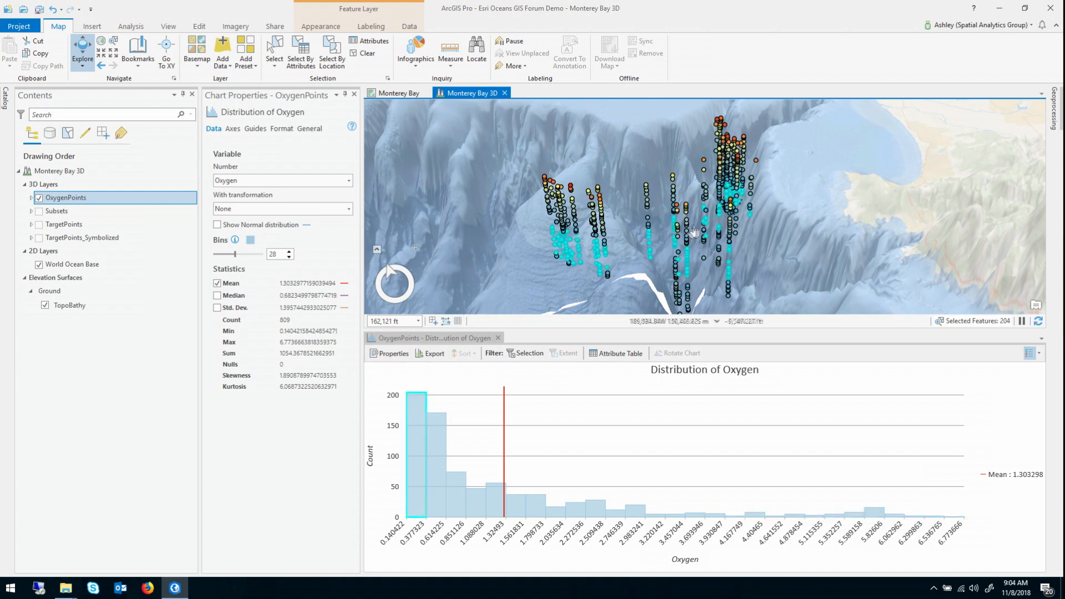
{"action": "mouse_move", "coordinate": [645, 211]}
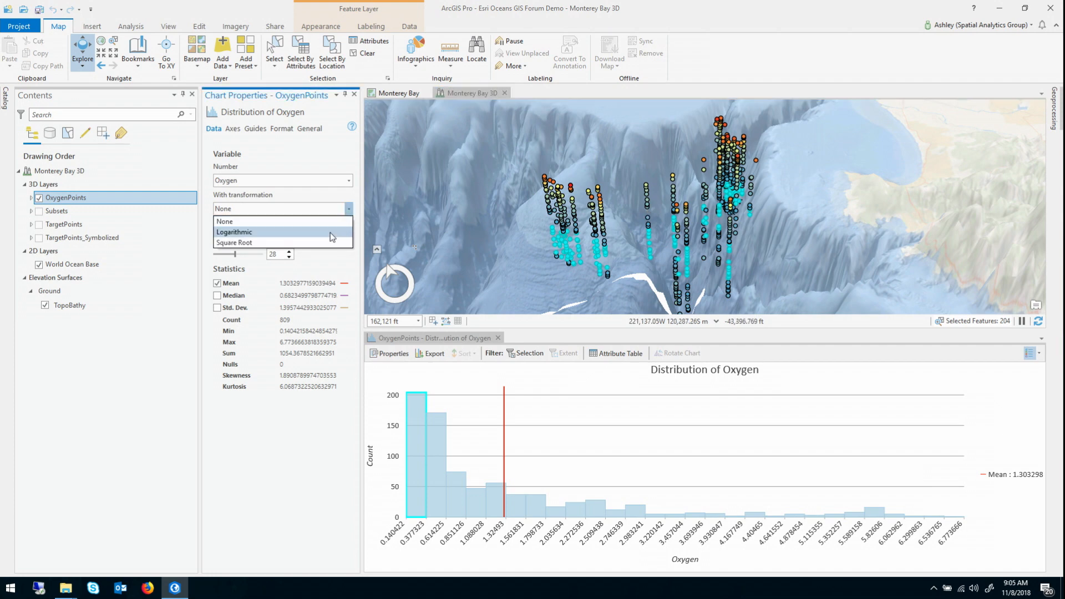
{"action": "left_click", "coordinate": [234, 232]}
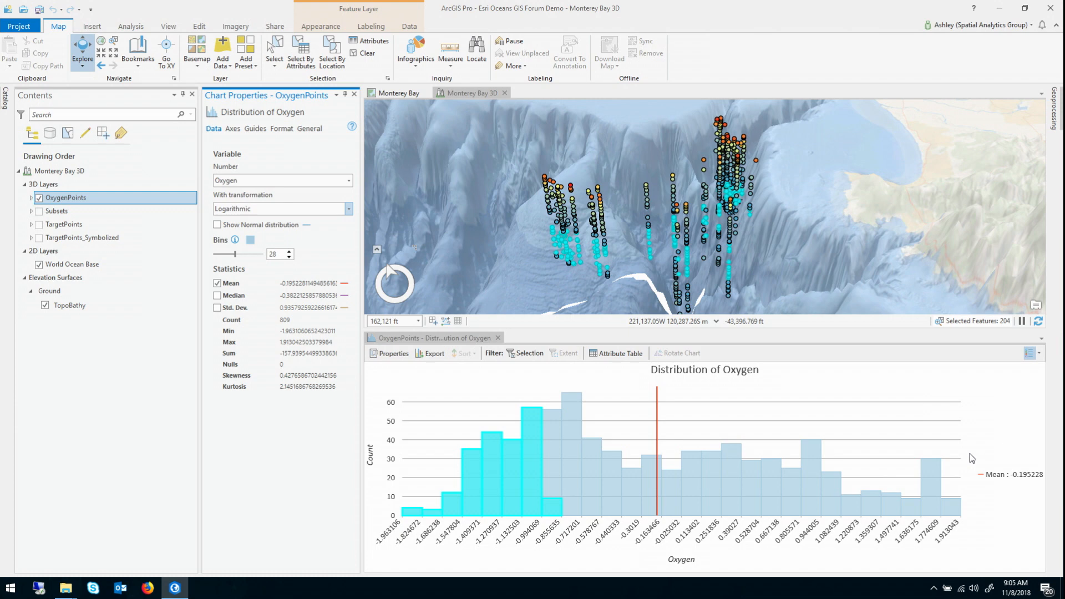
{"action": "mouse_move", "coordinate": [929, 469]}
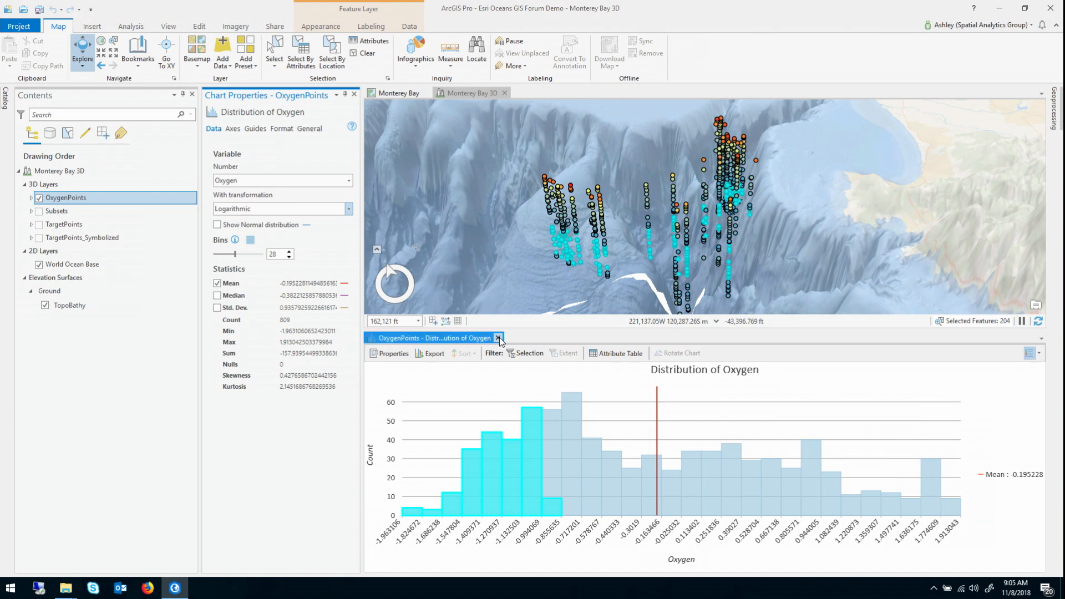
Close the oxygen histogram chart and clear the selected points.
{"action": "left_click", "coordinate": [498, 337]}
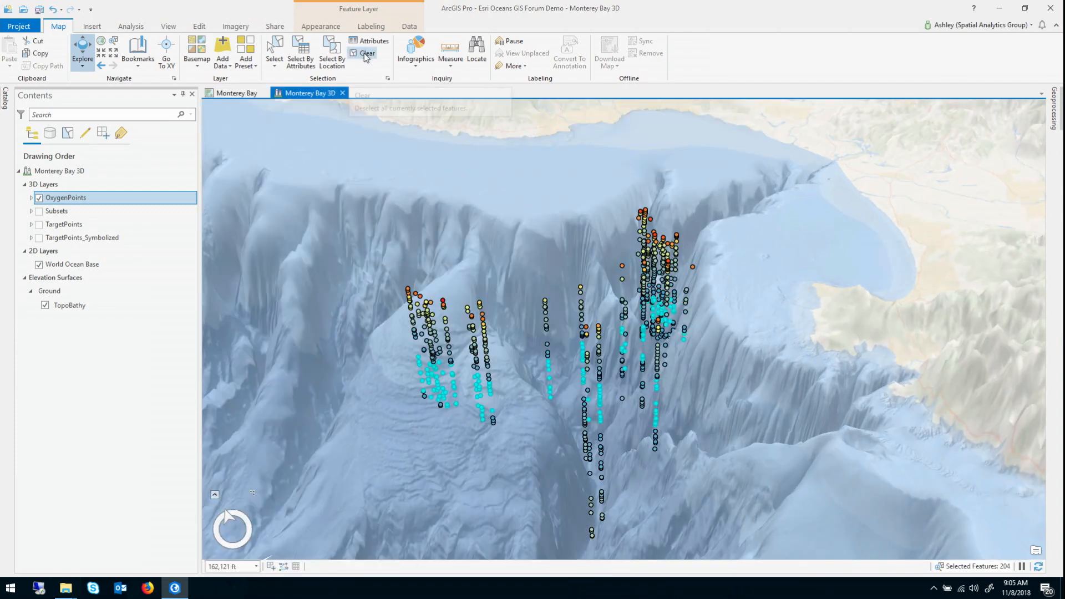
{"action": "left_click", "coordinate": [367, 53]}
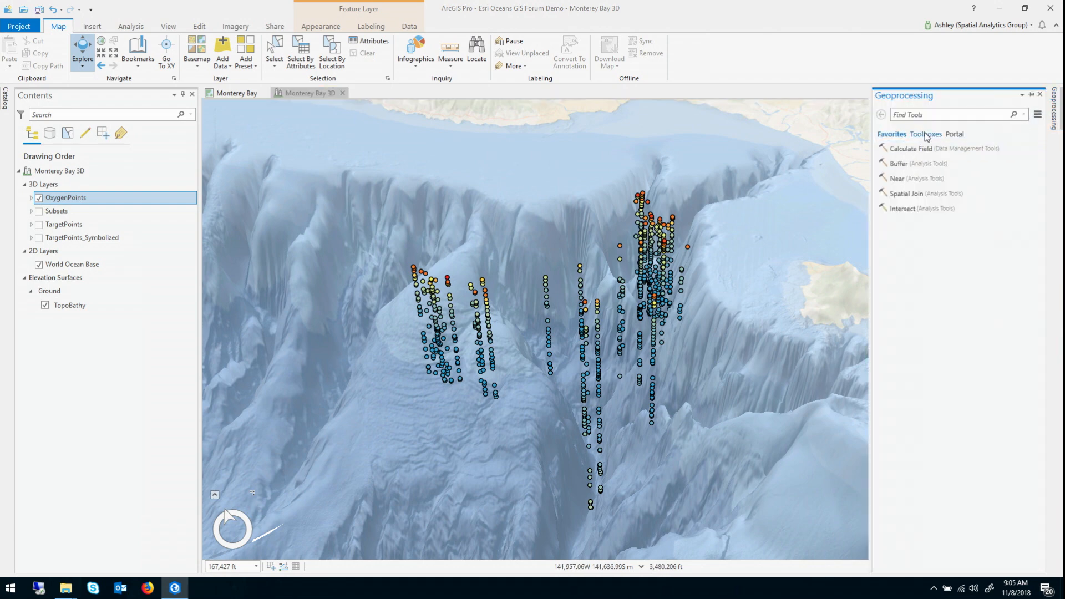
Open Empirical Bayesian Kriging 3D with Oxygen values and output named 'Oxygen Prediction'.
{"action": "left_click", "coordinate": [925, 133]}
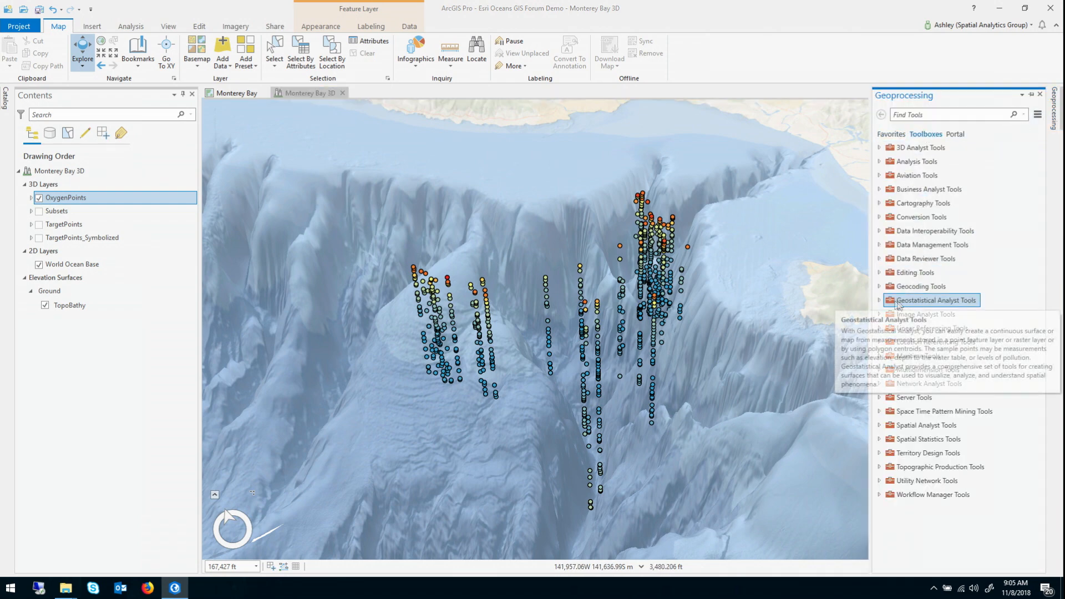
{"action": "left_click", "coordinate": [880, 300]}
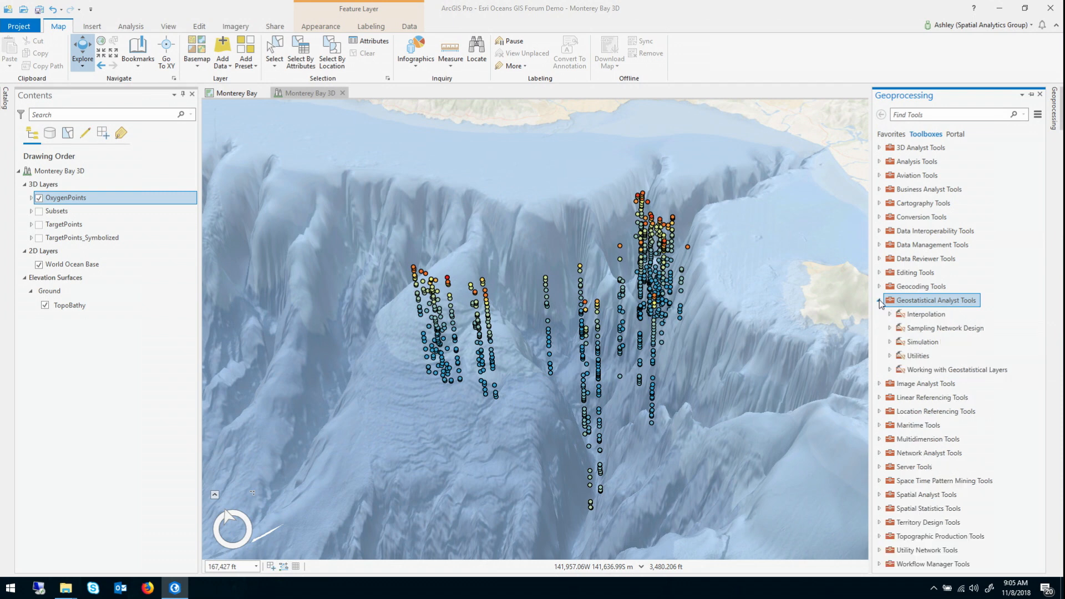
{"action": "left_click", "coordinate": [890, 314]}
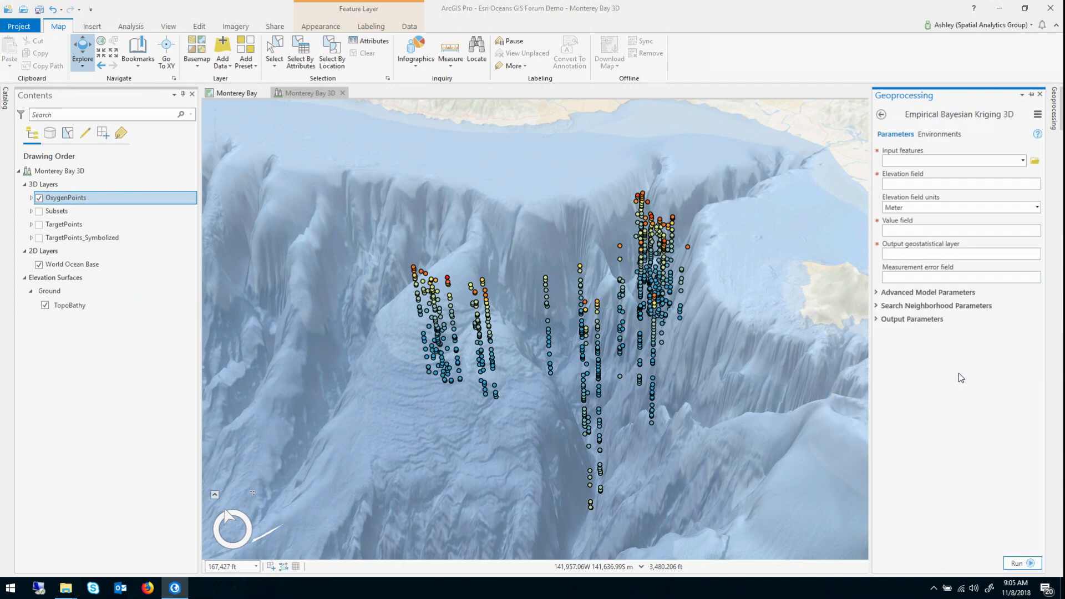
{"action": "mouse_move", "coordinate": [953, 381]}
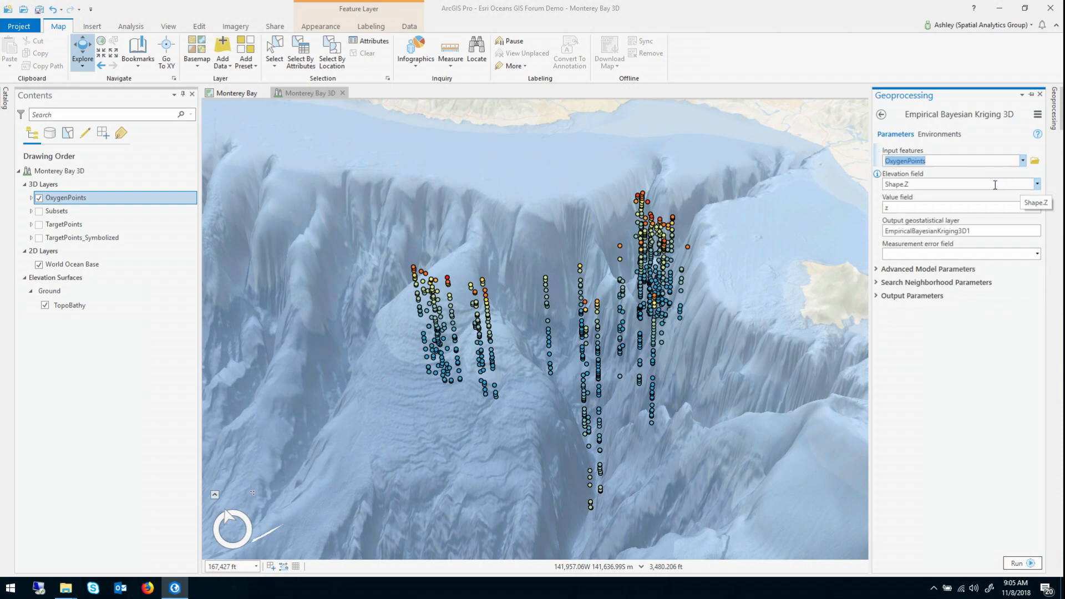
{"action": "left_click", "coordinate": [1036, 208]}
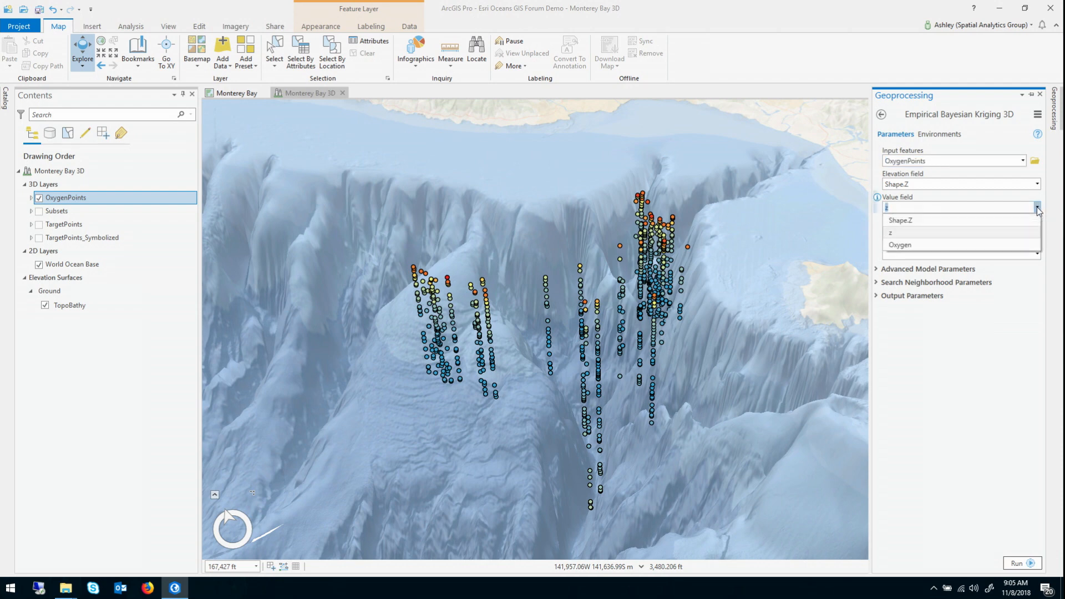
{"action": "left_click", "coordinate": [900, 244]}
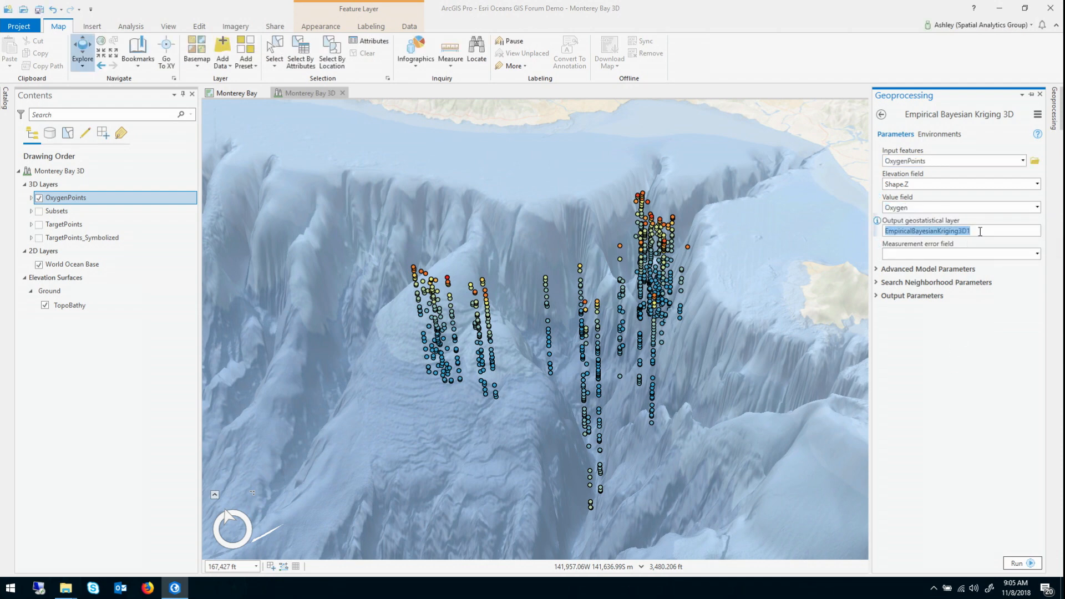
{"action": "type", "text": "Oxygen"}
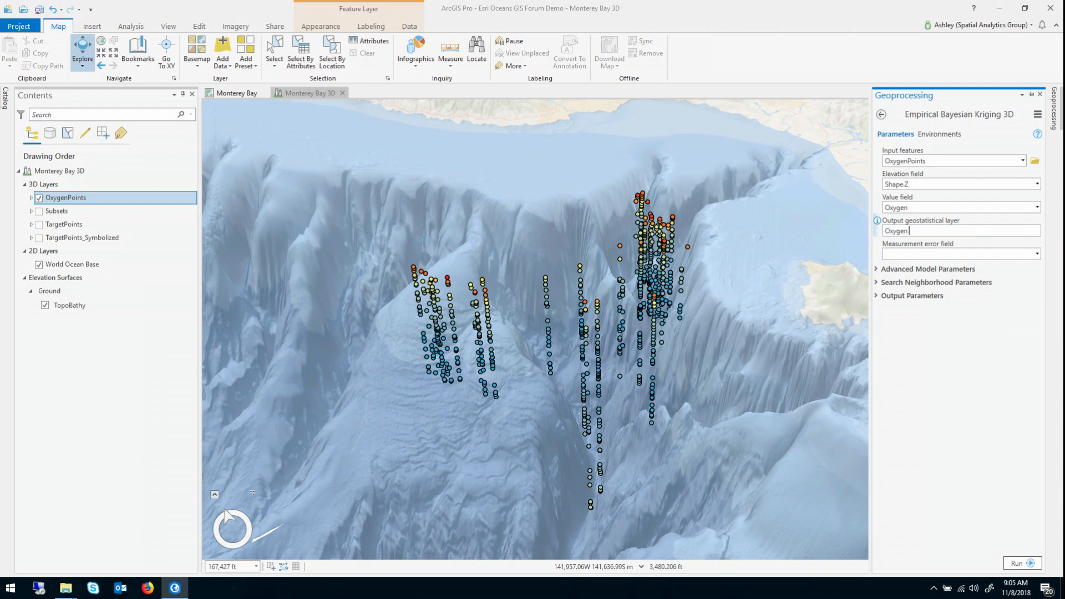
{"action": "type", "text": "Prediction"}
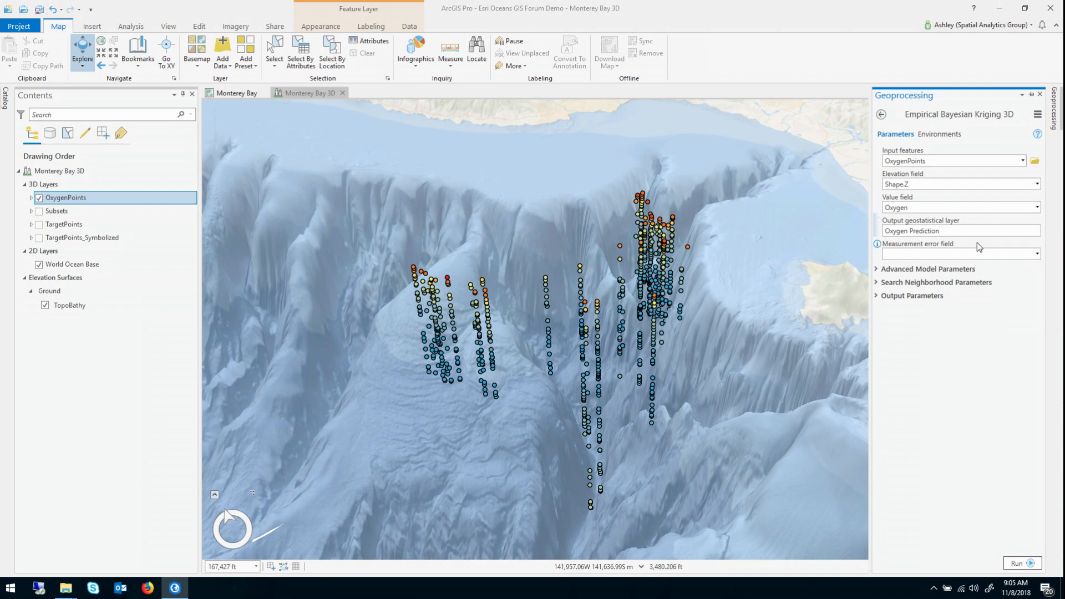
{"action": "mouse_move", "coordinate": [958, 344]}
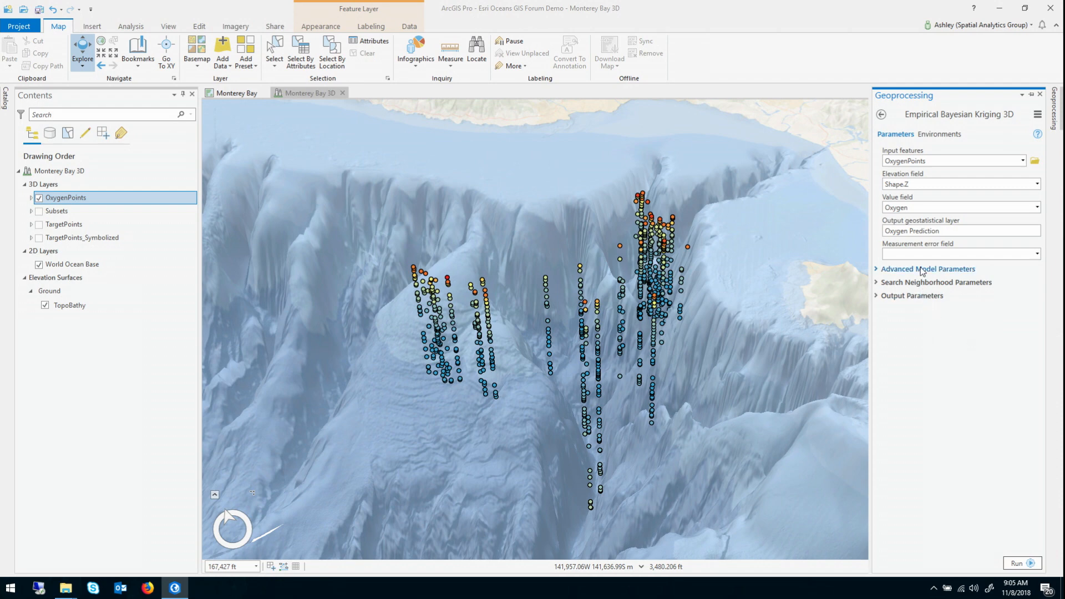
Use an Exponential semivariogram model and Log empirical transformation in the advanced settings.
{"action": "left_click", "coordinate": [927, 268]}
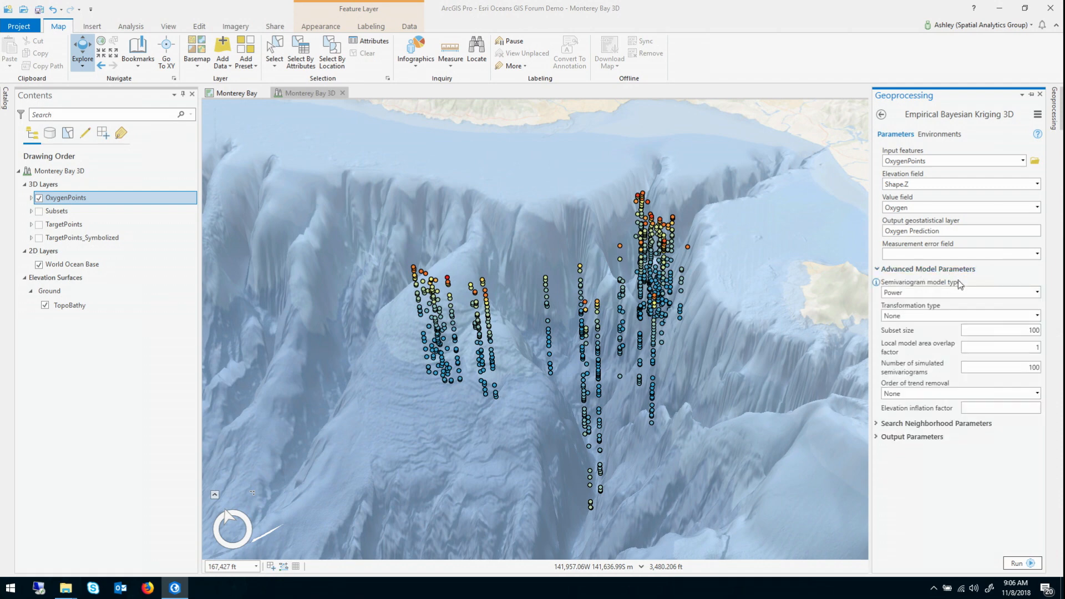
{"action": "mouse_move", "coordinate": [976, 285]}
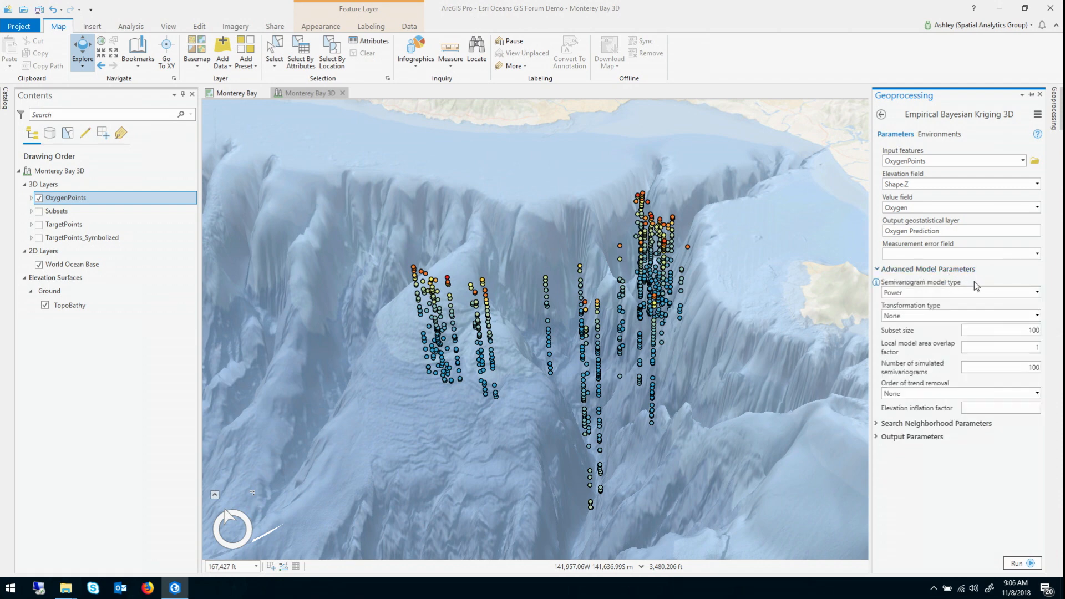
{"action": "left_click", "coordinate": [1036, 293]}
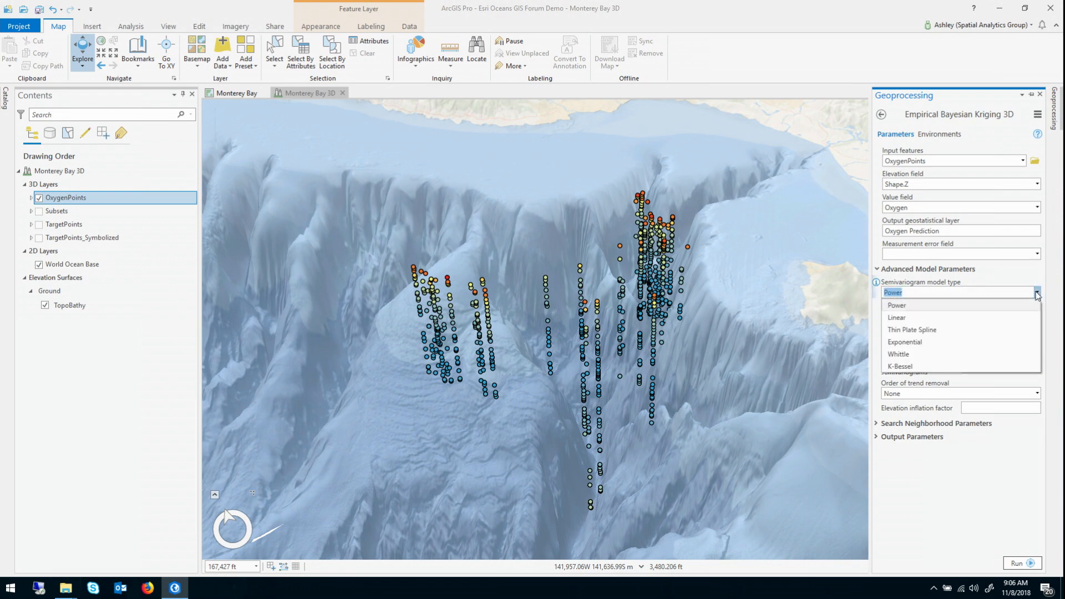
{"action": "left_click", "coordinate": [904, 342]}
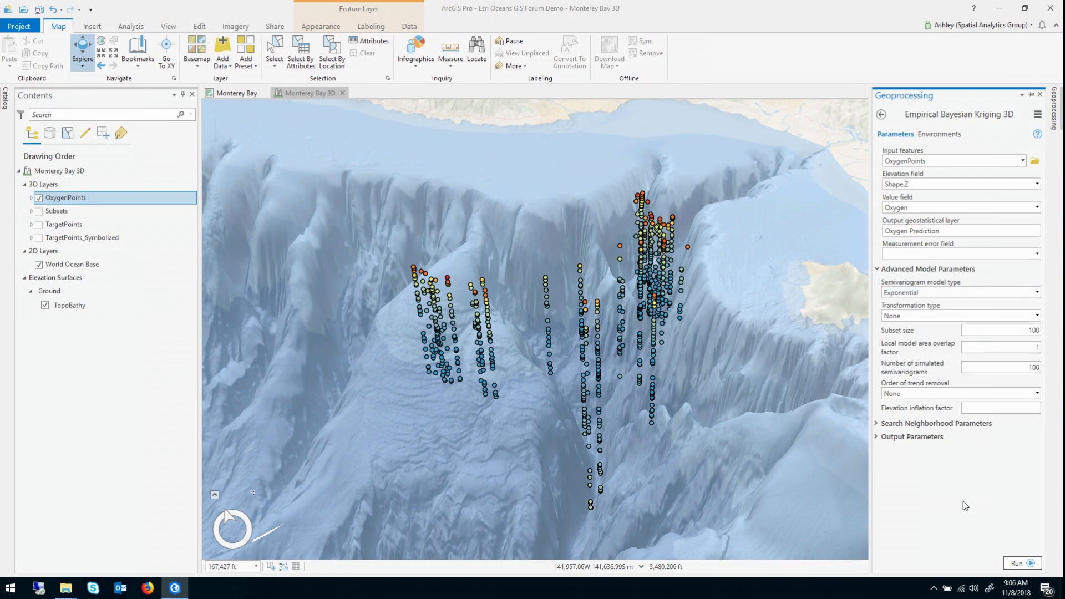
{"action": "mouse_move", "coordinate": [982, 479]}
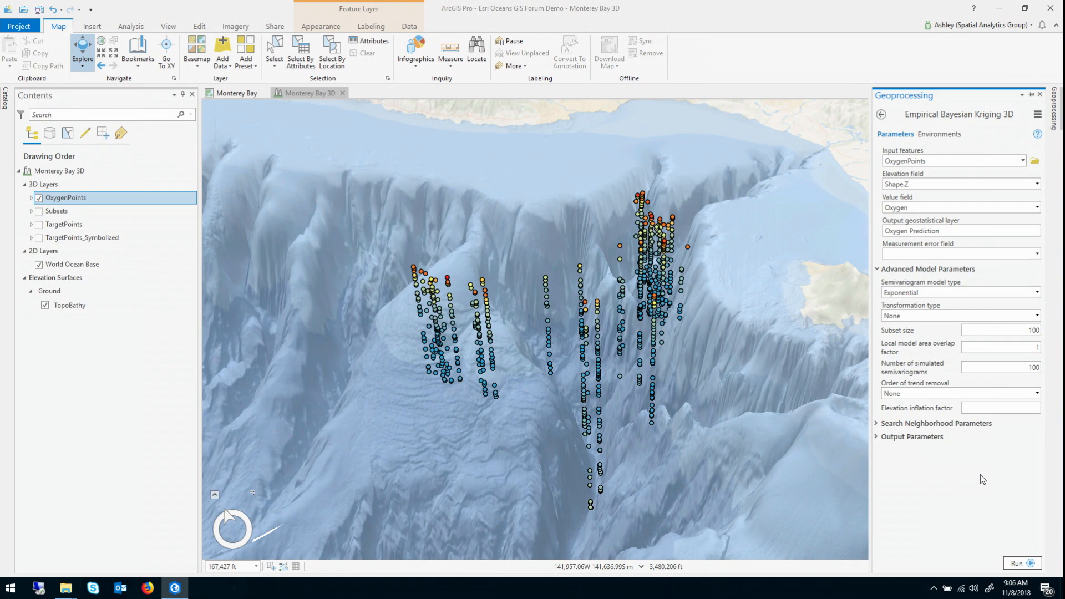
{"action": "left_click", "coordinate": [1036, 315]}
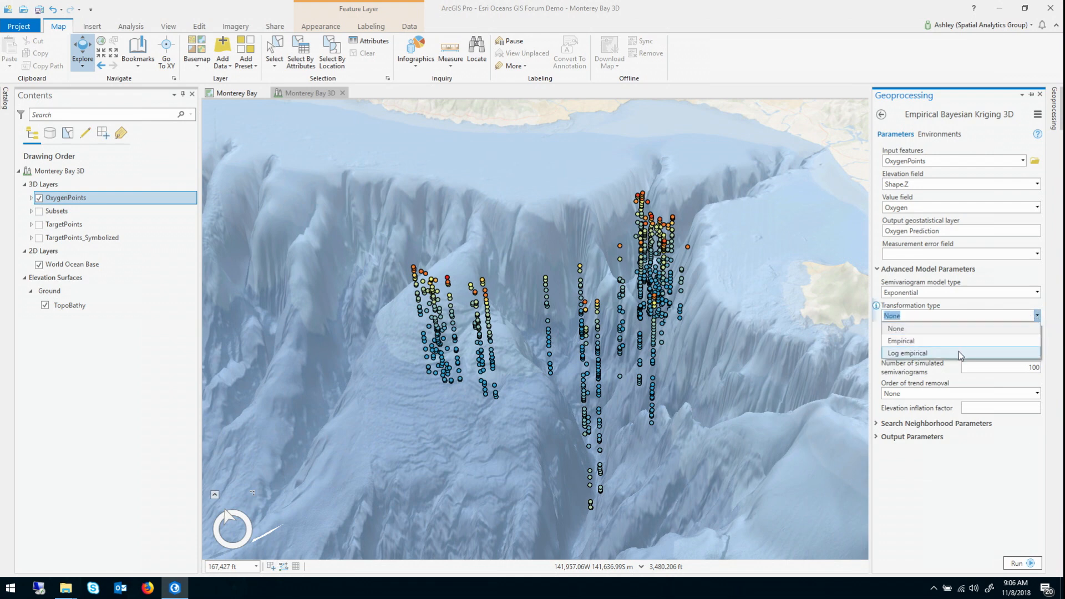
{"action": "left_click", "coordinate": [906, 353]}
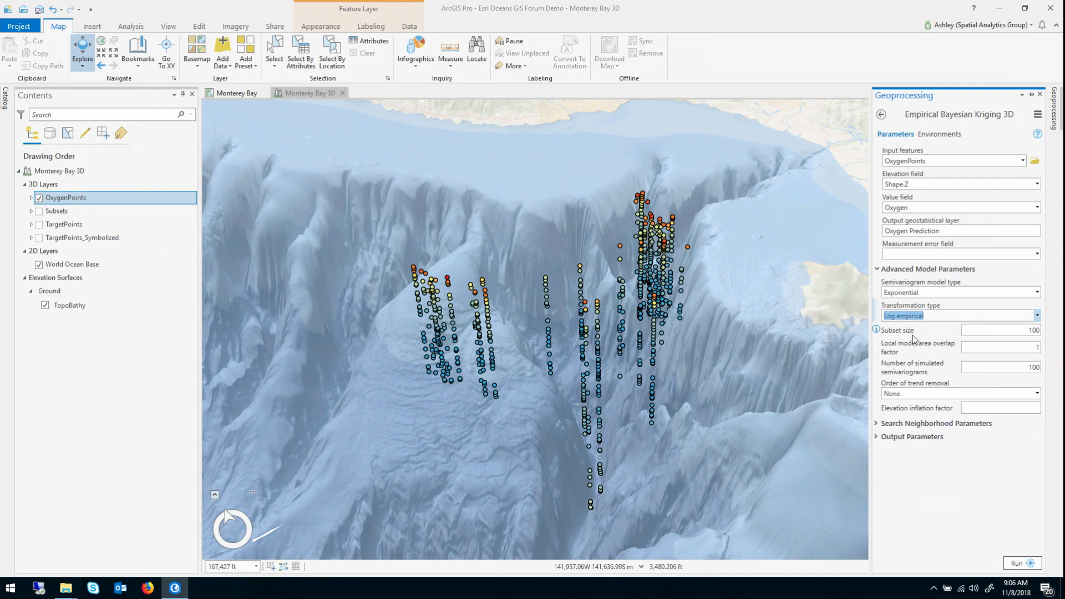
{"action": "mouse_move", "coordinate": [942, 477]}
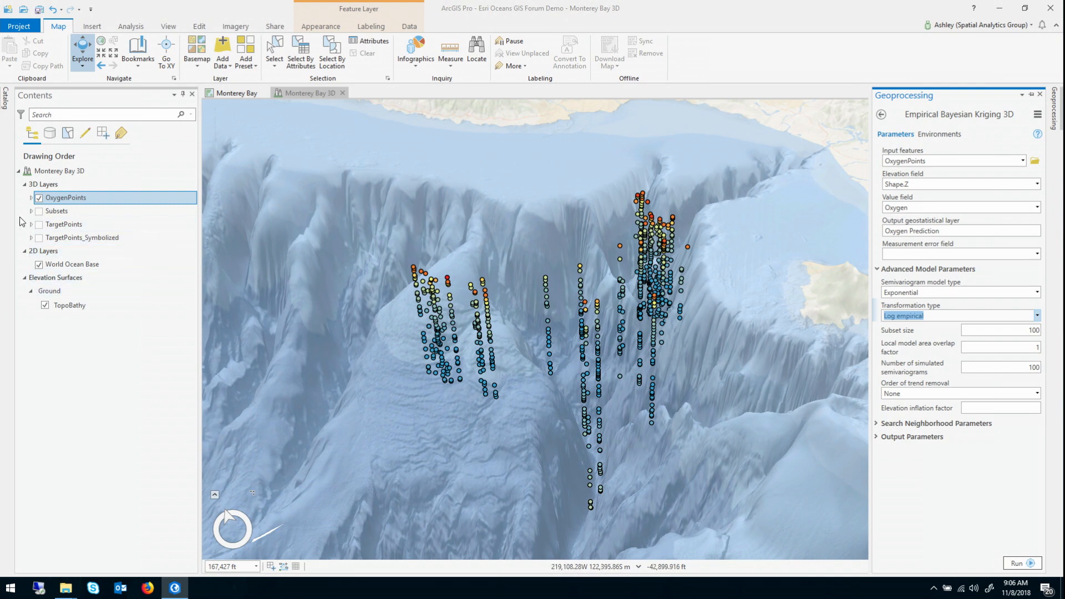
{"action": "left_click", "coordinate": [1040, 95]}
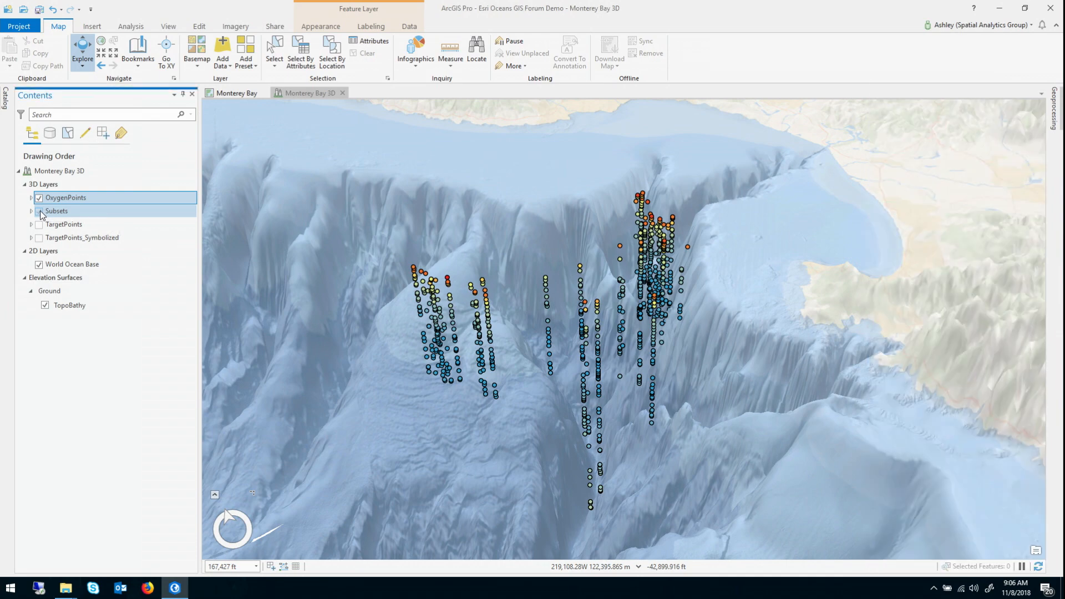
{"action": "left_click", "coordinate": [38, 211]}
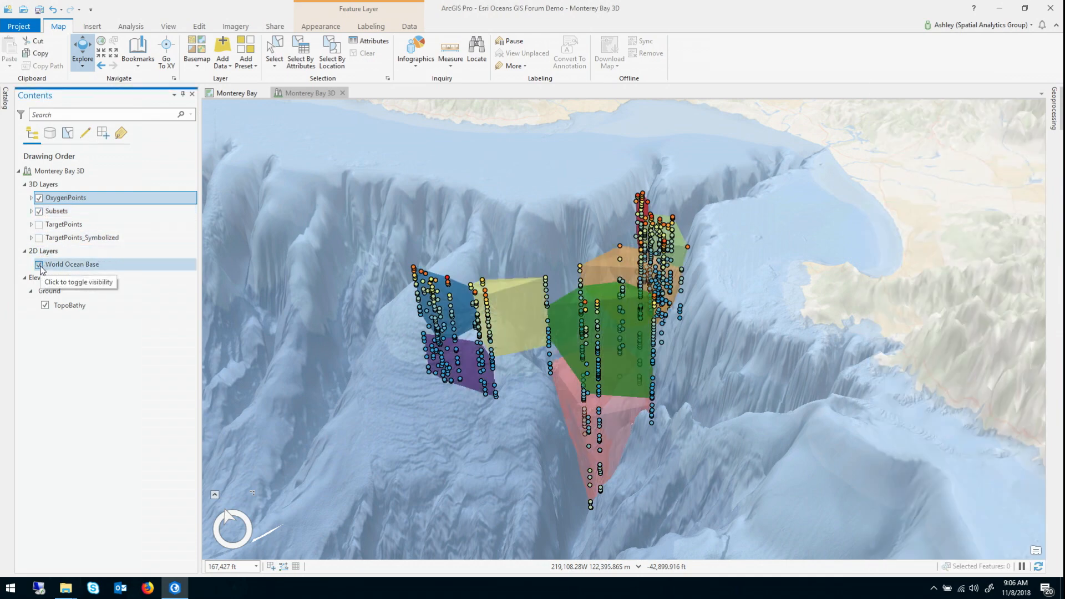
{"action": "left_click", "coordinate": [39, 264]}
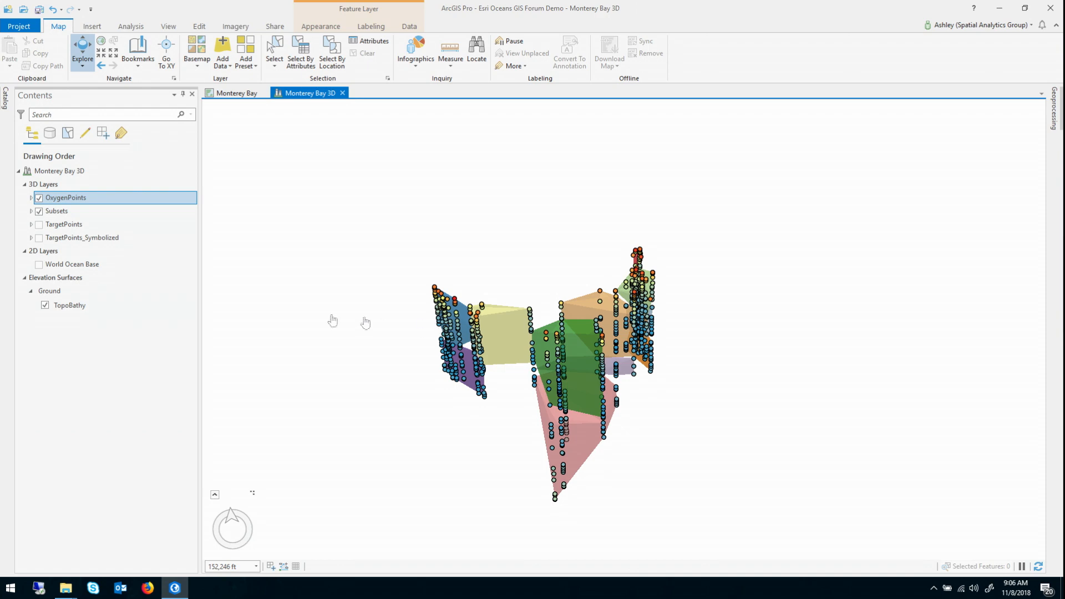
{"action": "left_click", "coordinate": [39, 264]}
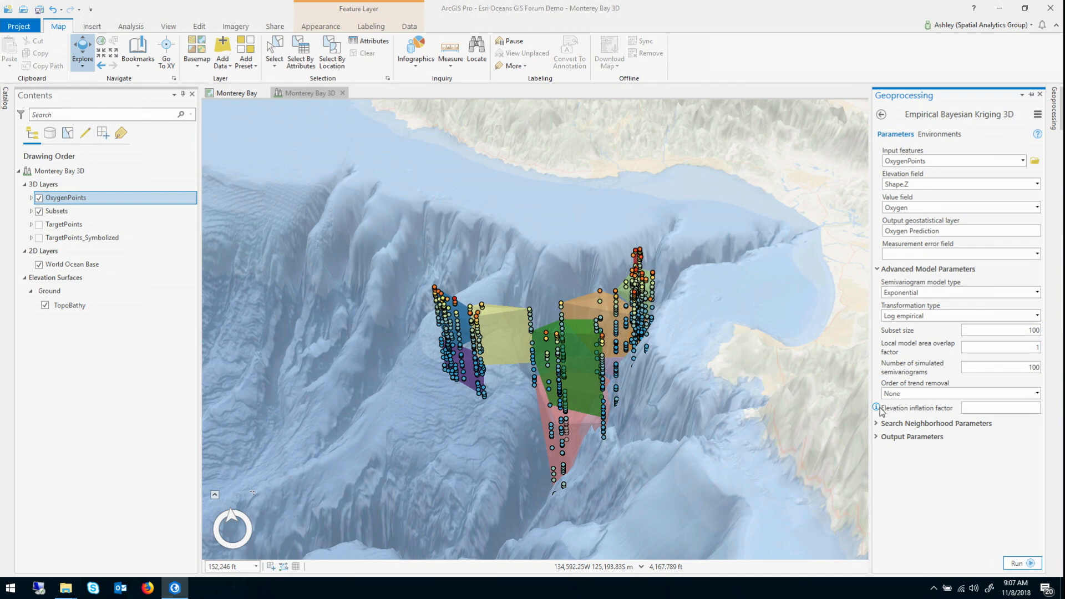
{"action": "mouse_move", "coordinate": [877, 386]}
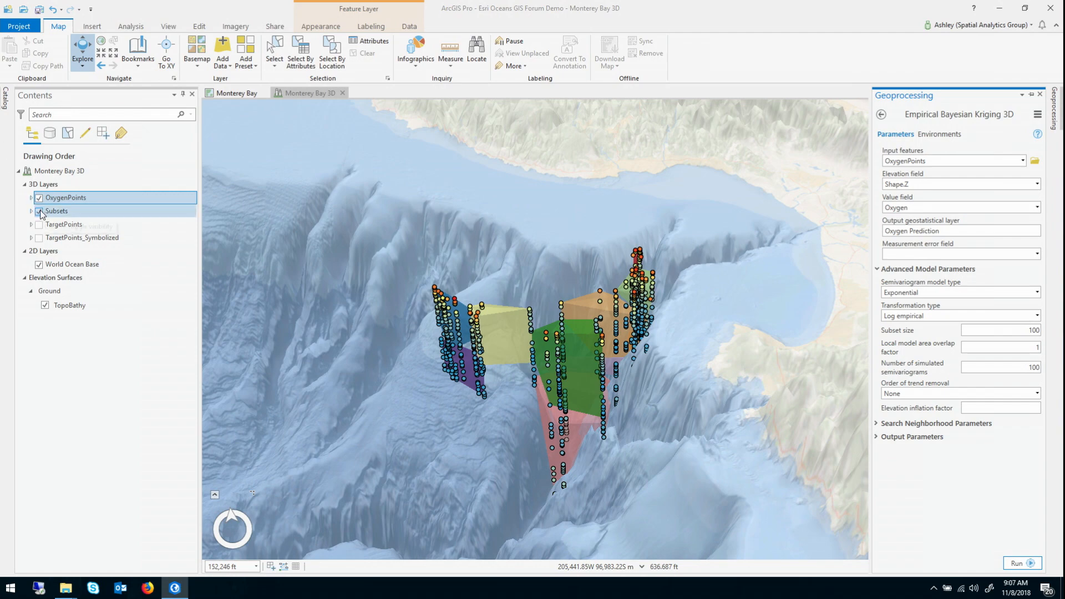
{"action": "left_click", "coordinate": [39, 210]}
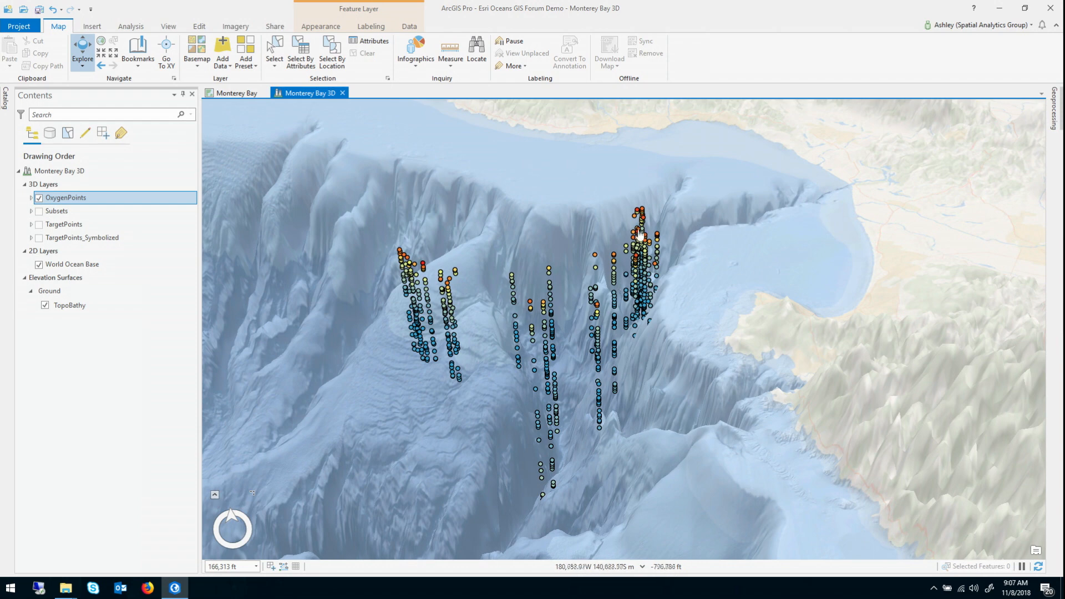
{"action": "mouse_move", "coordinate": [408, 260]}
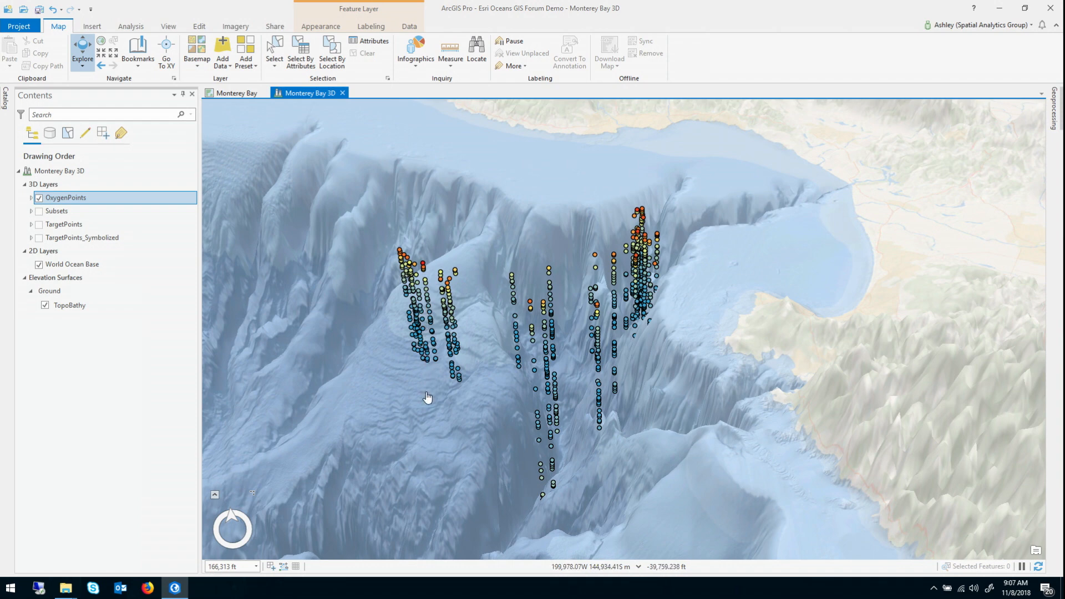
{"action": "mouse_move", "coordinate": [565, 487]}
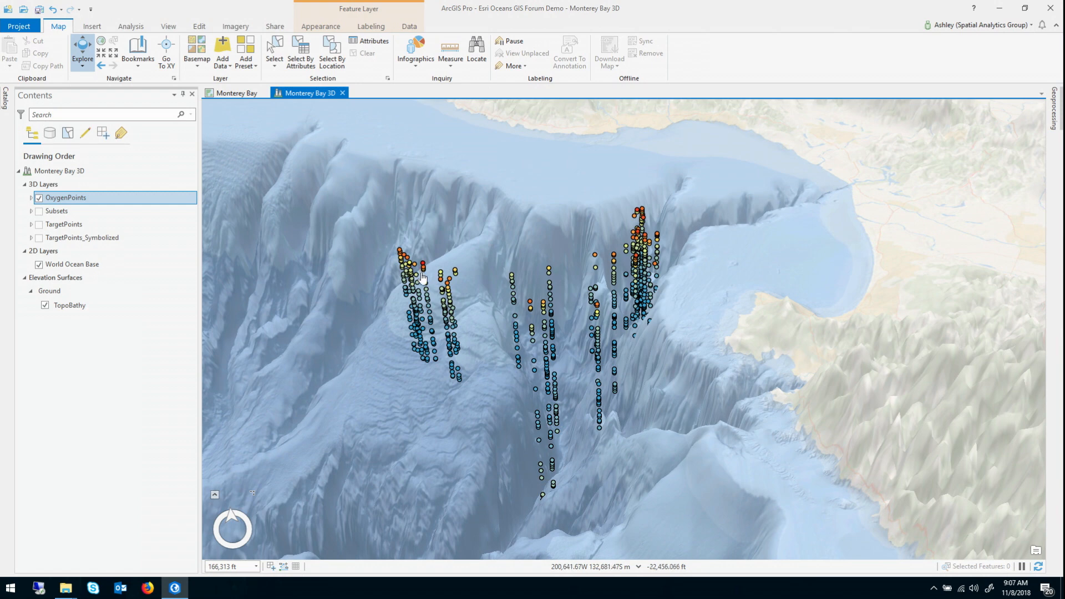
{"action": "mouse_move", "coordinate": [430, 331]}
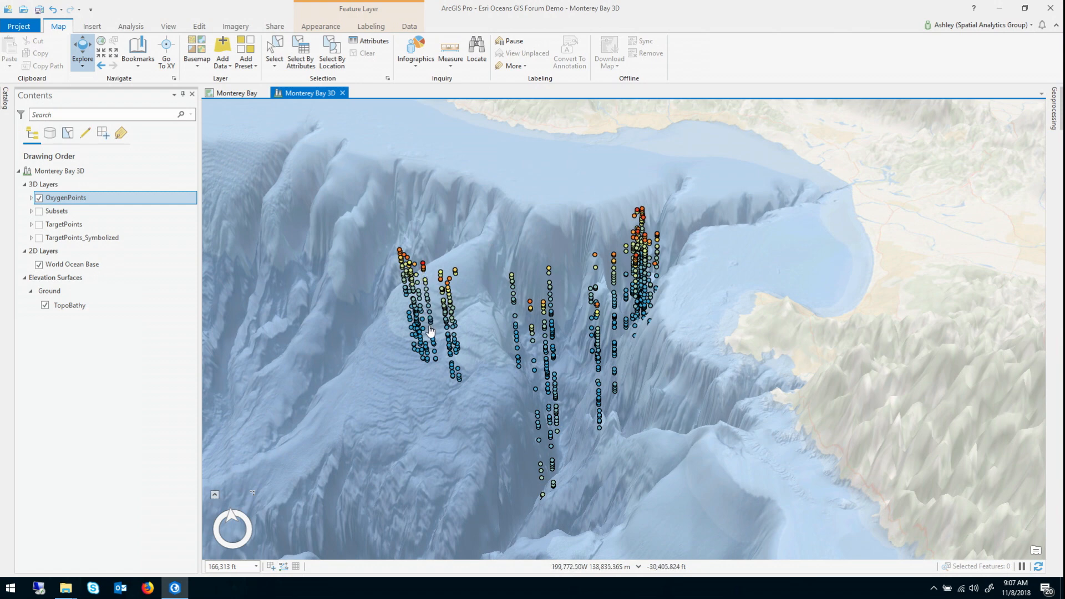
{"action": "mouse_move", "coordinate": [424, 282]}
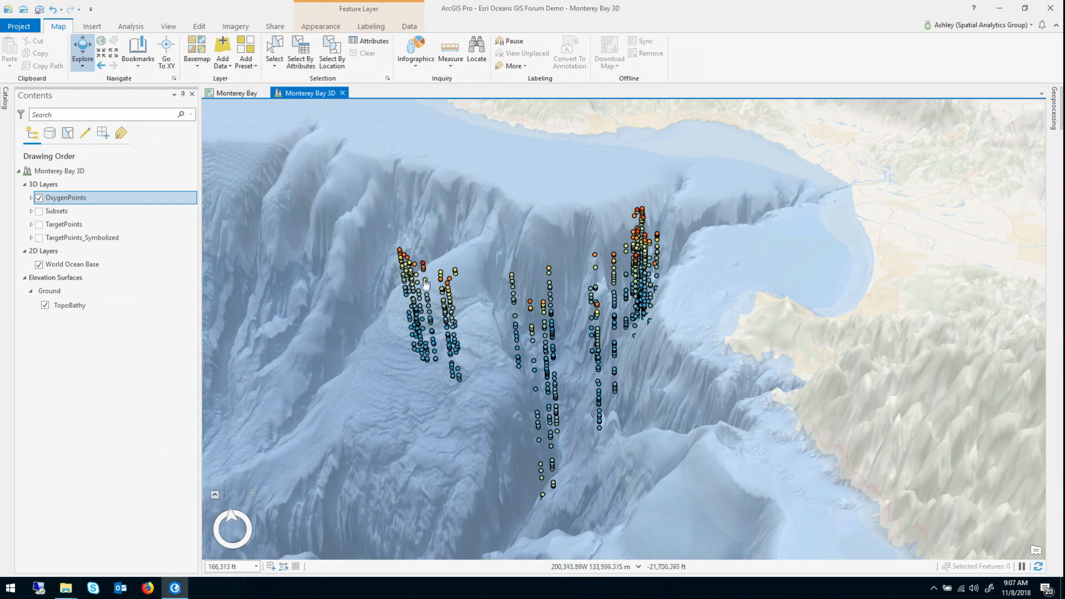
{"action": "mouse_move", "coordinate": [456, 462]}
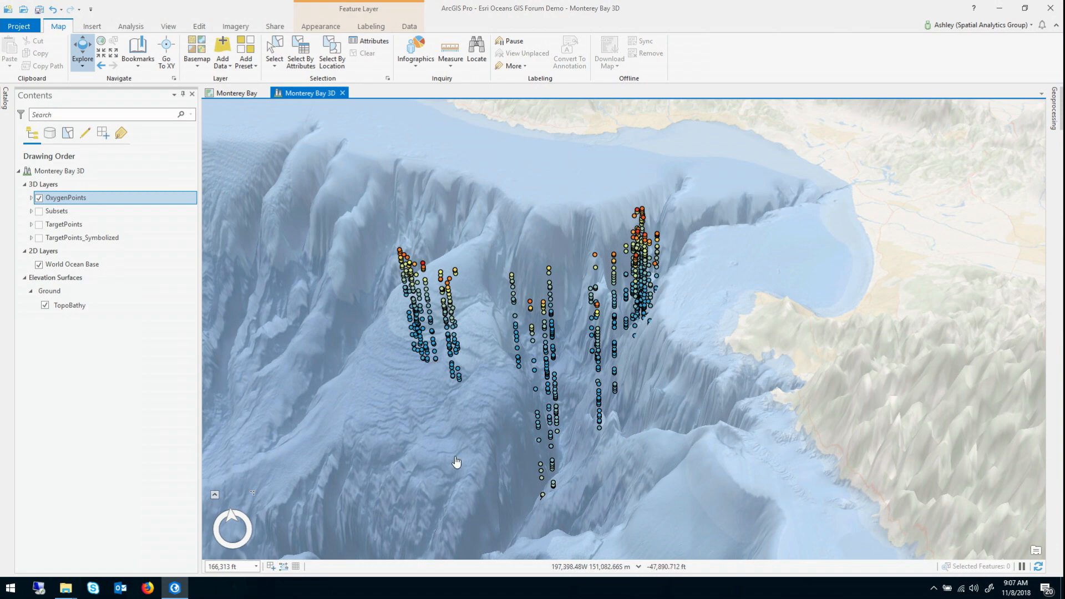
{"action": "mouse_move", "coordinate": [476, 439]}
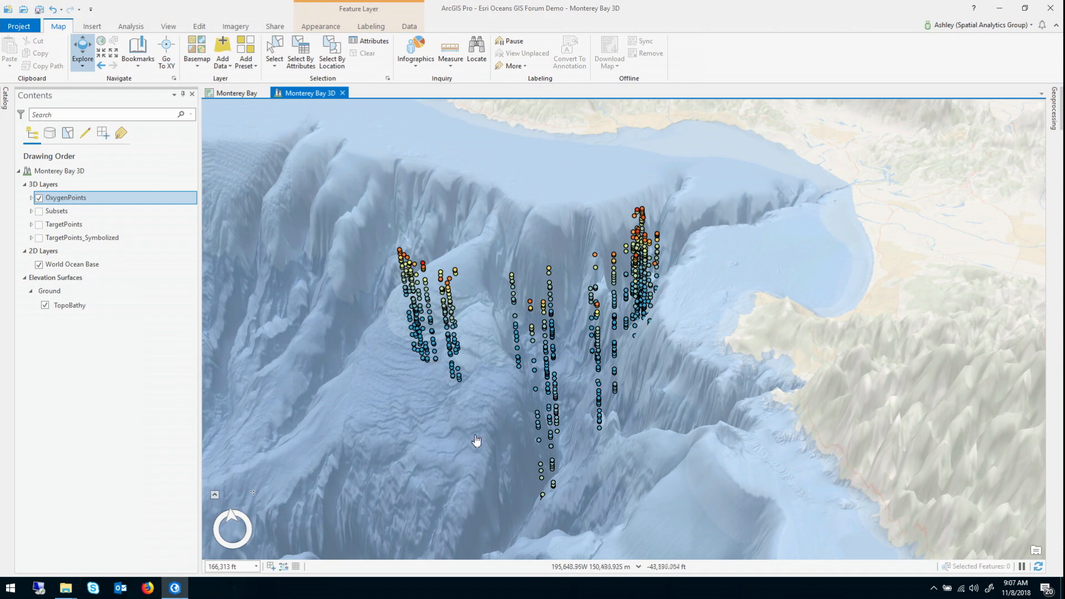
{"action": "mouse_move", "coordinate": [539, 389]}
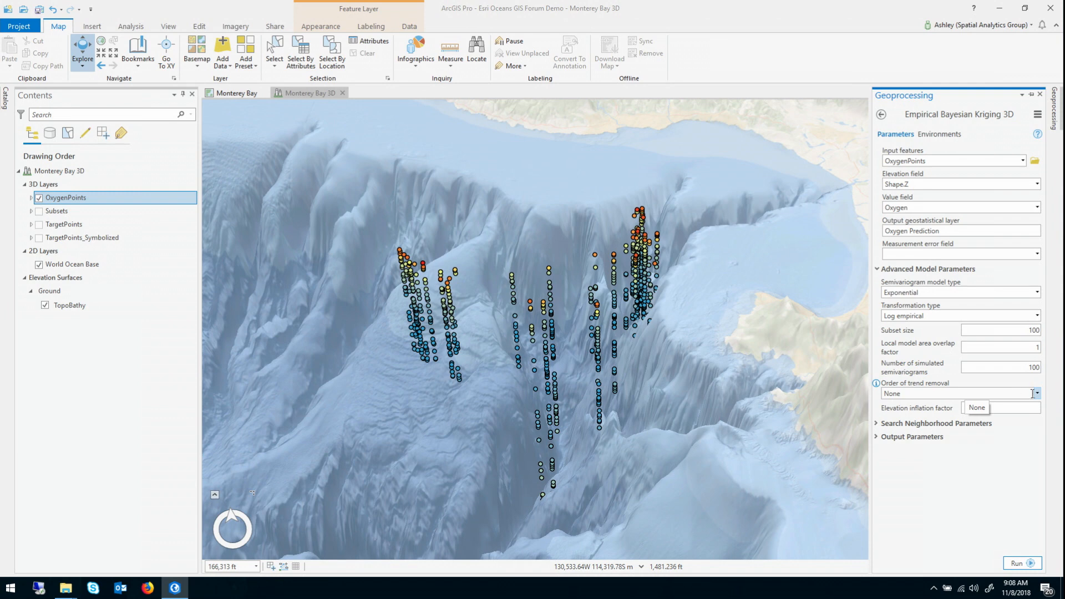
Set the kriging's order of trend removal to First order.
{"action": "left_click", "coordinate": [1035, 393]}
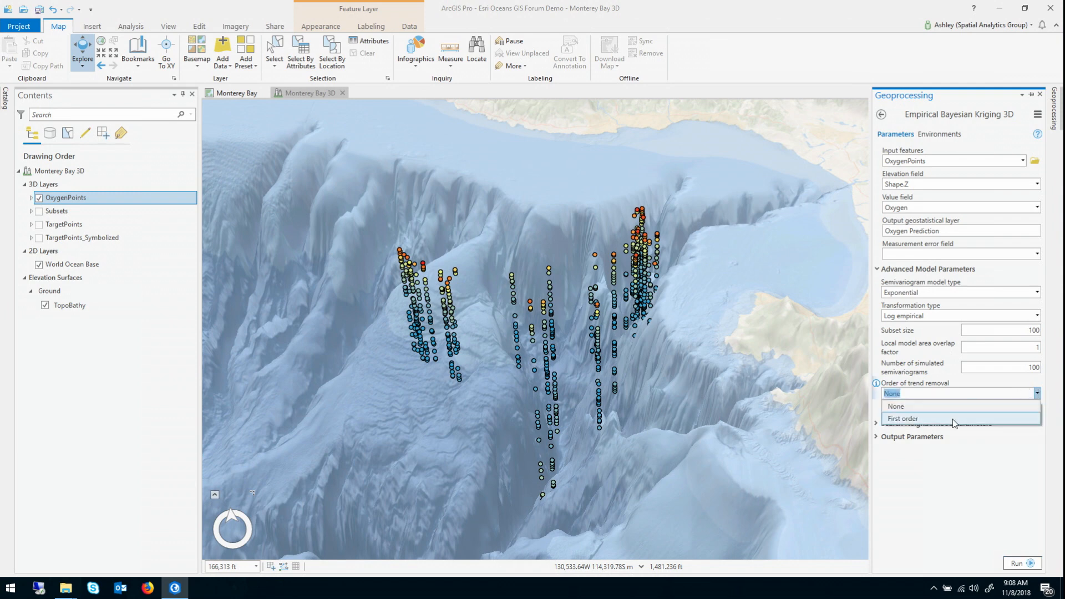
{"action": "left_click", "coordinate": [903, 418]}
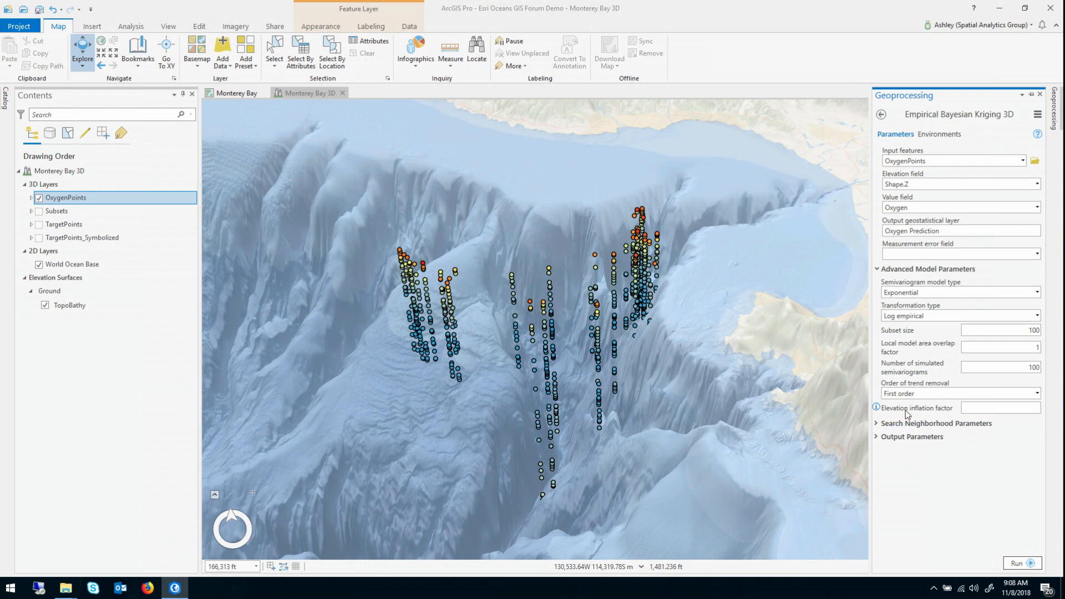
{"action": "mouse_move", "coordinate": [917, 490]}
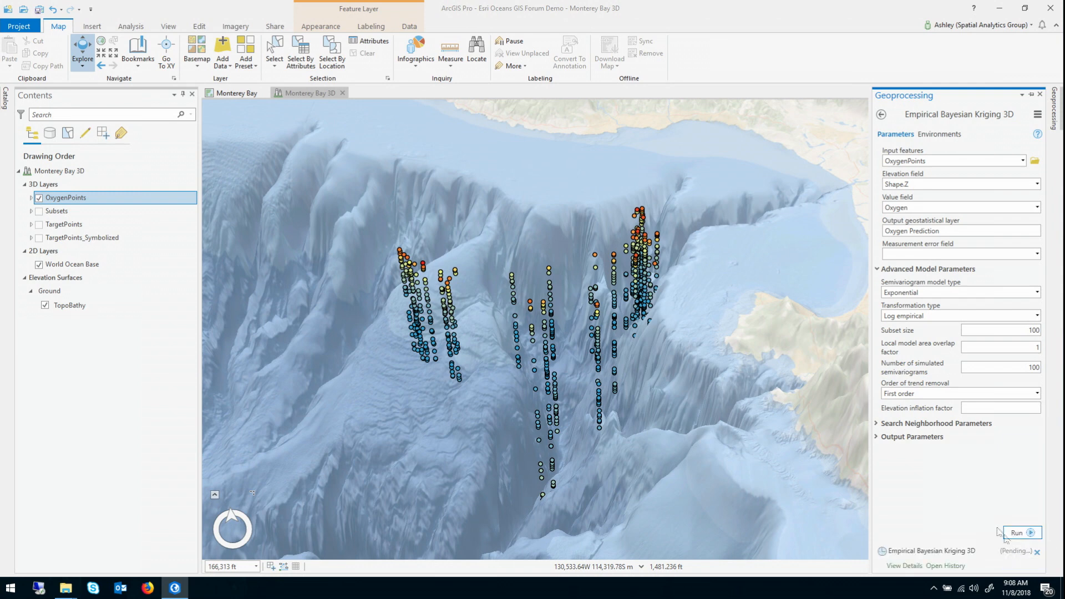
Run the kriging, then give the Oxygen Prediction layer vertical exaggeration 10.
{"action": "left_click", "coordinate": [1016, 533]}
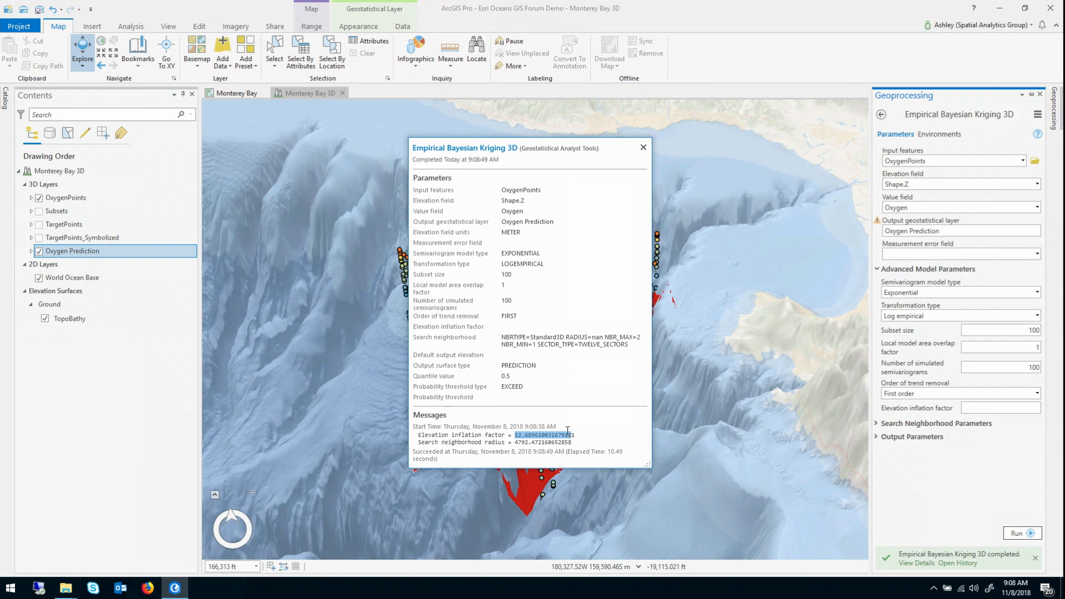
{"action": "mouse_move", "coordinate": [534, 400]}
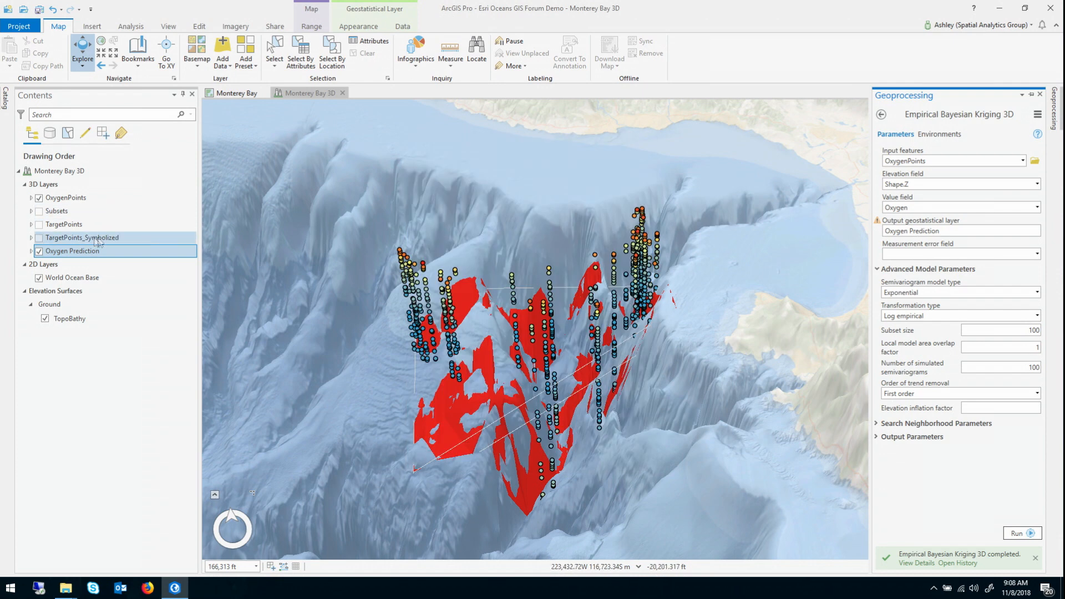
{"action": "double_click", "coordinate": [72, 250]}
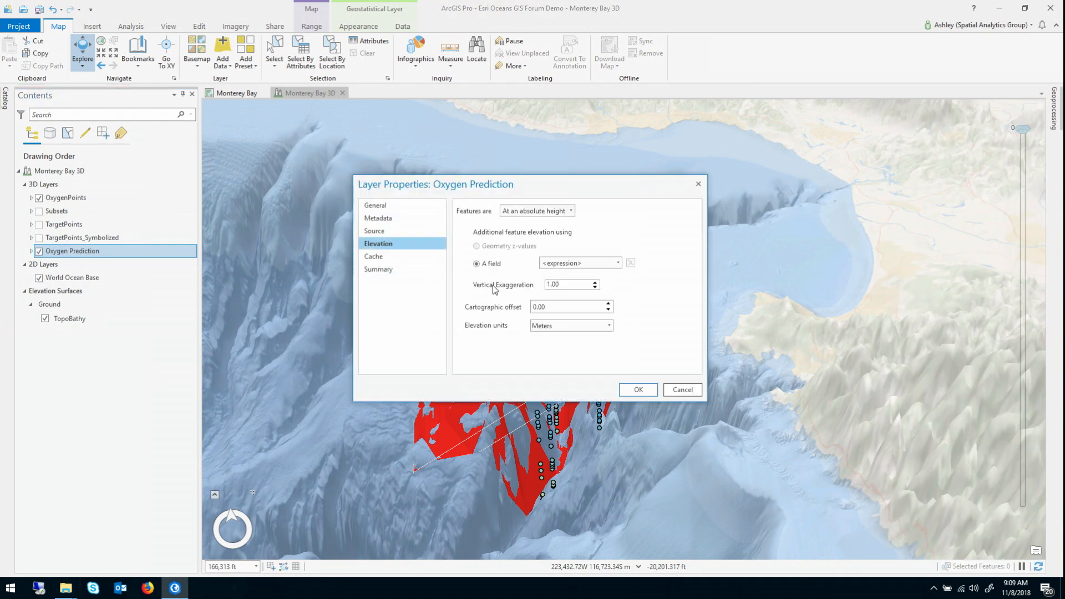
{"action": "type", "text": "10"}
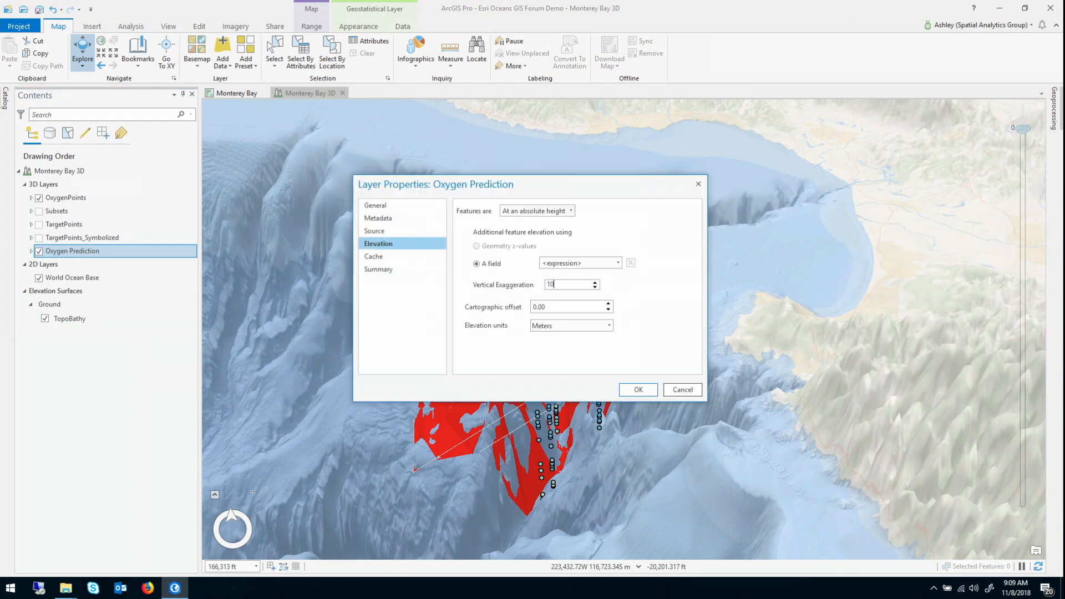
{"action": "left_click", "coordinate": [637, 389]}
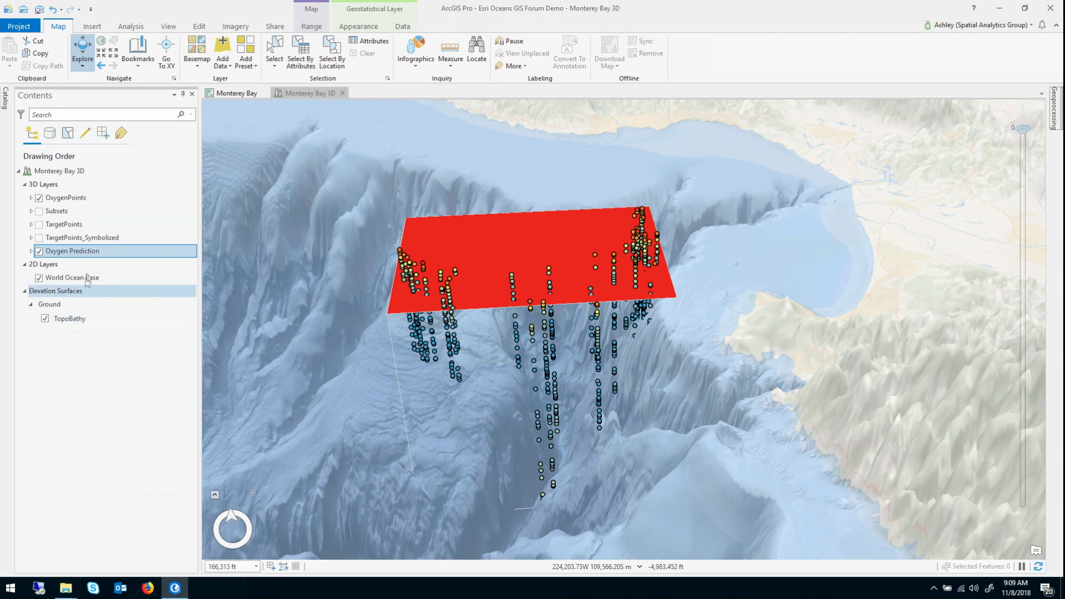
Symbolize Oxygen Prediction with 32 contour classes and close the Symbology pane.
{"action": "right_click", "coordinate": [72, 250]}
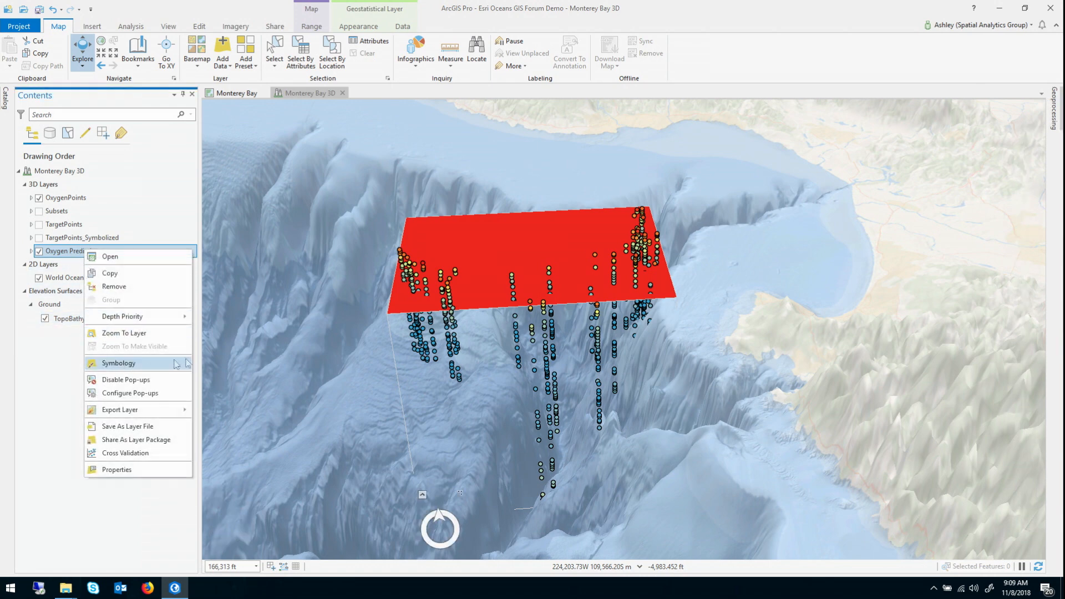
{"action": "left_click", "coordinate": [118, 362]}
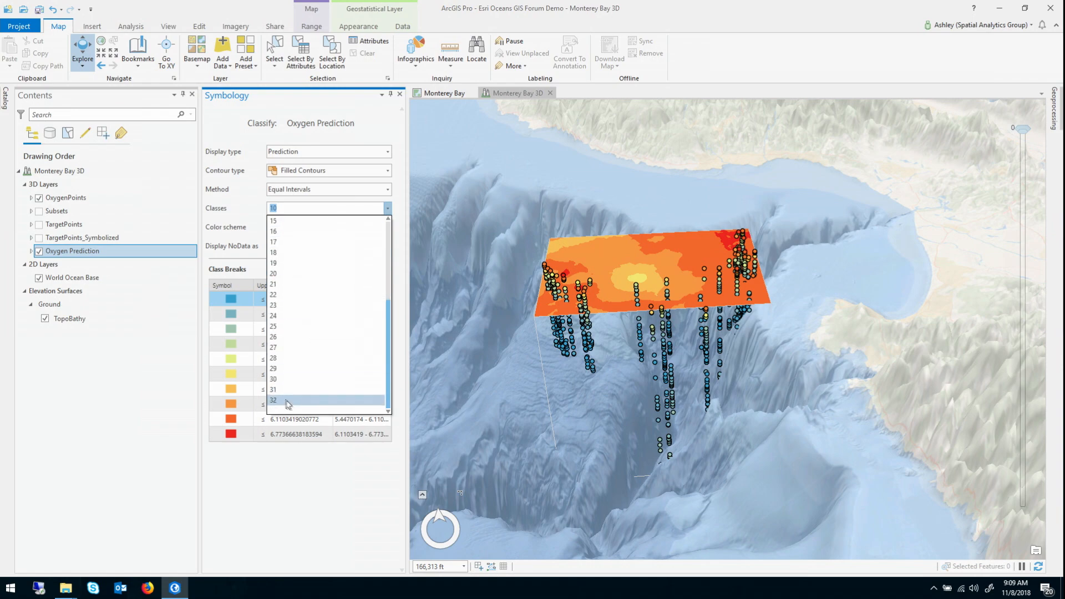
{"action": "left_click", "coordinate": [273, 400]}
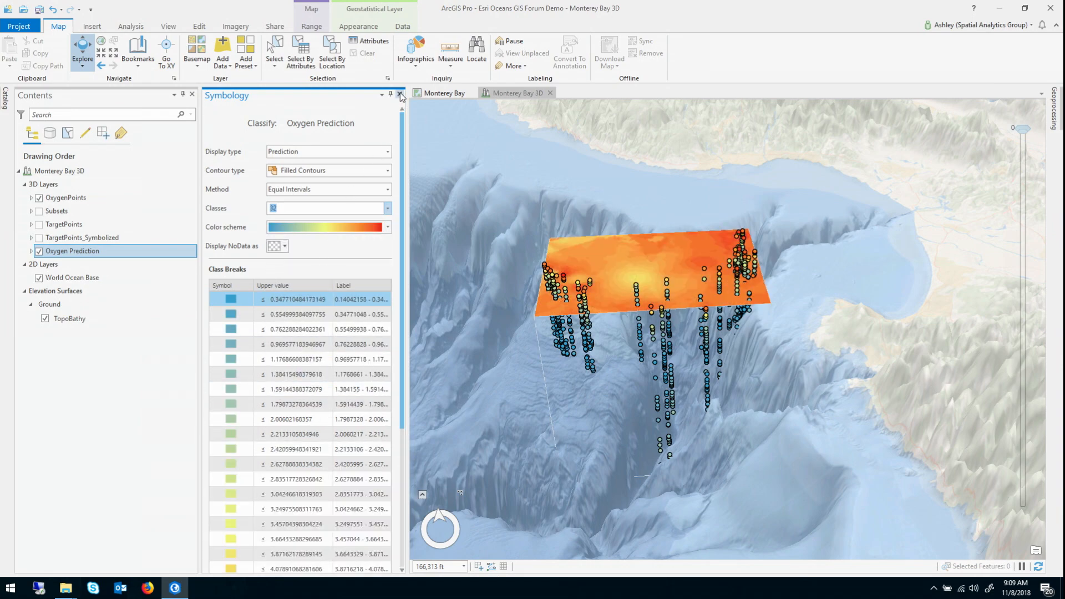
{"action": "left_click", "coordinate": [400, 95]}
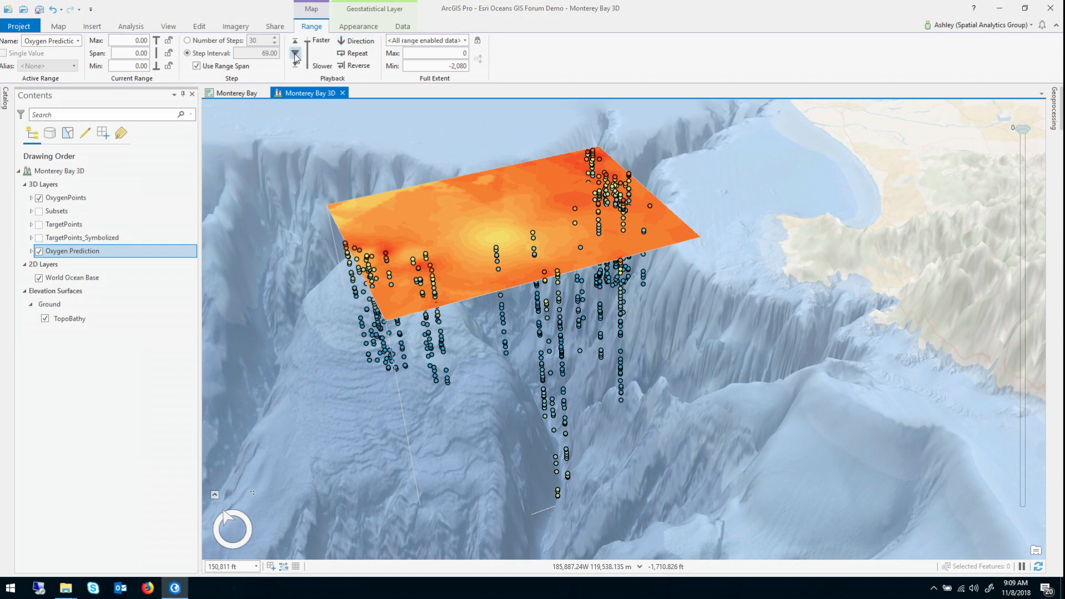
{"action": "mouse_move", "coordinate": [294, 58]}
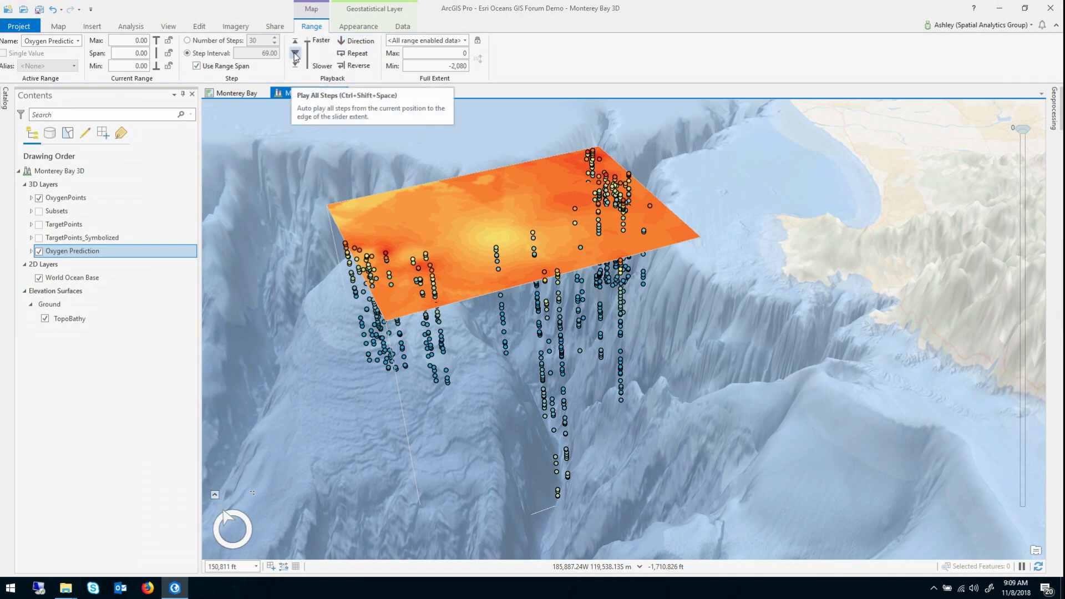
{"action": "left_click", "coordinate": [294, 56]}
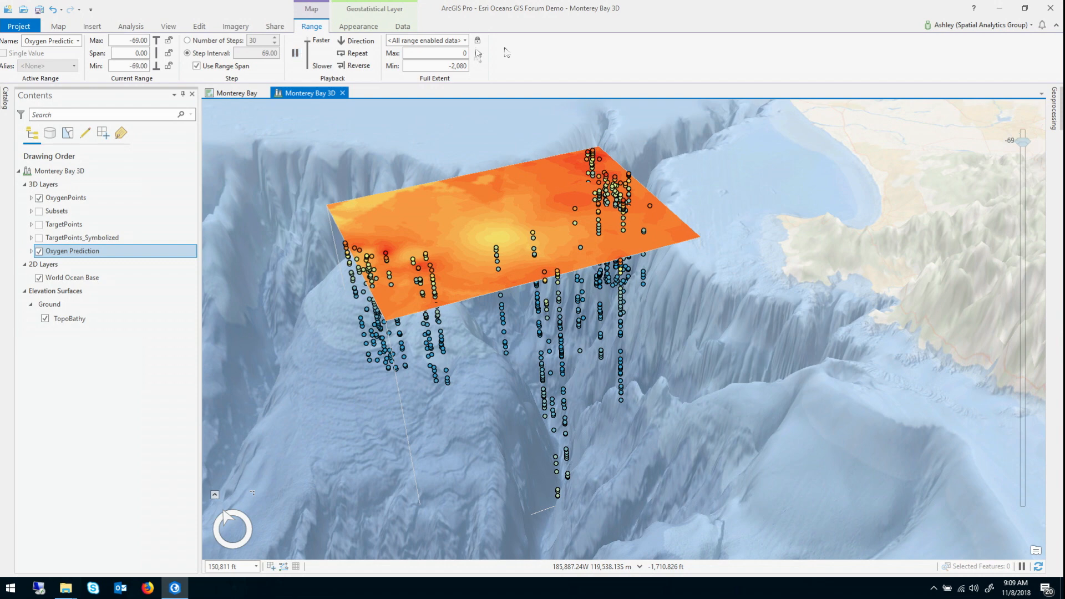
{"action": "left_click_drag", "start_coordinate": [1025, 143], "coordinate": [1025, 166]}
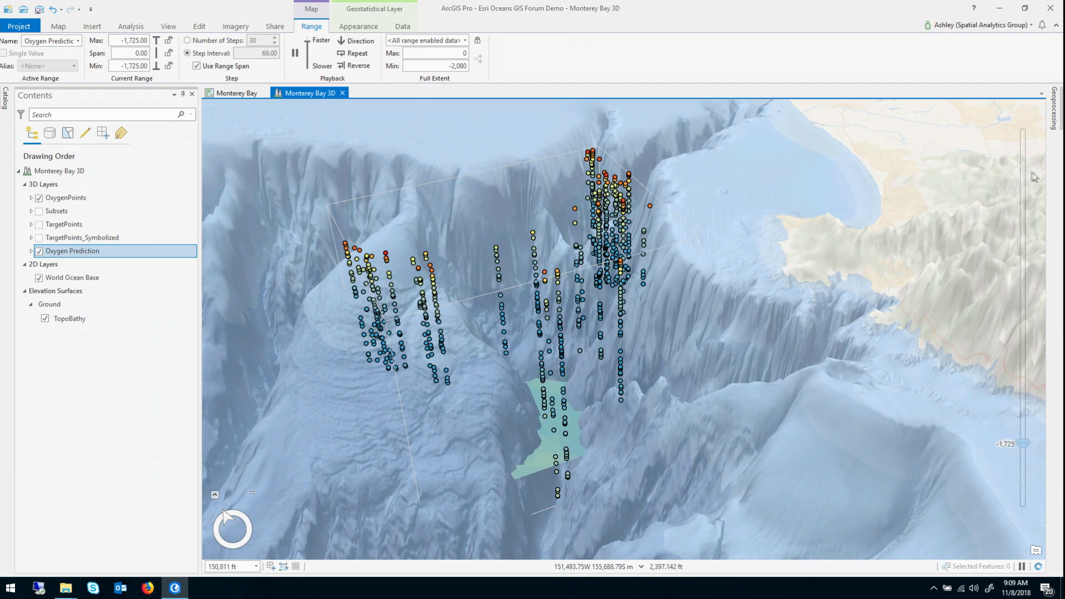
{"action": "left_click_drag", "start_coordinate": [1006, 444], "coordinate": [1007, 482]}
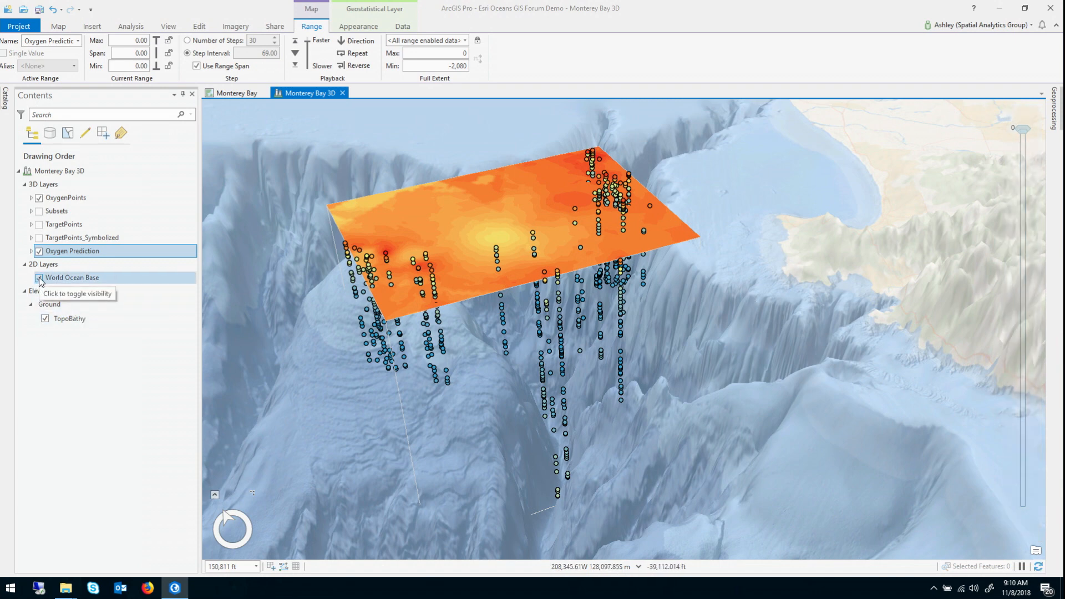
Hide the World Ocean Base layer and select the Oxygen Prediction layer.
{"action": "left_click", "coordinate": [39, 277]}
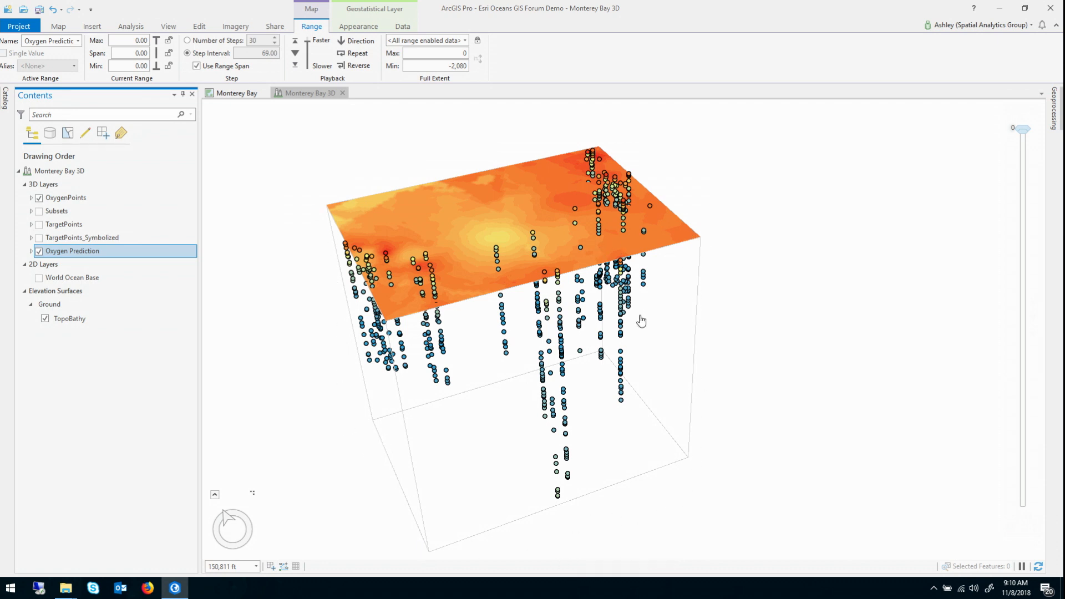
{"action": "mouse_move", "coordinate": [285, 179]}
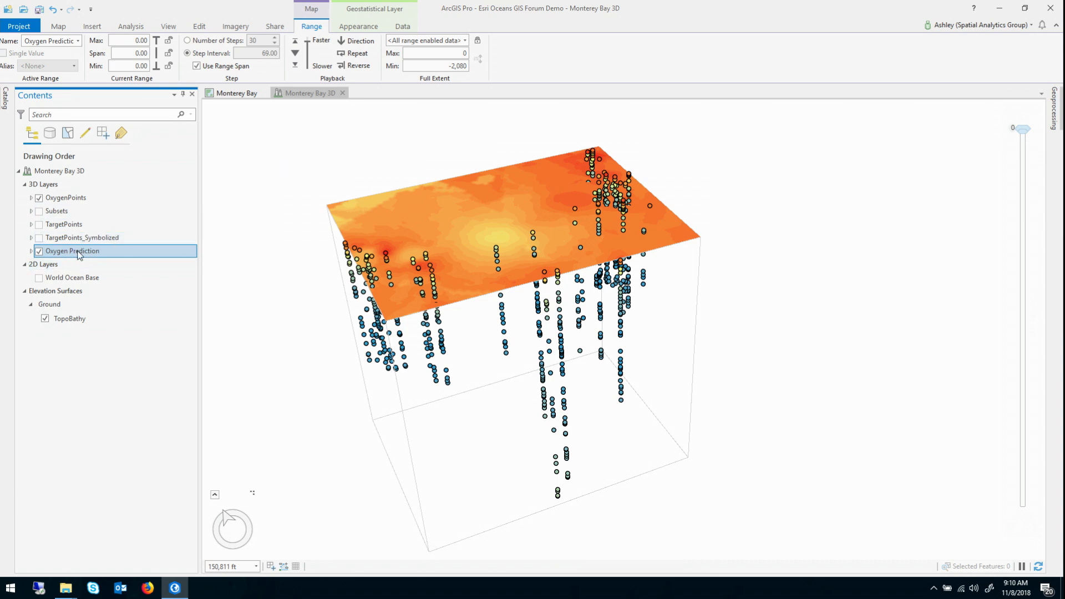
{"action": "left_click", "coordinate": [358, 26]}
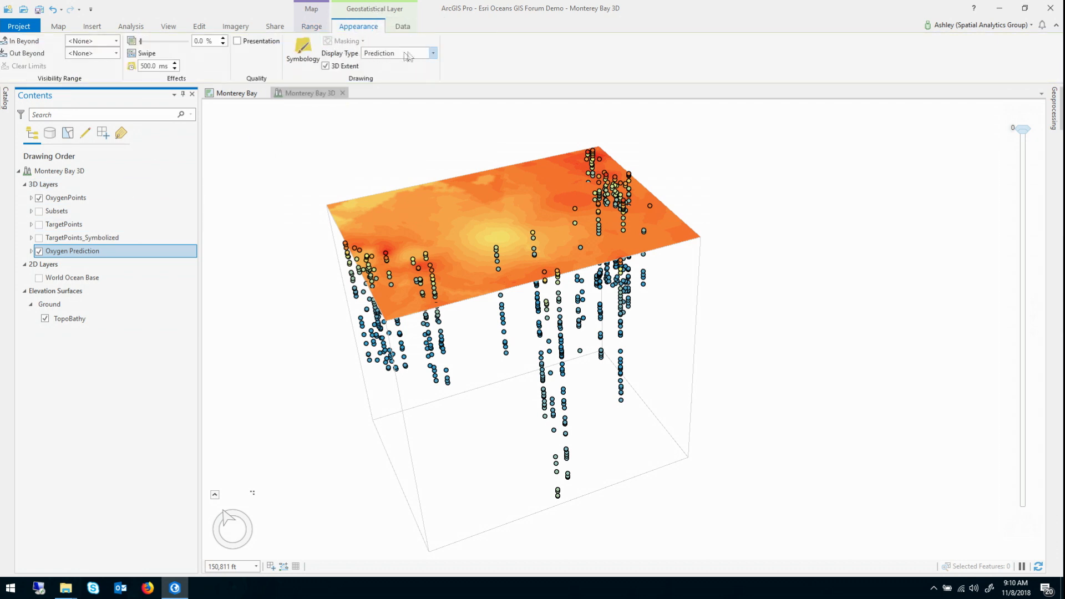
View the Standard Error surface from above, then restore Prediction display and World Ocean Base.
{"action": "left_click", "coordinate": [433, 53]}
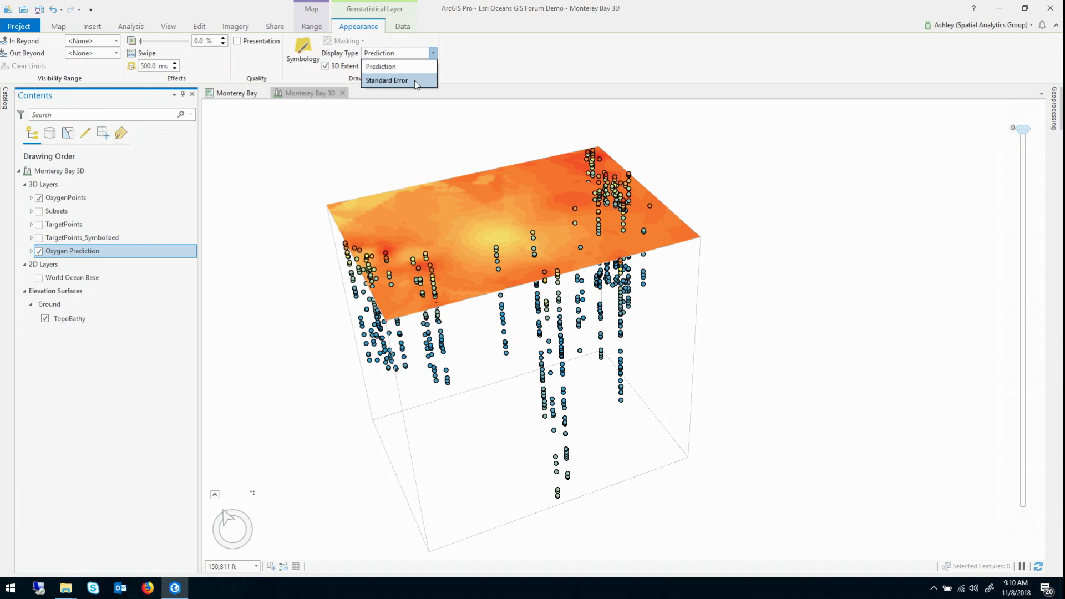
{"action": "left_click", "coordinate": [387, 80]}
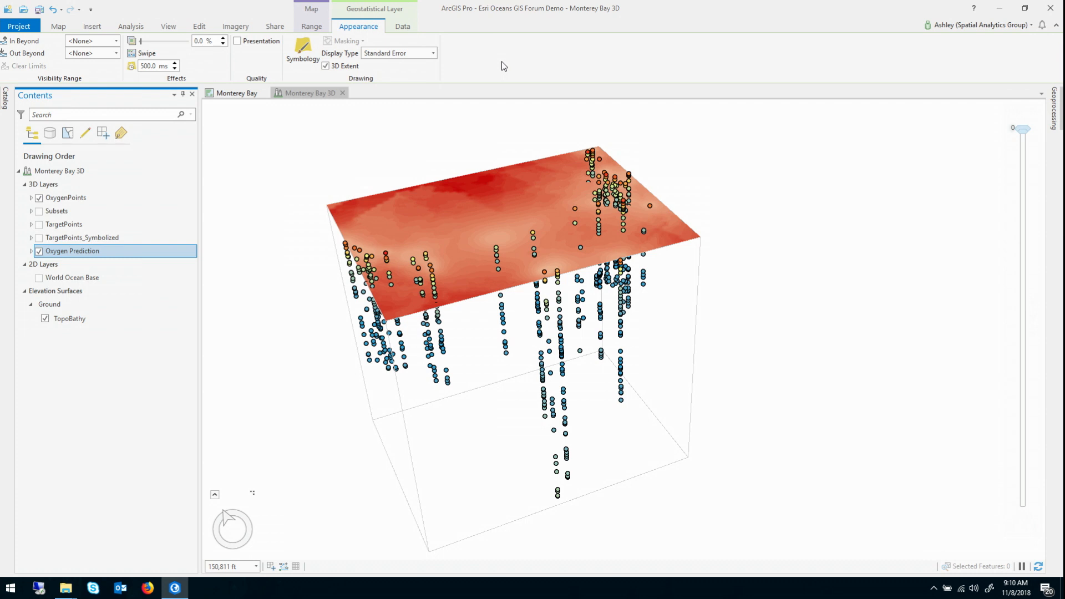
{"action": "mouse_move", "coordinate": [495, 263]}
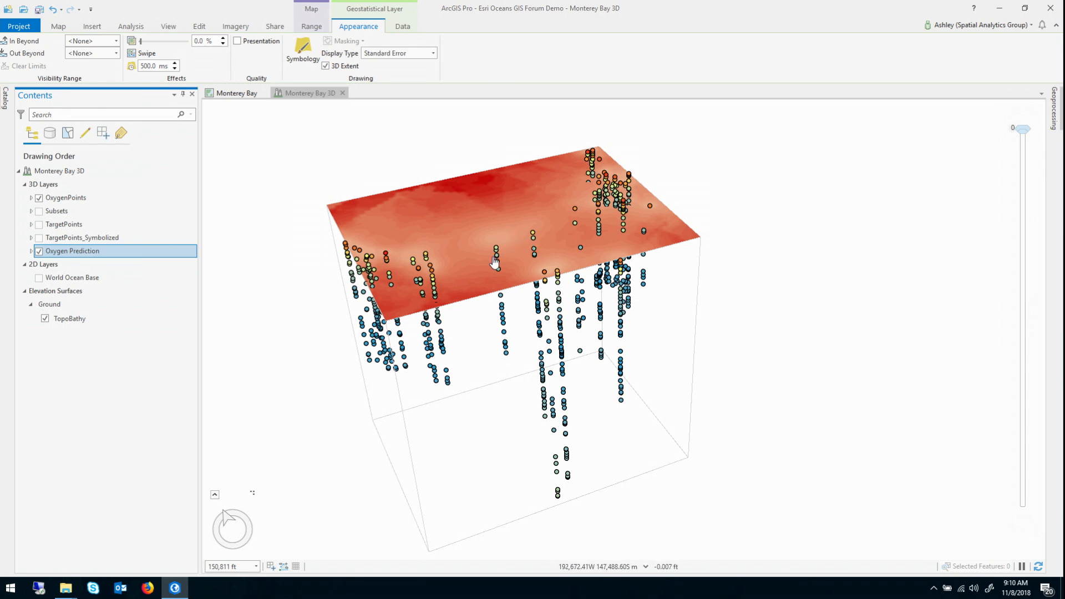
{"action": "left_click_drag", "start_coordinate": [494, 262], "coordinate": [486, 255]}
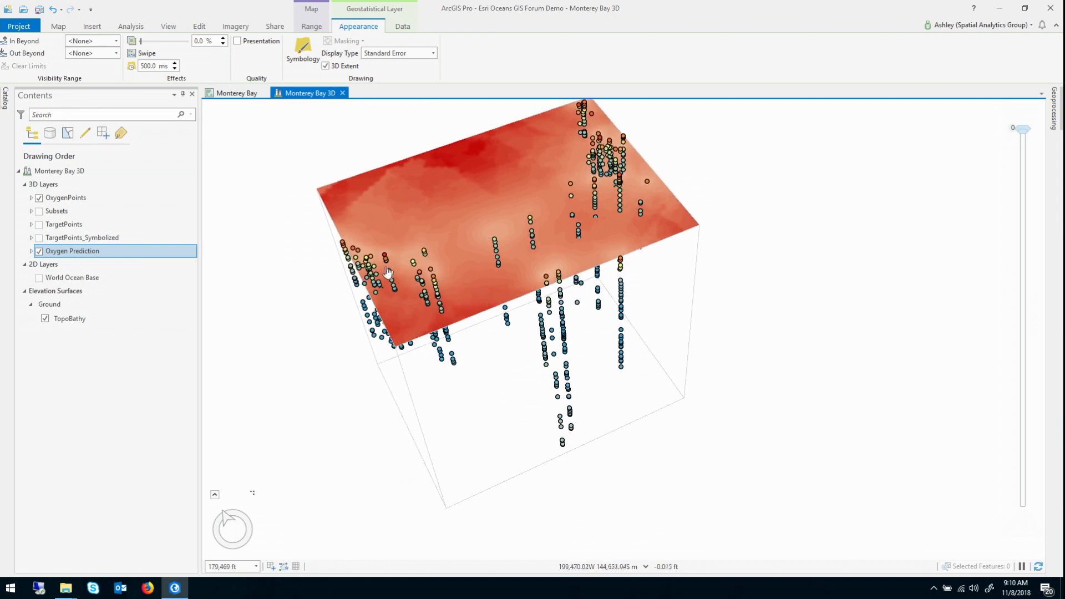
{"action": "mouse_move", "coordinate": [499, 251]}
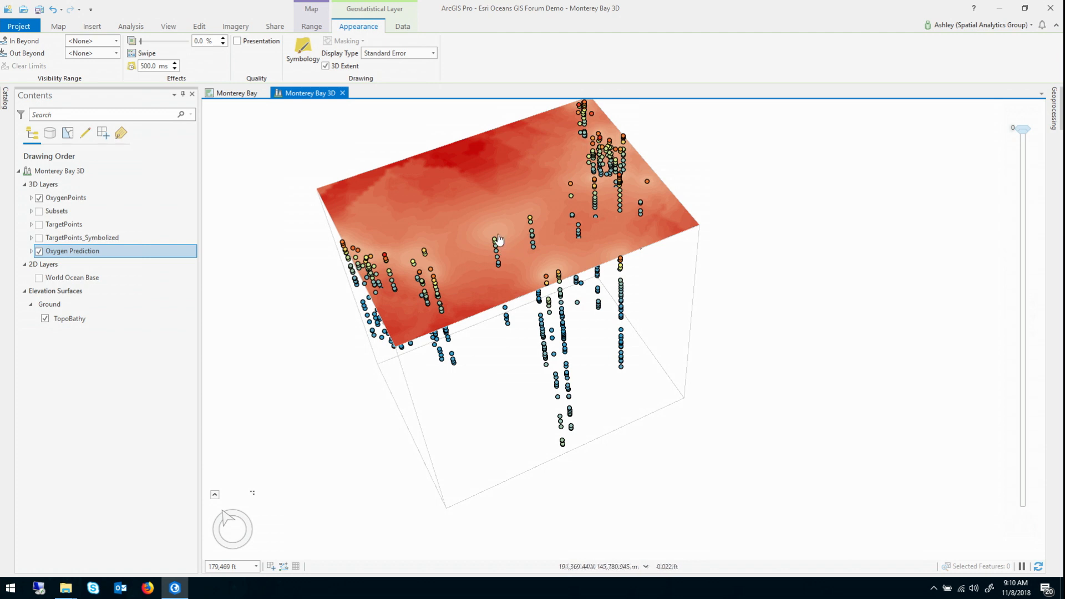
{"action": "mouse_move", "coordinate": [375, 184]}
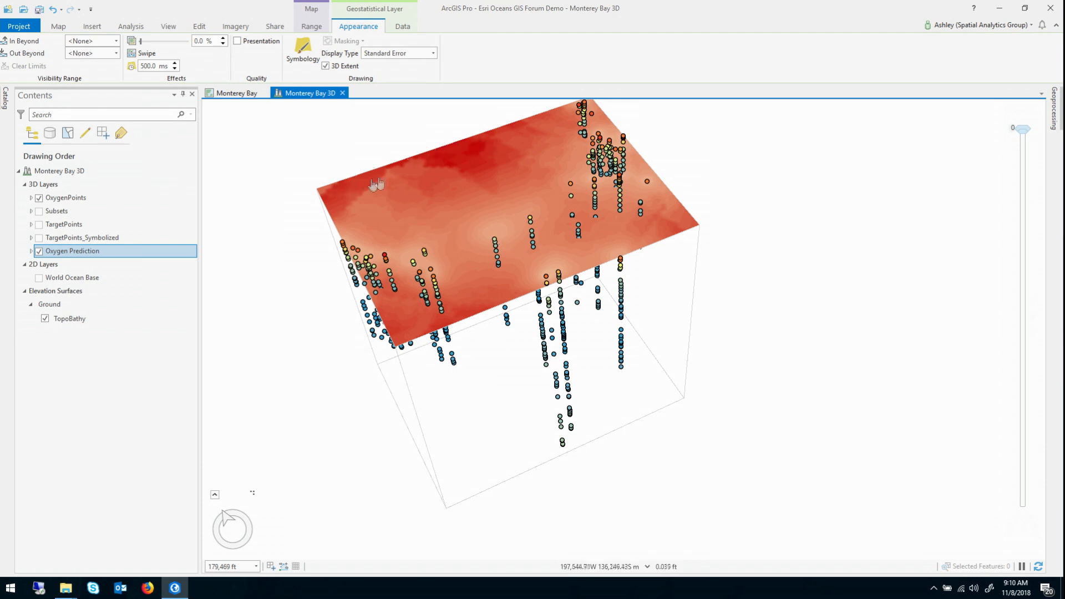
{"action": "mouse_move", "coordinate": [409, 181]}
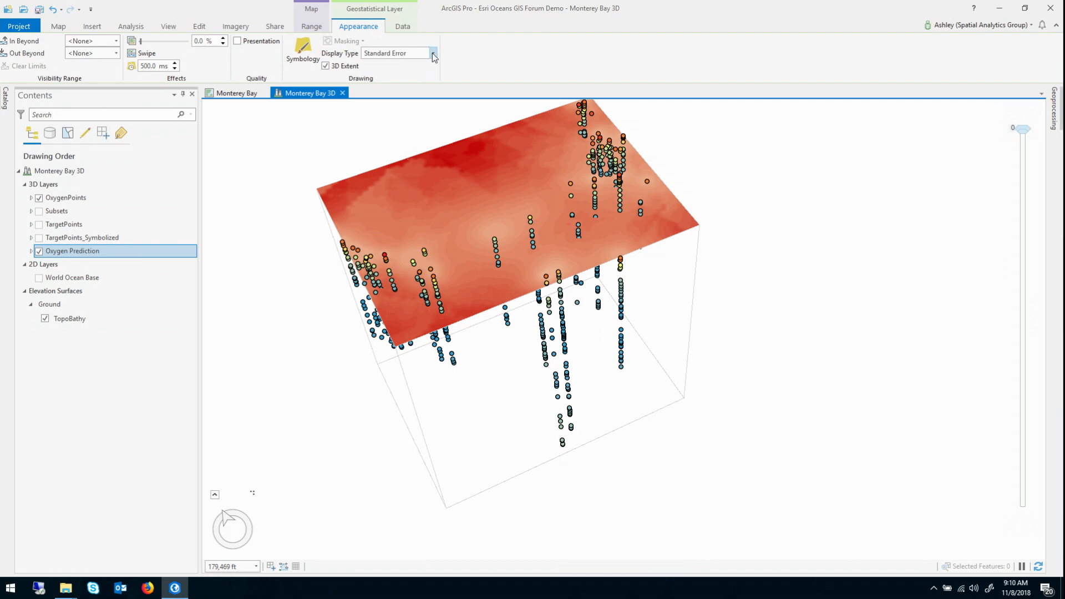
{"action": "left_click", "coordinate": [433, 53]}
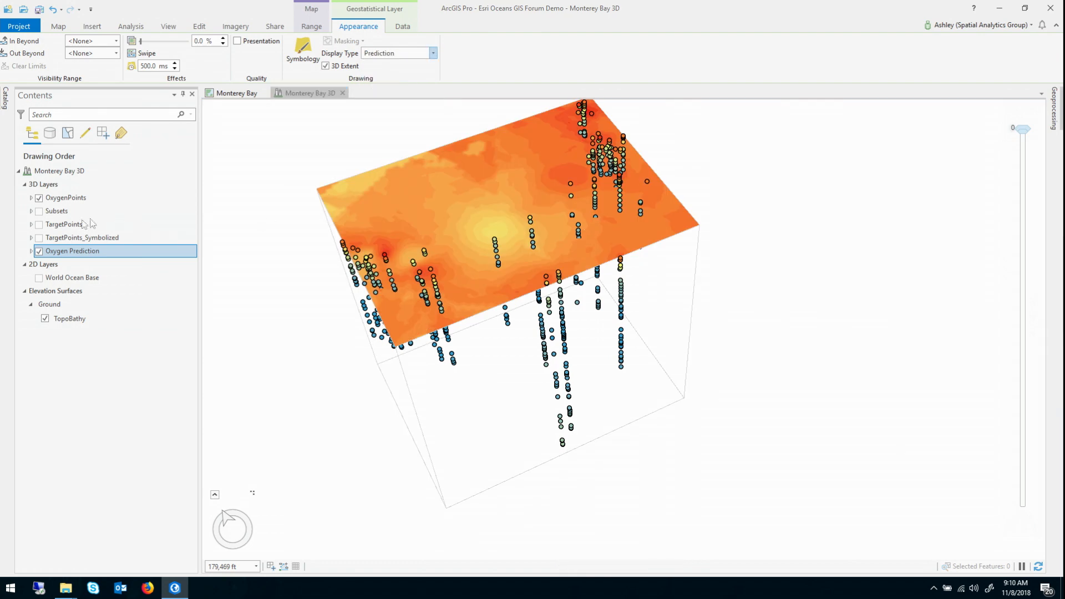
{"action": "left_click", "coordinate": [39, 277]}
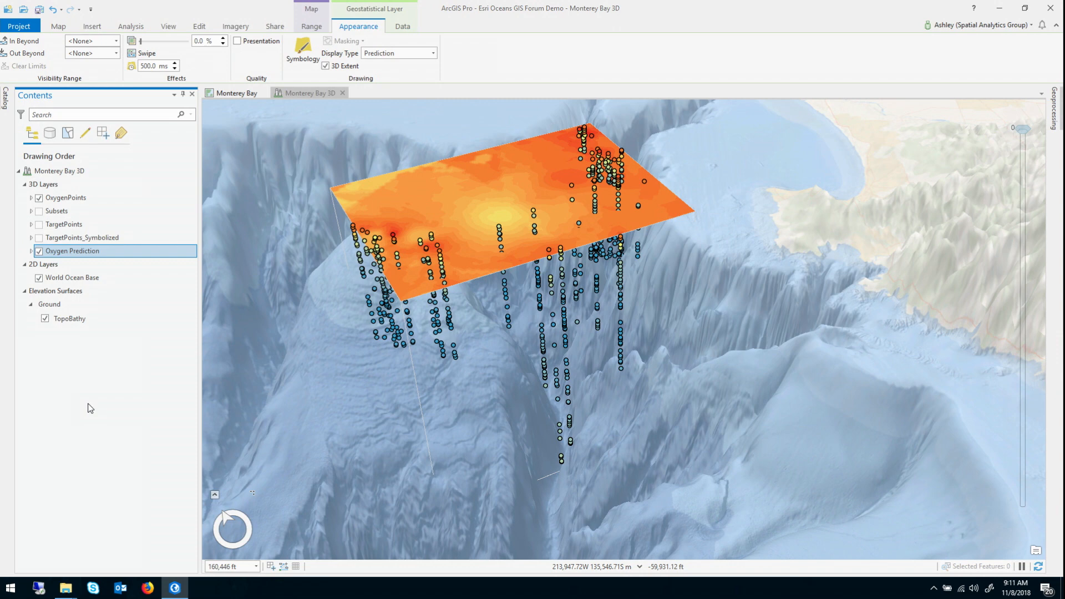
{"action": "mouse_move", "coordinate": [128, 365]}
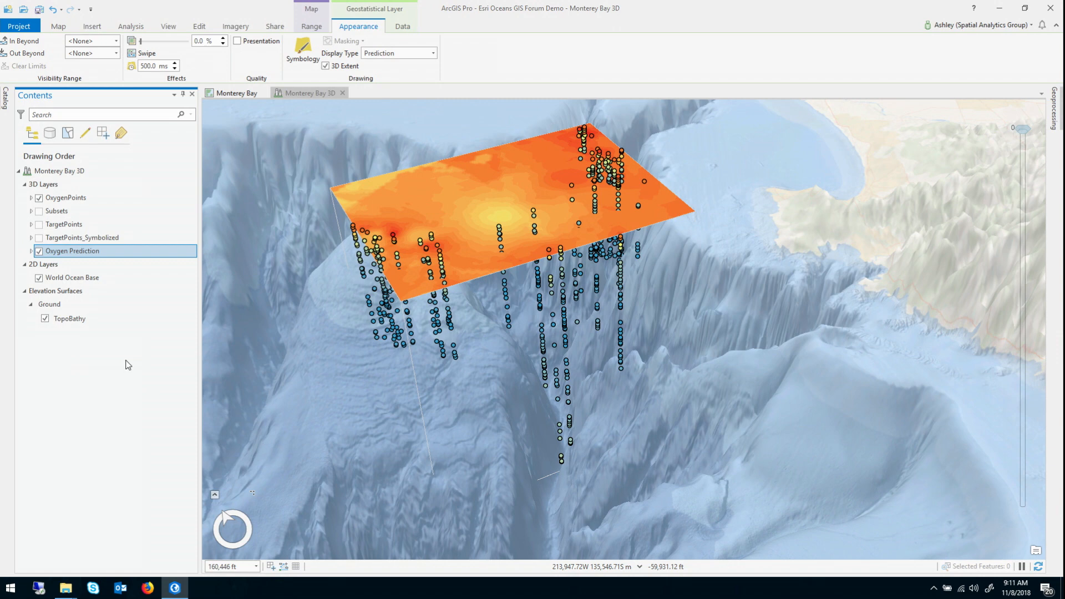
{"action": "mouse_move", "coordinate": [79, 259]}
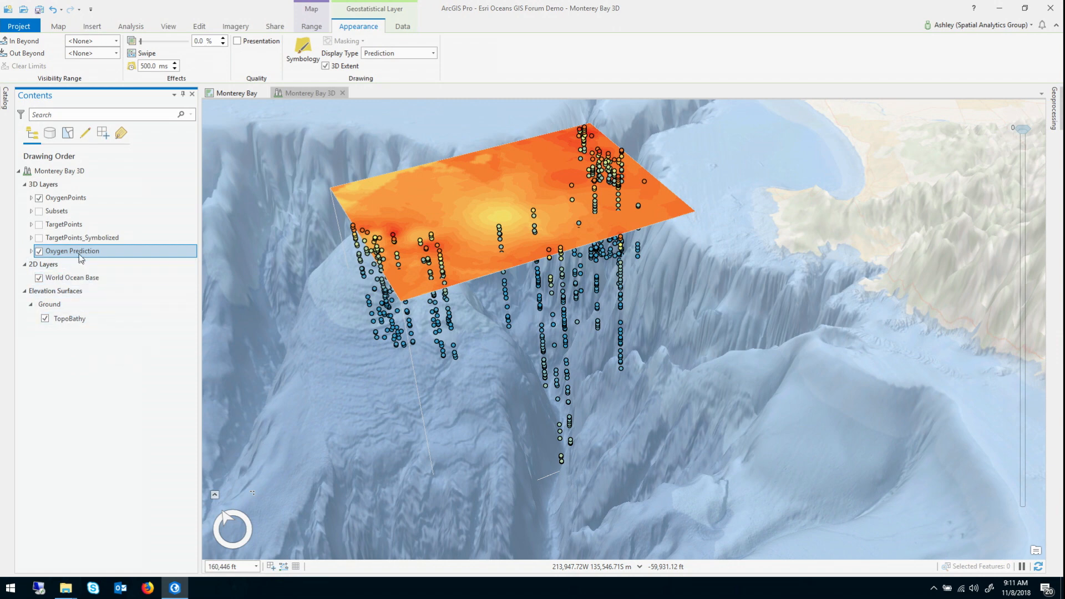
Cross-validate Oxygen Prediction; review Error, Normal QQ and Predicted plots and the Root-Mean-Square value.
{"action": "right_click", "coordinate": [72, 251]}
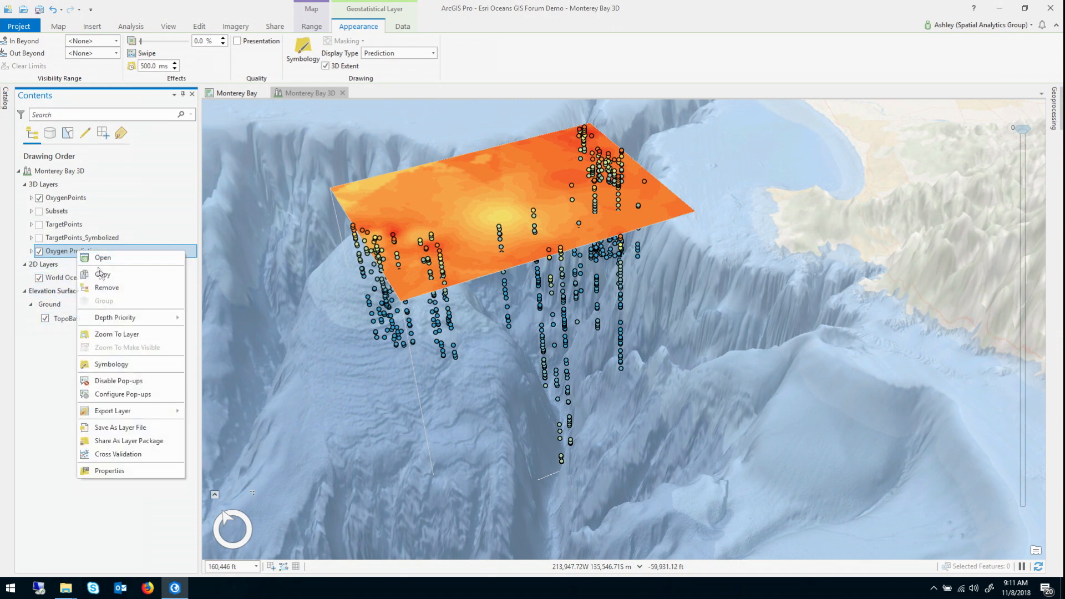
{"action": "mouse_move", "coordinate": [118, 454]}
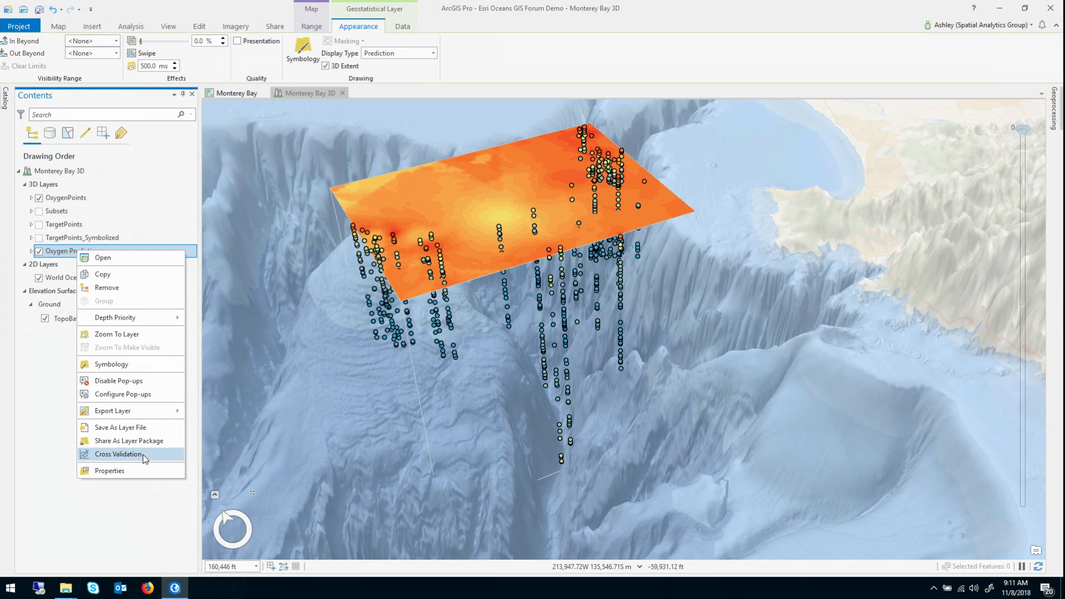
{"action": "left_click", "coordinate": [118, 454]}
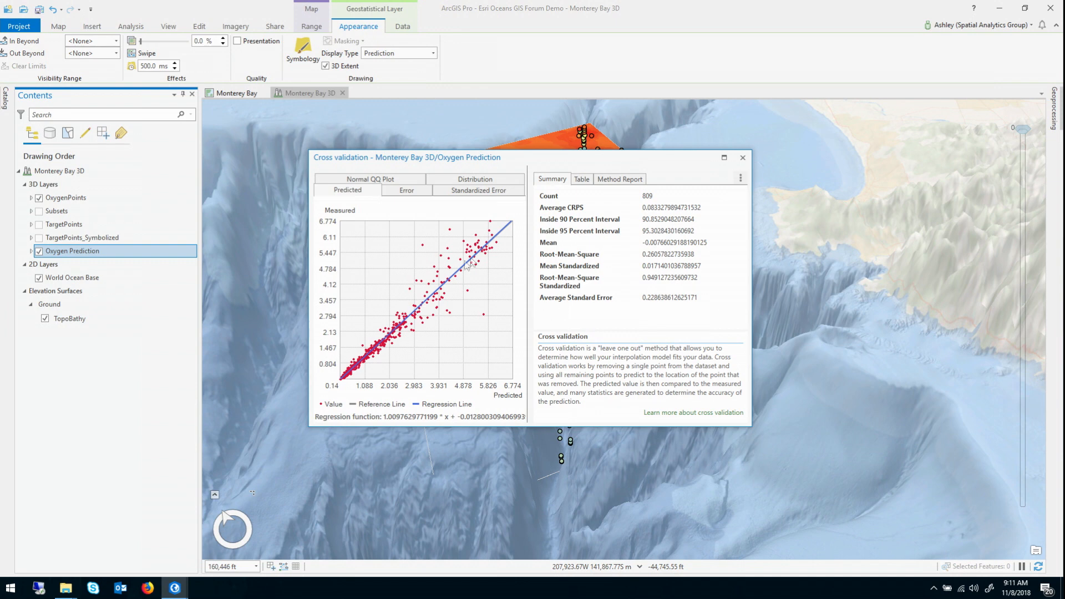
{"action": "left_click", "coordinate": [406, 190]}
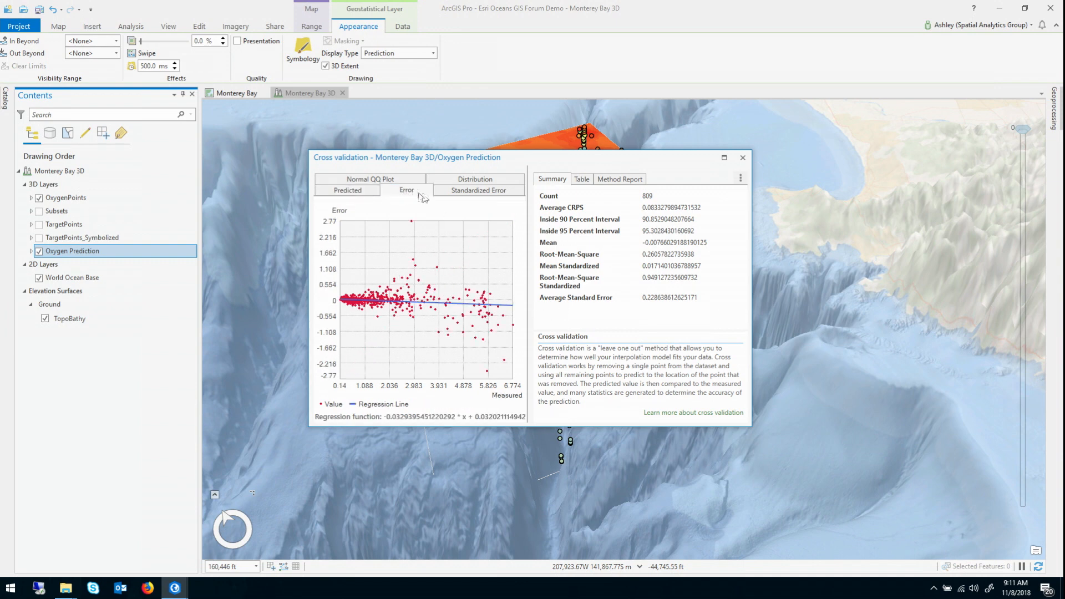
{"action": "left_click", "coordinate": [474, 190]}
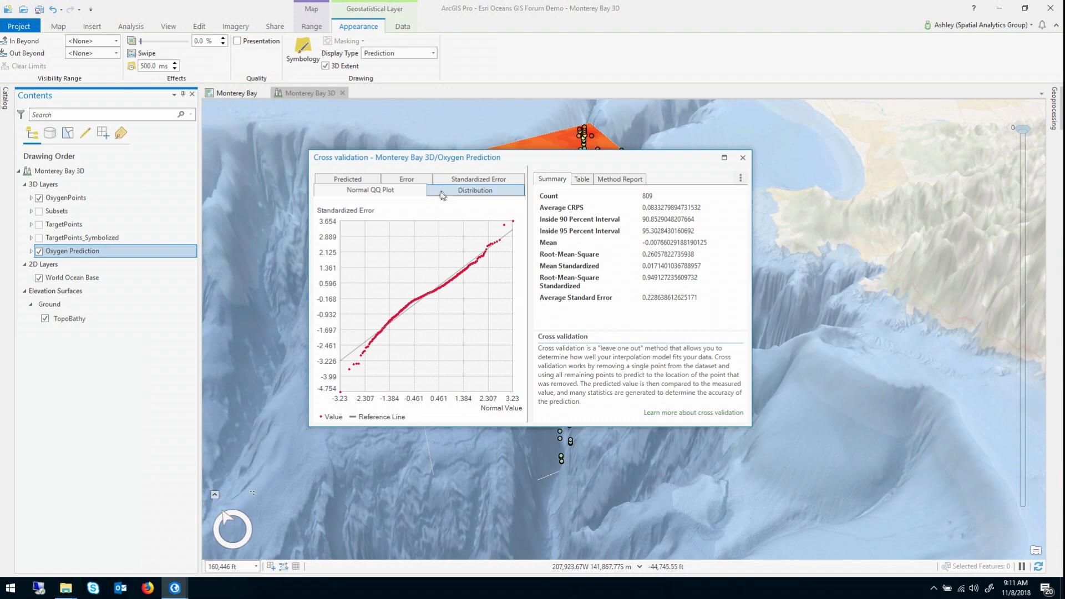
{"action": "left_click", "coordinate": [348, 190]}
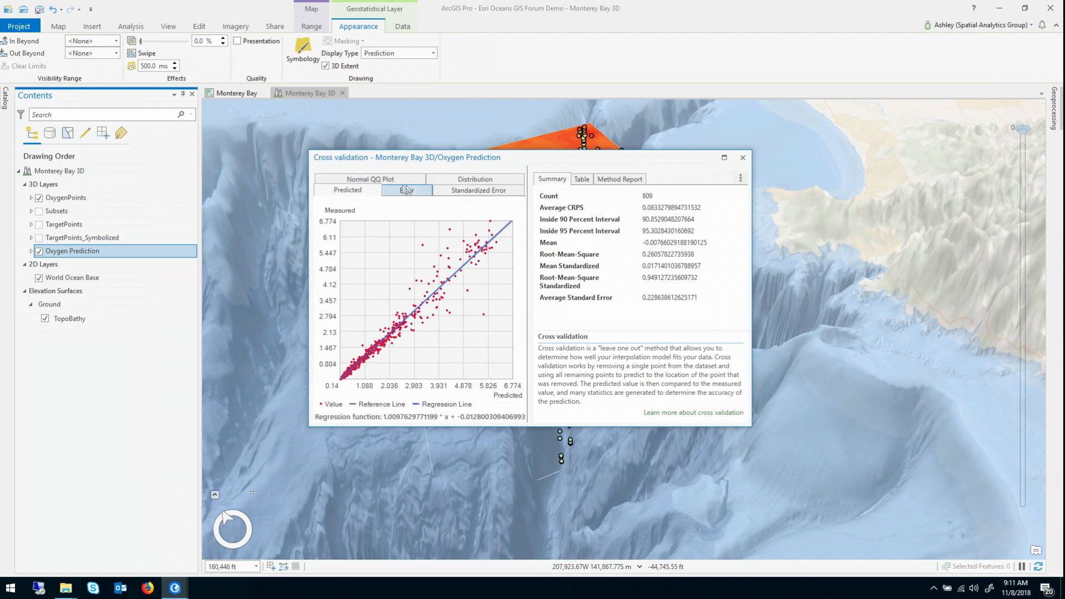
{"action": "left_click", "coordinate": [406, 190]}
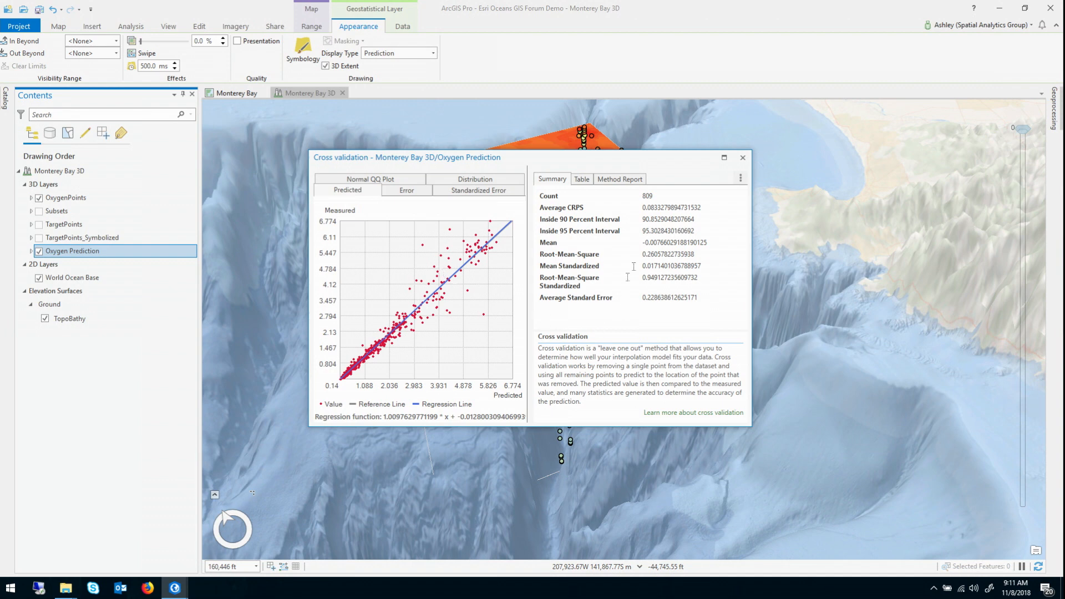
{"action": "double_click", "coordinate": [658, 254]}
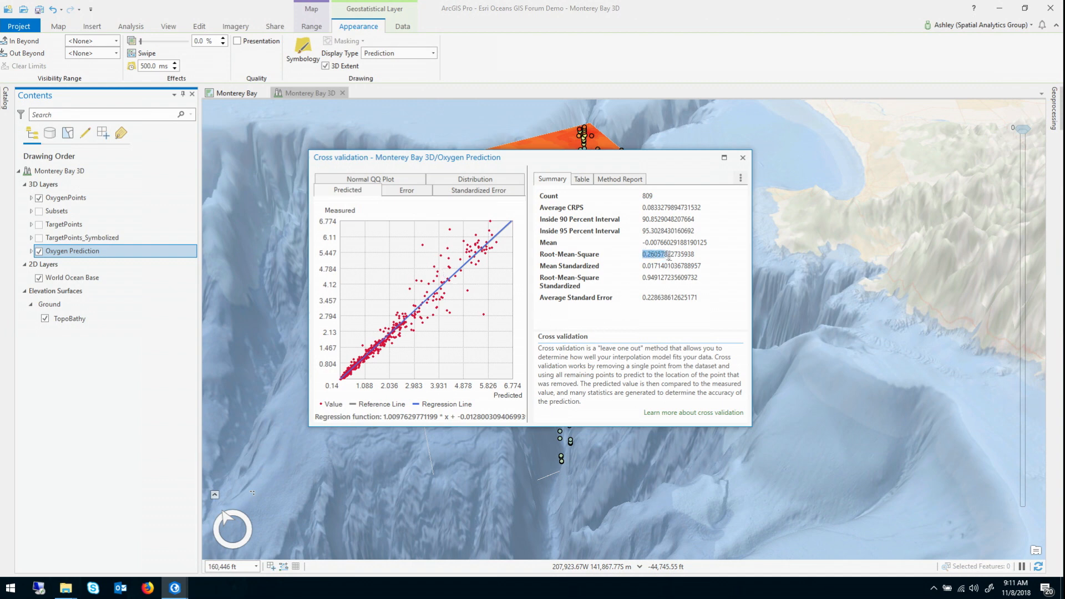
{"action": "double_click", "coordinate": [668, 254]}
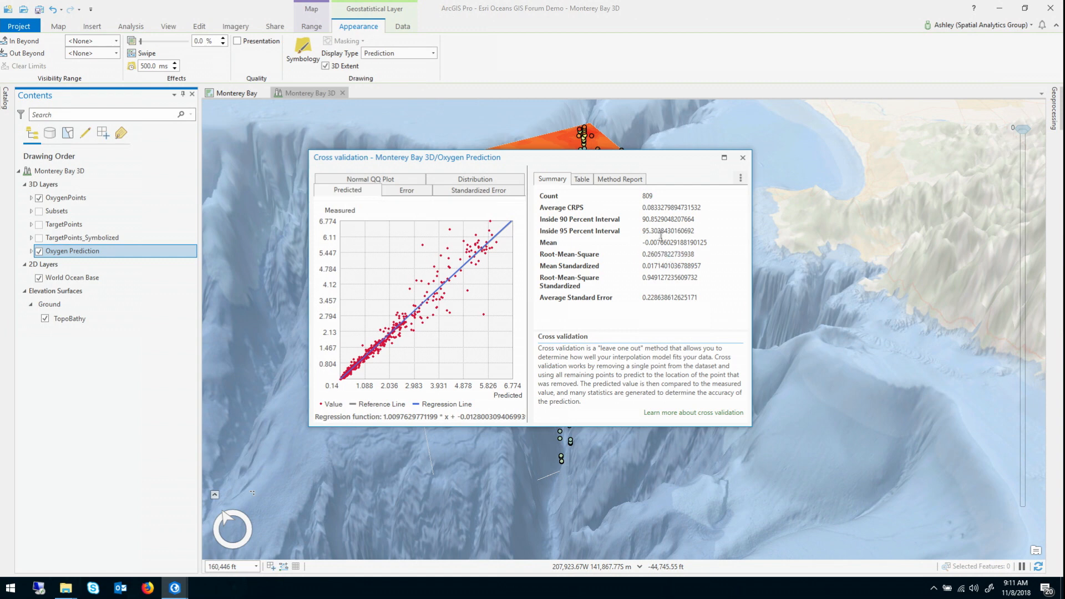
{"action": "double_click", "coordinate": [671, 207]}
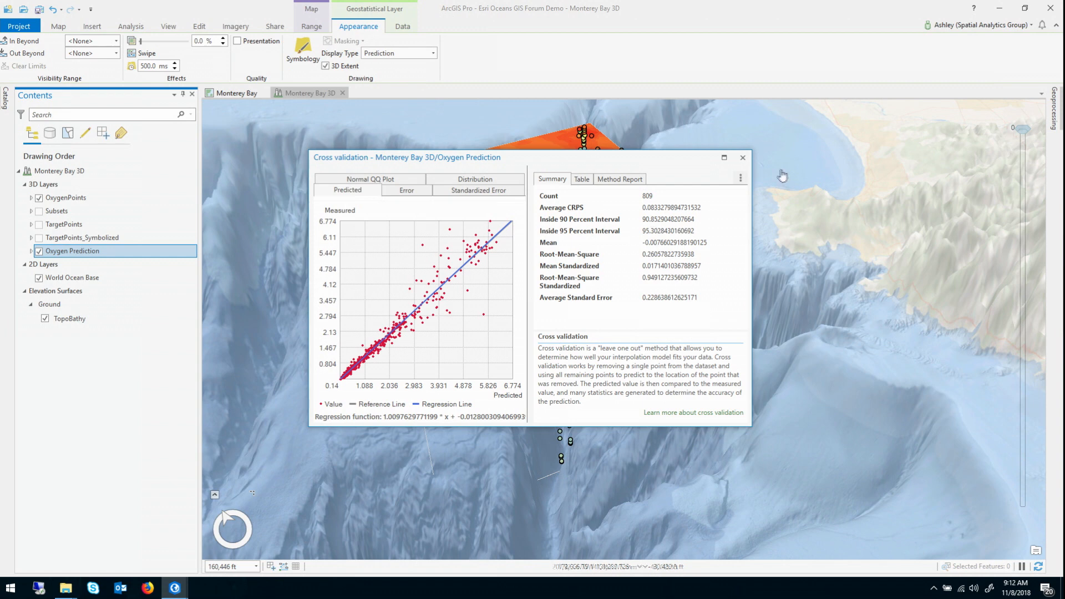
{"action": "mouse_move", "coordinate": [743, 158]}
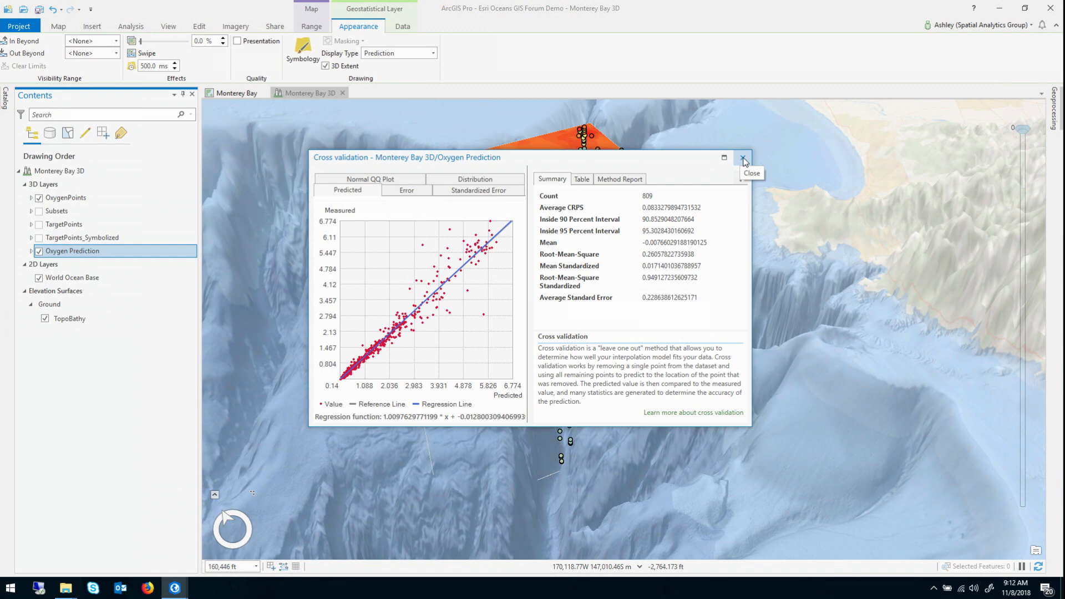
Close the cross-validation results and launch the Geostatistical Wizard from Analysis.
{"action": "left_click", "coordinate": [744, 158]}
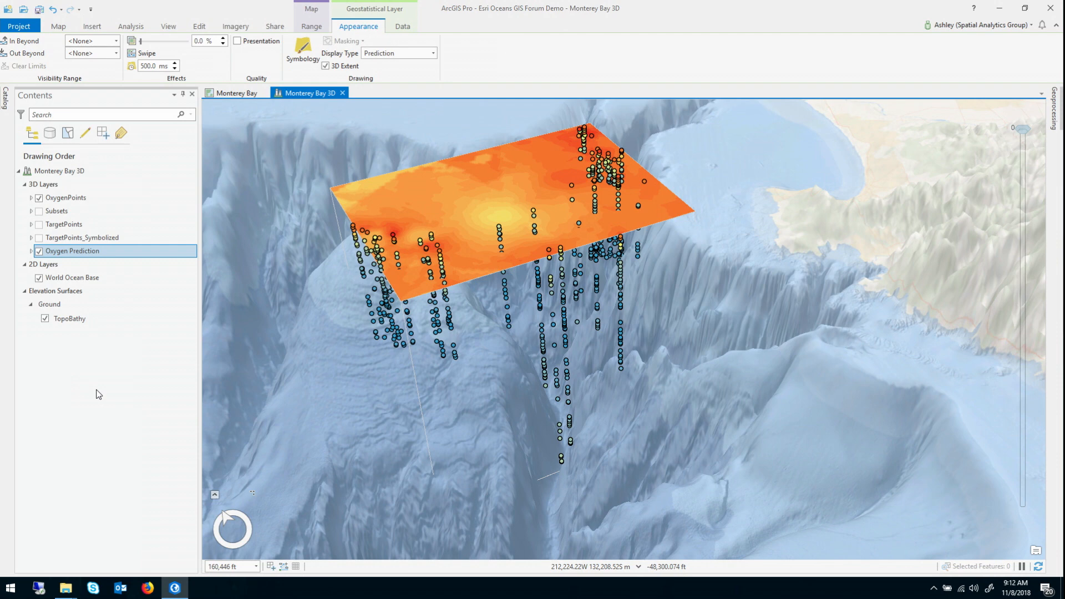
{"action": "mouse_move", "coordinate": [130, 26]}
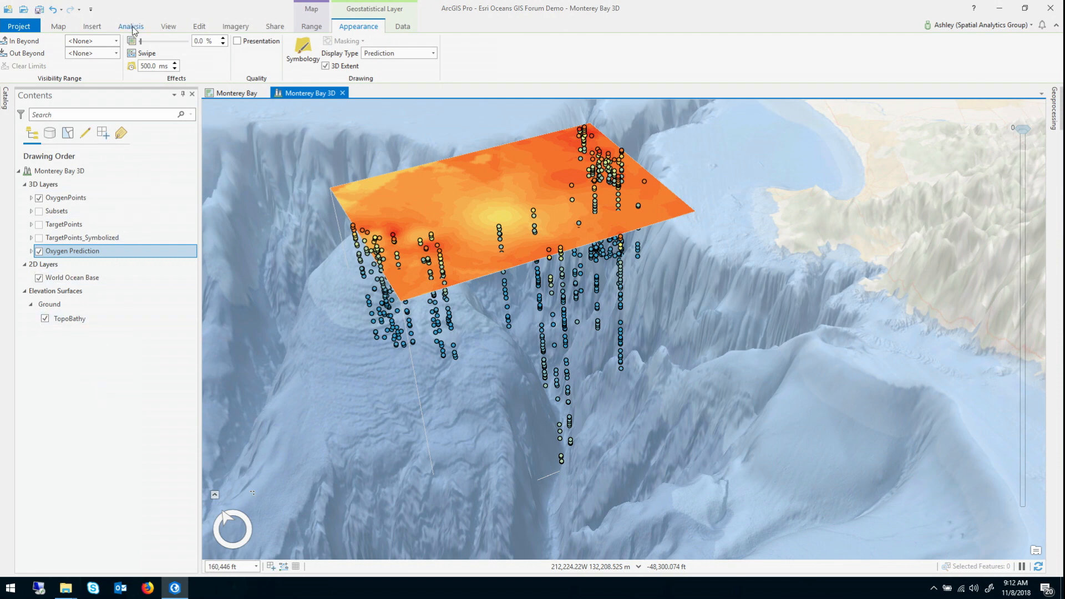
{"action": "left_click", "coordinate": [131, 26]}
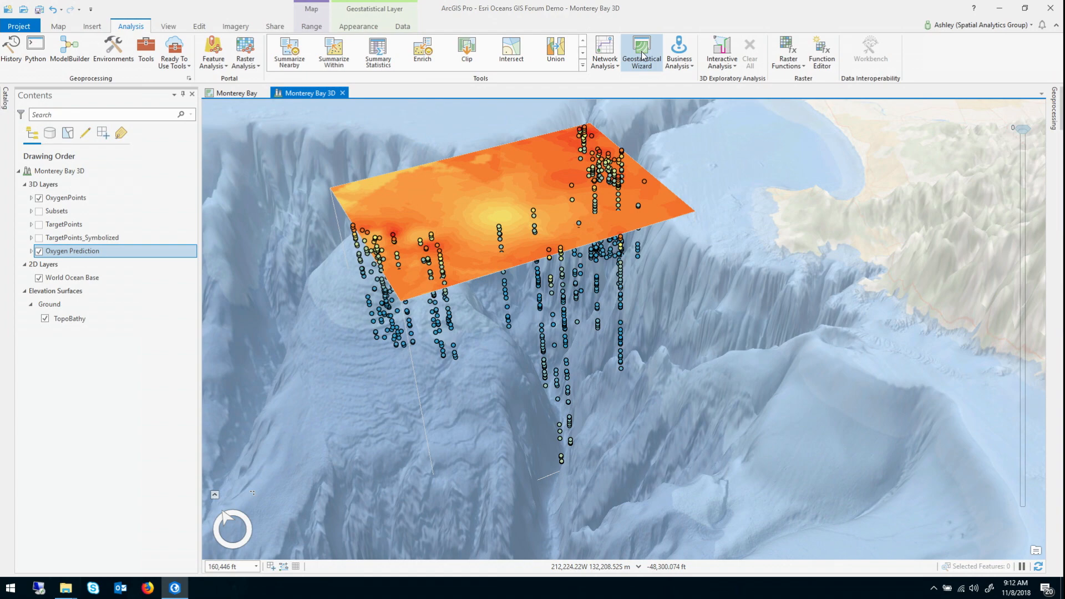
{"action": "left_click", "coordinate": [641, 52]}
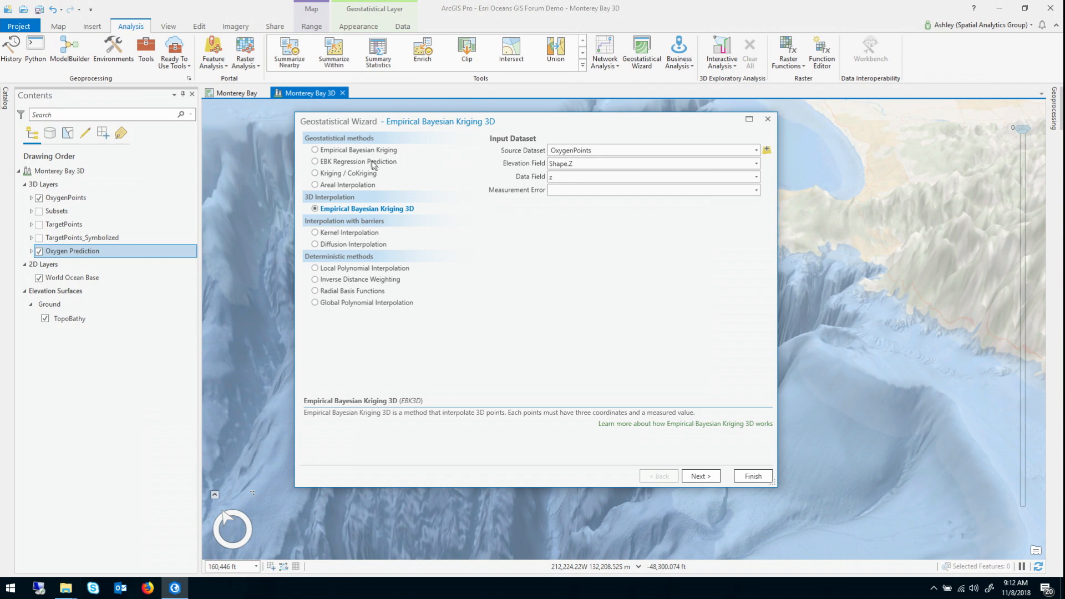
{"action": "mouse_move", "coordinate": [358, 209]}
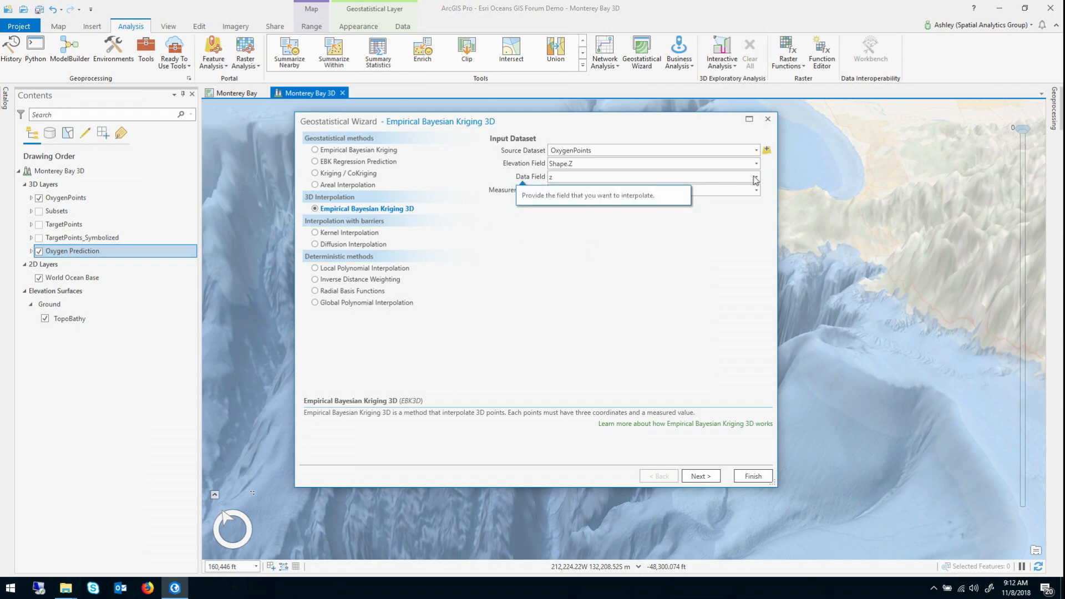
Choose Oxygen as the EBK 3D data field for OxygenPoints and advance to the semivariogram page.
{"action": "left_click", "coordinate": [650, 176]}
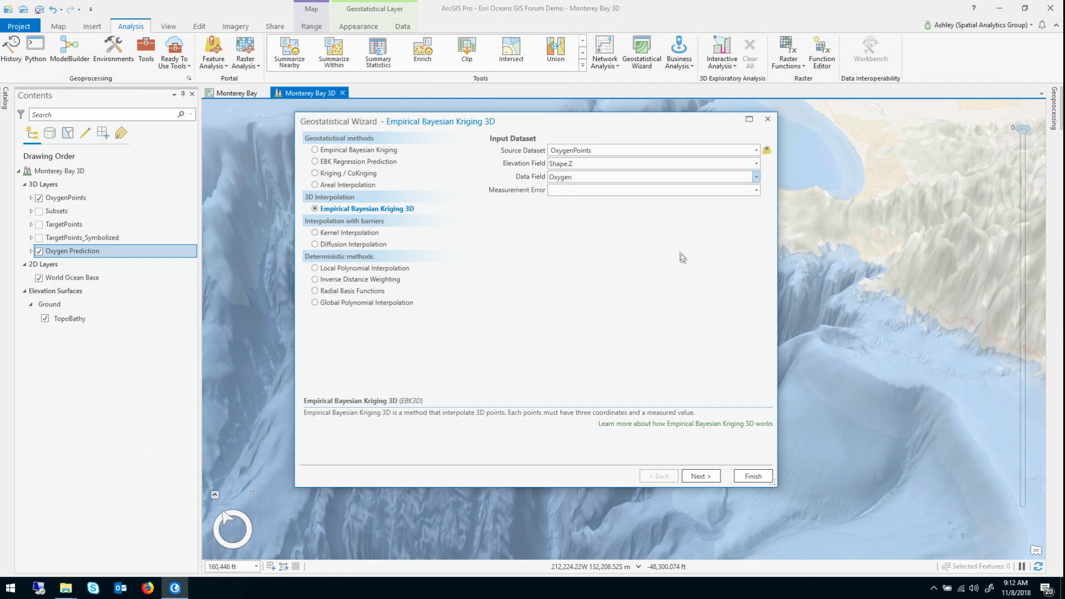
{"action": "left_click", "coordinate": [699, 475]}
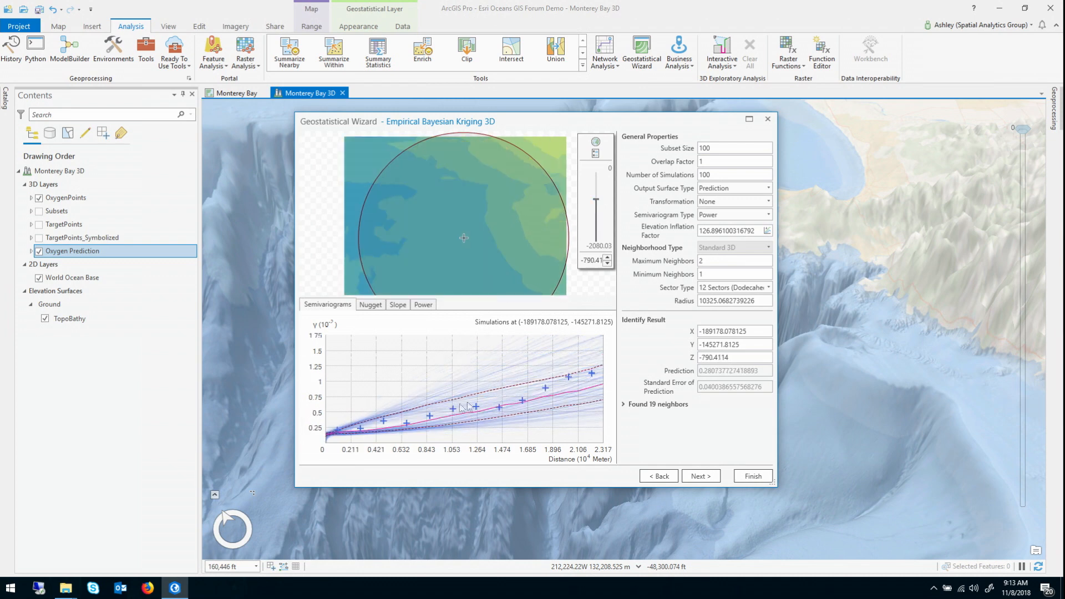
{"action": "mouse_move", "coordinate": [444, 396]}
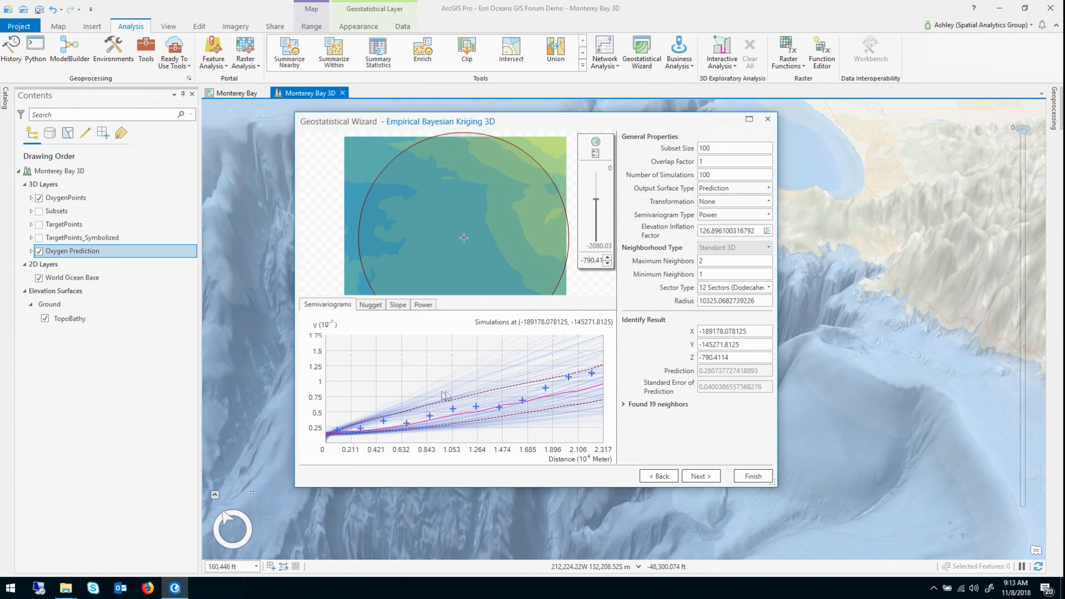
{"action": "mouse_move", "coordinate": [421, 228]}
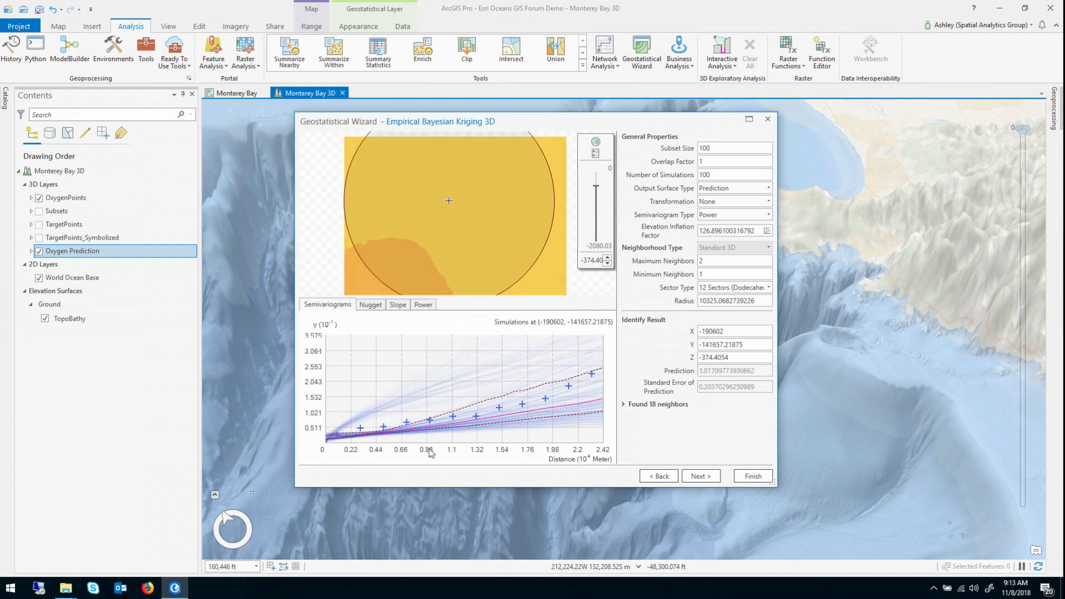
{"action": "mouse_move", "coordinate": [520, 408]}
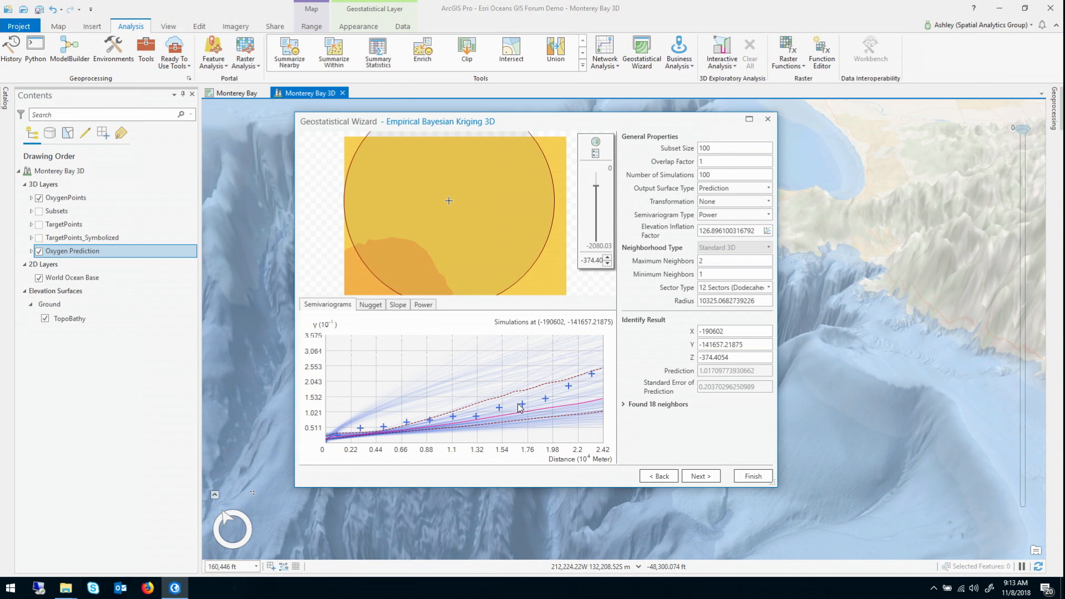
{"action": "mouse_move", "coordinate": [541, 421]}
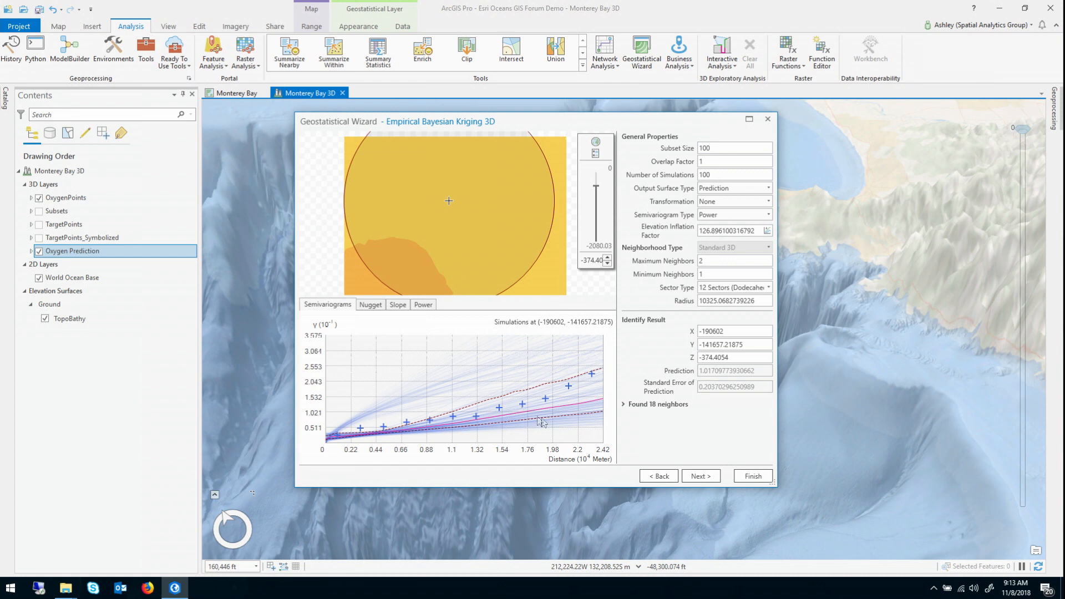
Preview the prediction at another location, then continue to Cross validation for 809 points.
{"action": "left_click", "coordinate": [384, 242]}
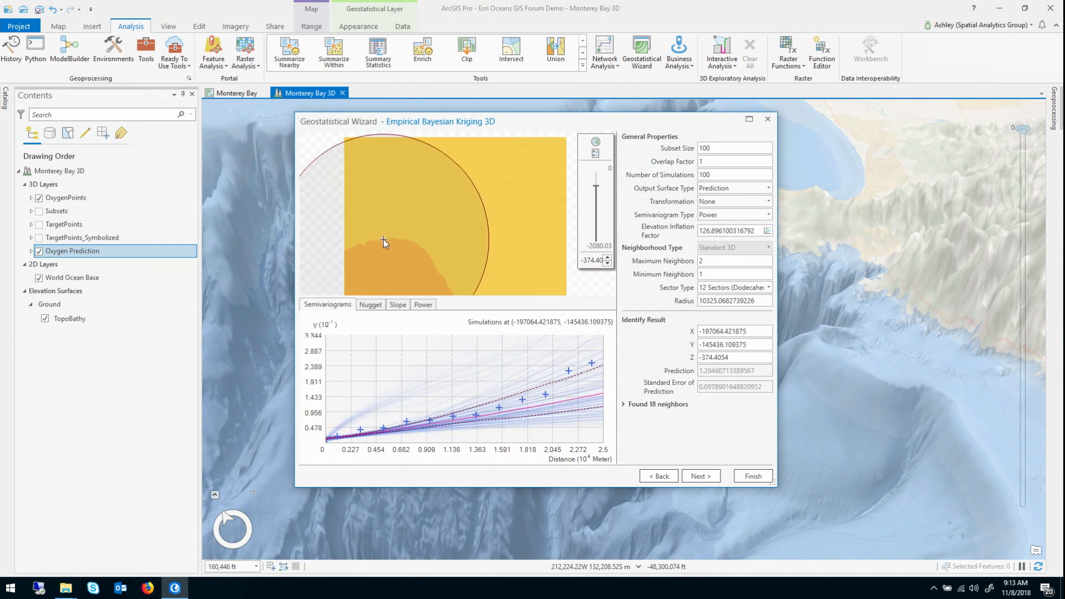
{"action": "mouse_move", "coordinate": [476, 406]}
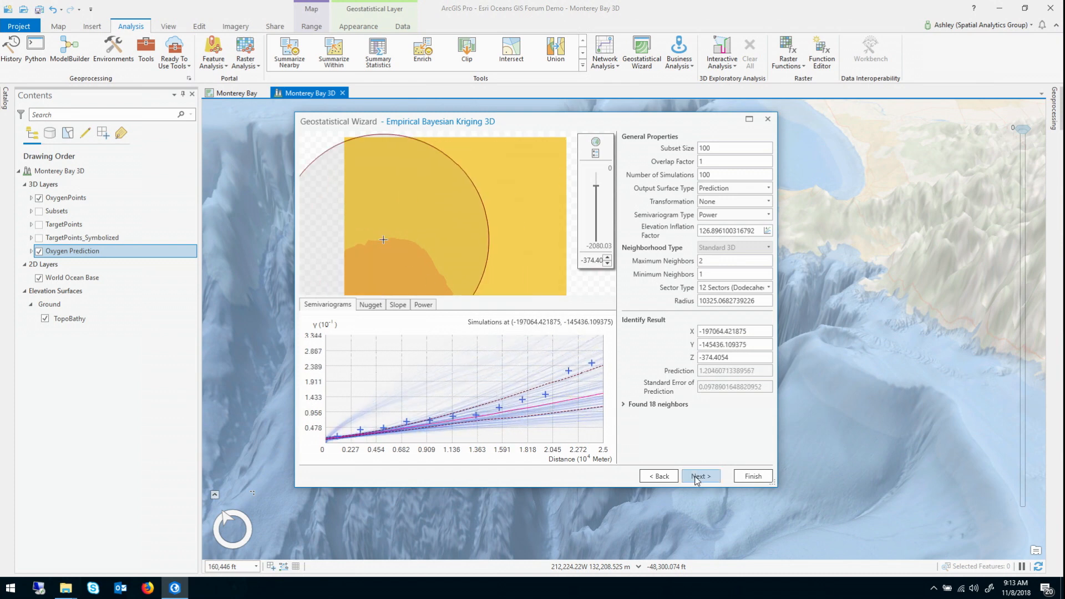
{"action": "left_click", "coordinate": [699, 475]}
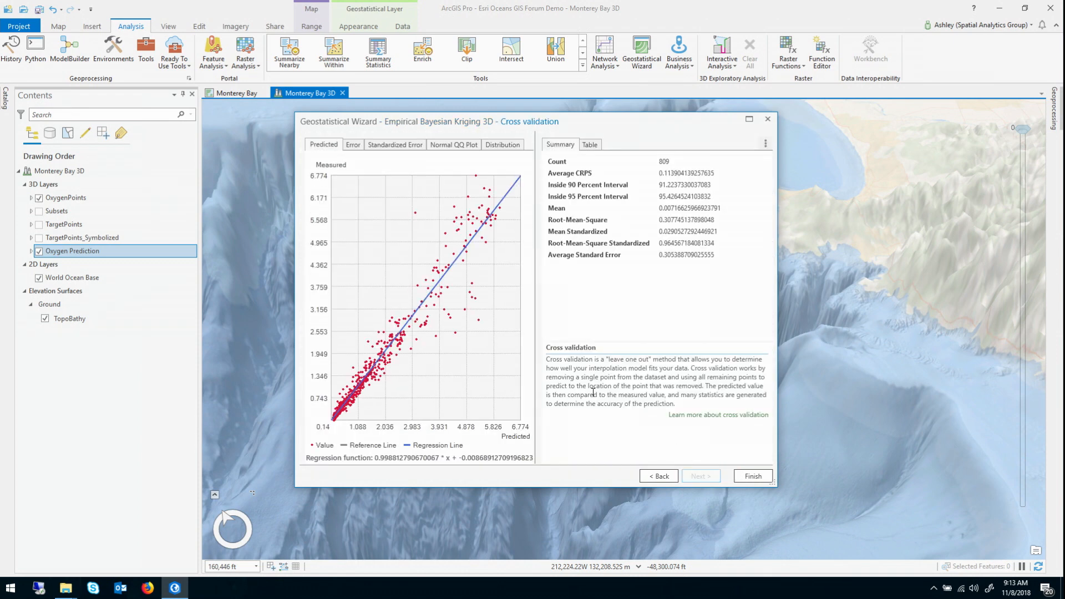
{"action": "mouse_move", "coordinate": [533, 188]}
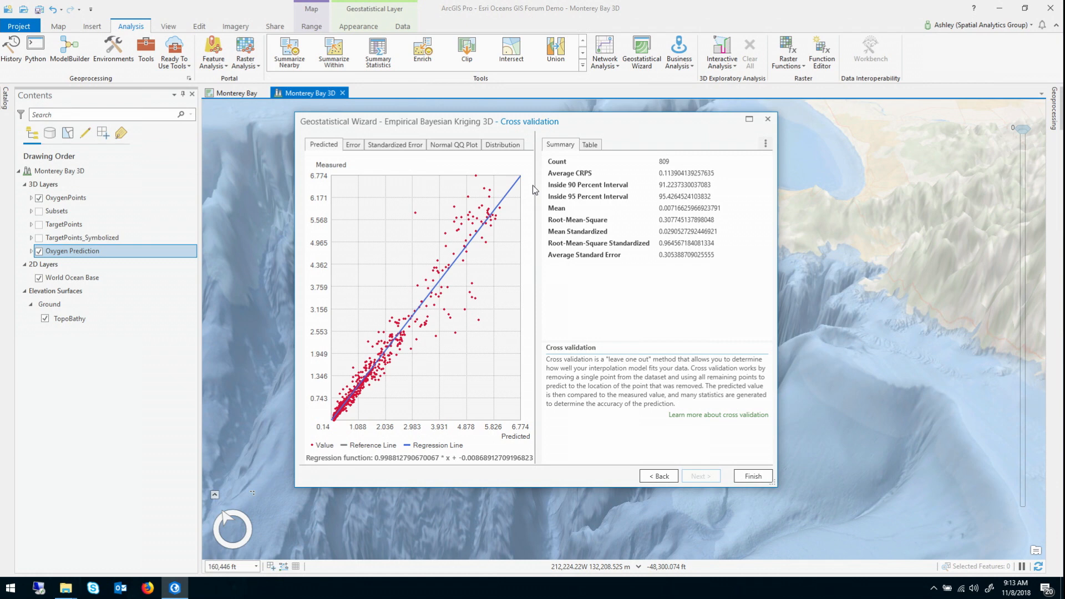
{"action": "mouse_move", "coordinate": [492, 191]}
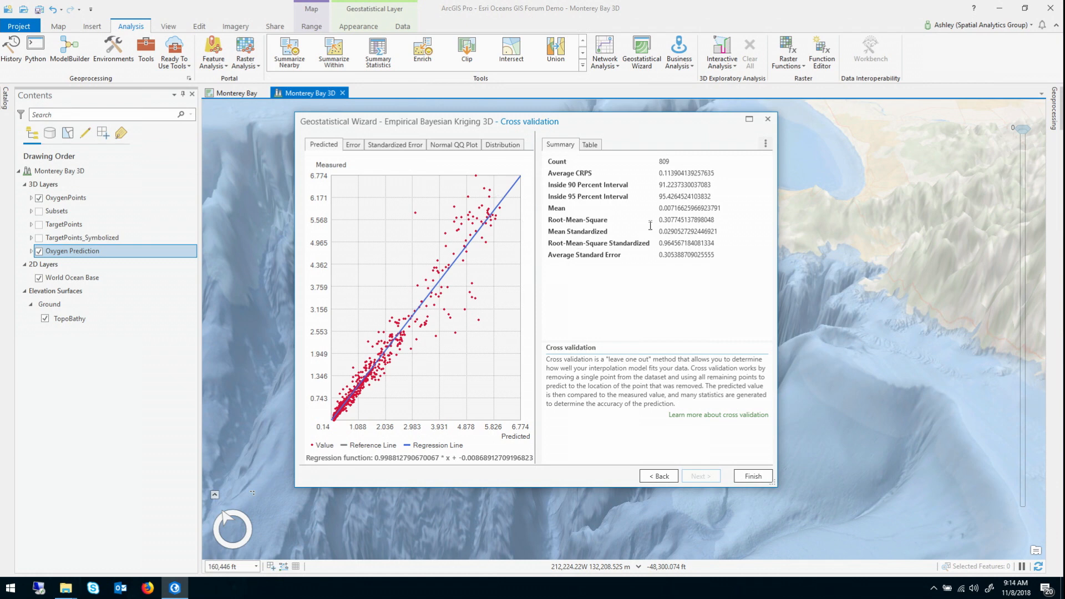
{"action": "double_click", "coordinate": [669, 219]}
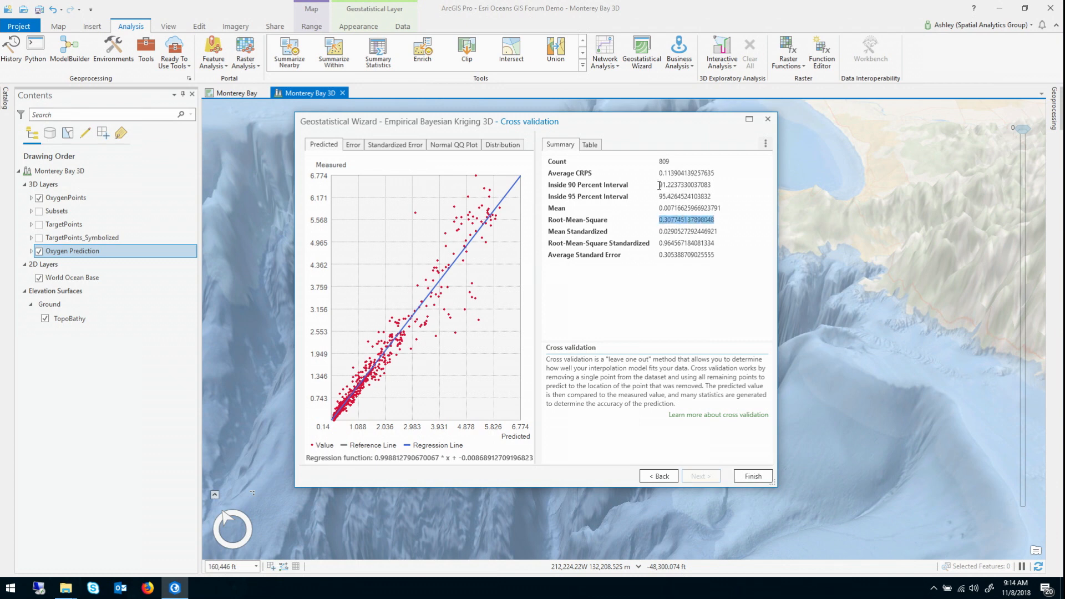
{"action": "left_click", "coordinate": [686, 172]}
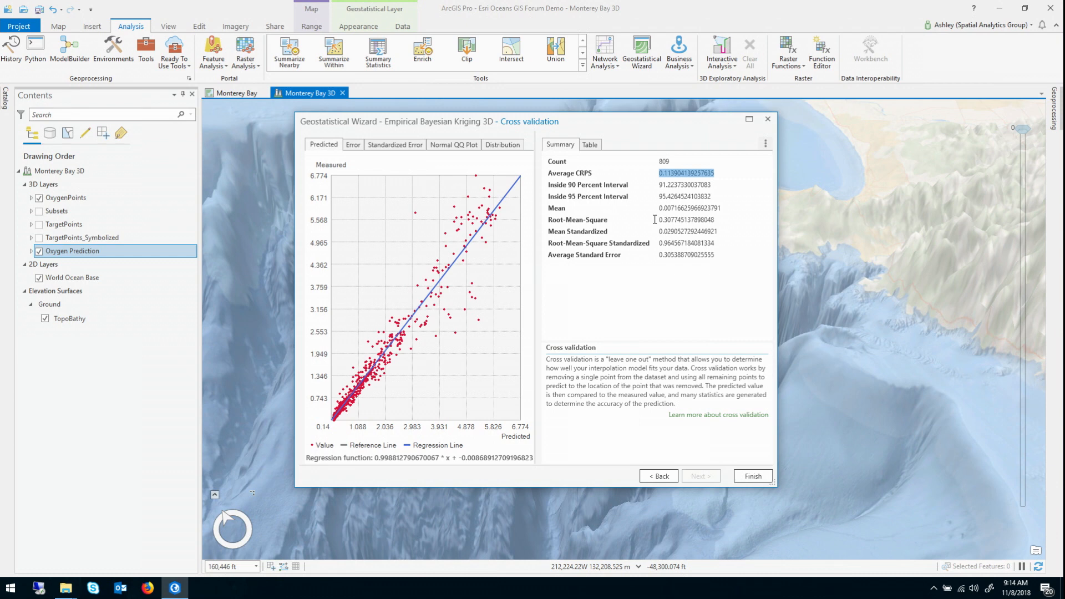
{"action": "mouse_move", "coordinate": [641, 219]}
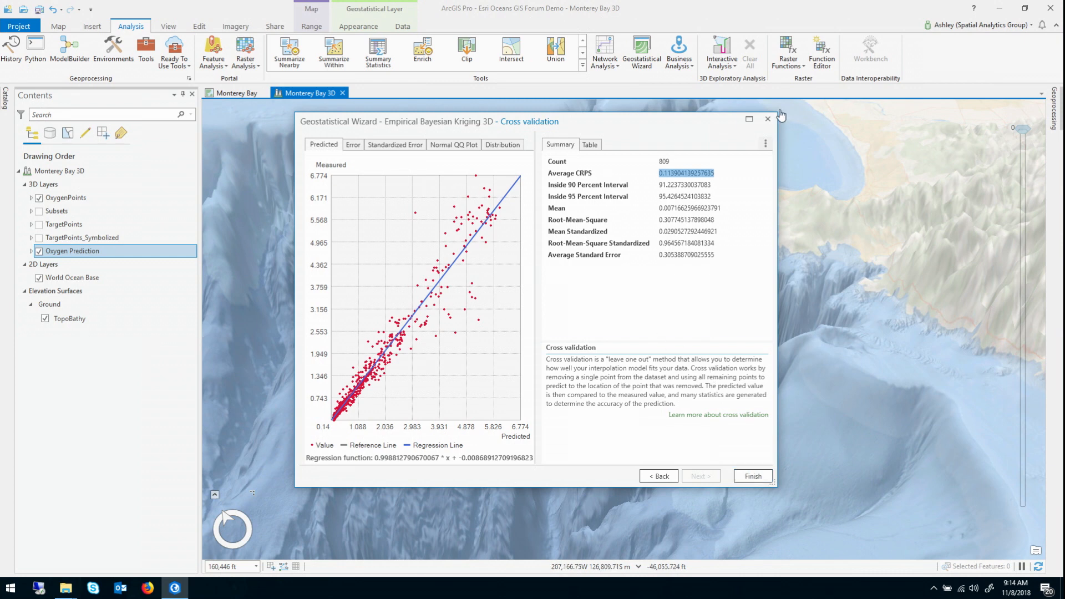
{"action": "left_click", "coordinate": [752, 475]}
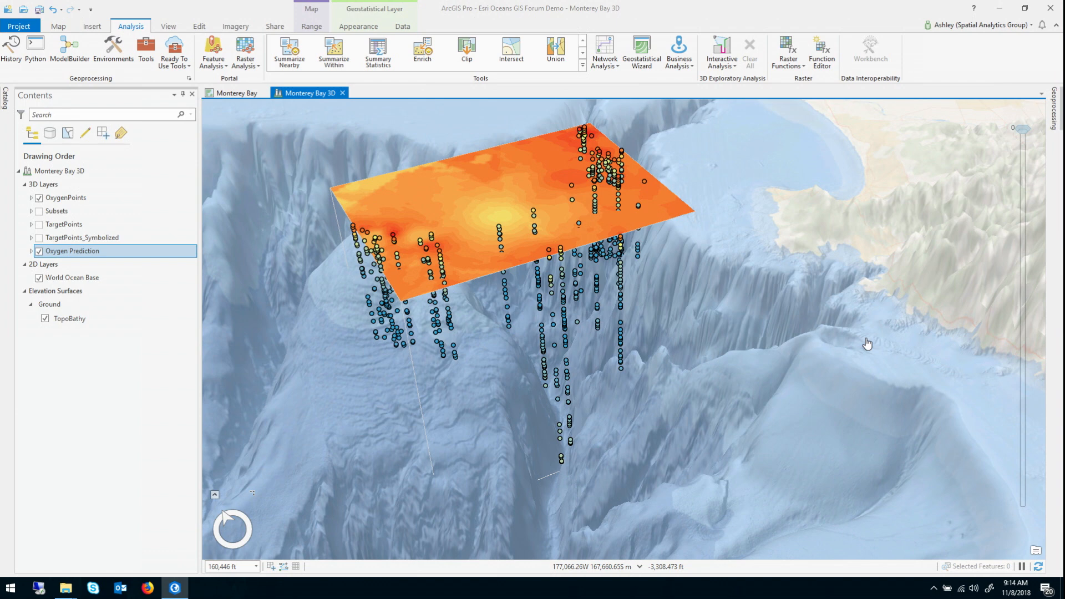
{"action": "mouse_move", "coordinate": [346, 201]}
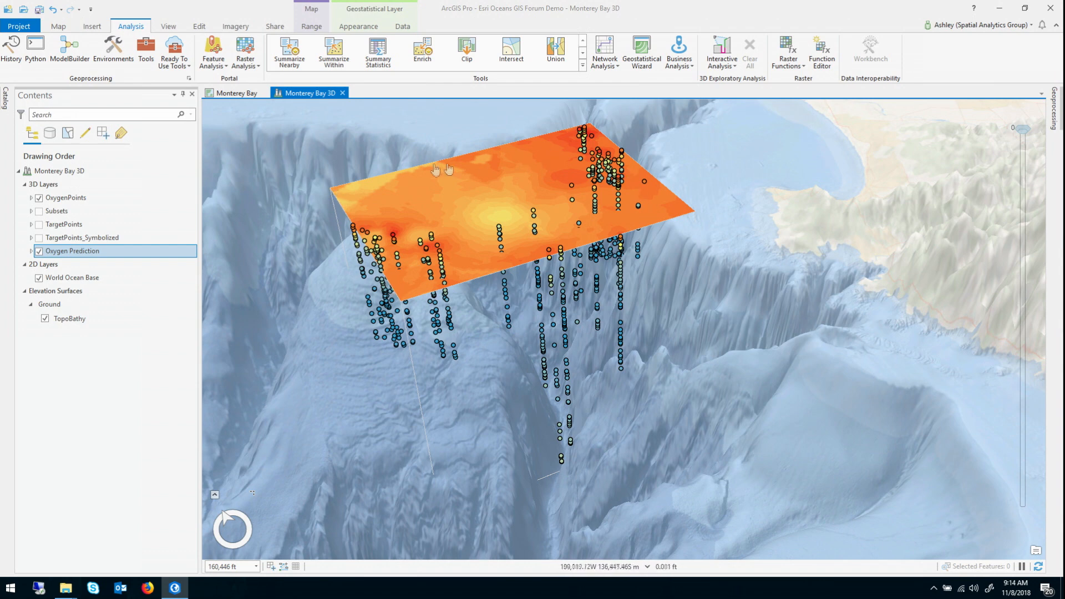
Export Oxygen Prediction to contours at -100 m and open GALayerToContour1 properties.
{"action": "right_click", "coordinate": [72, 251]}
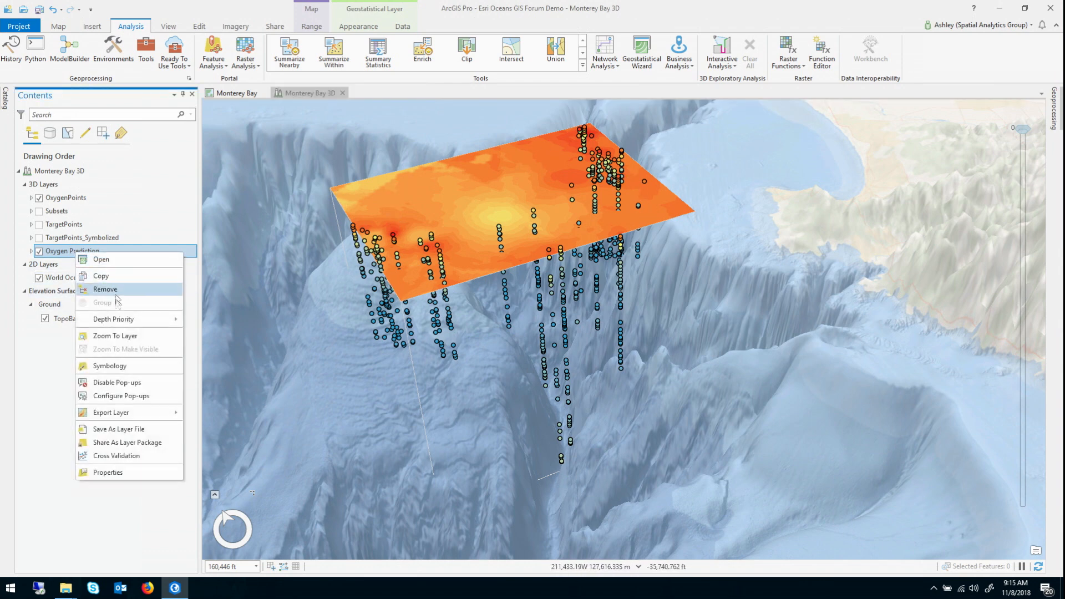
{"action": "mouse_move", "coordinate": [110, 412]}
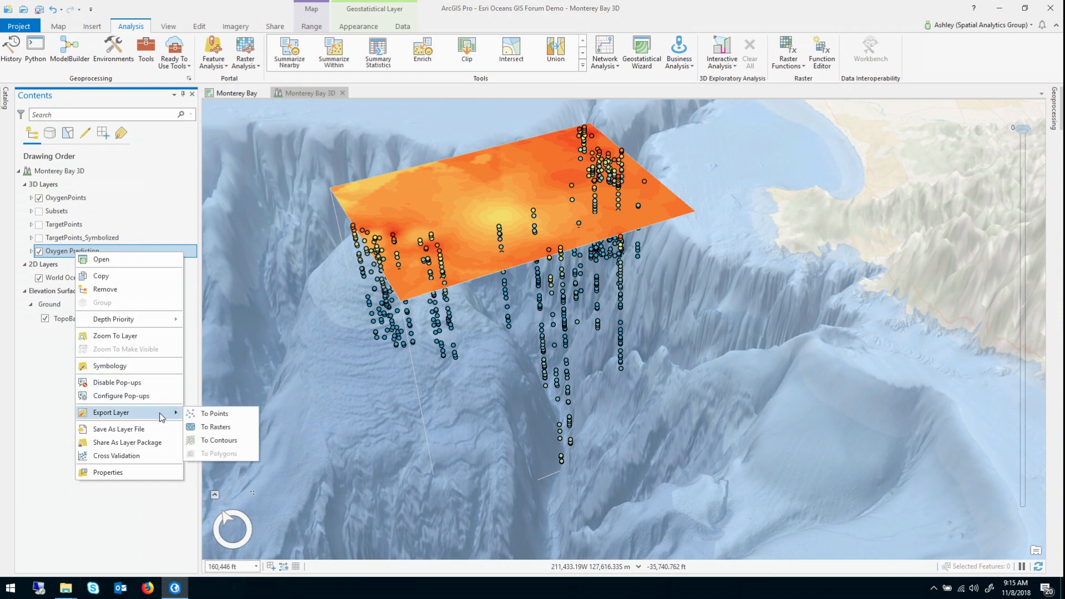
{"action": "mouse_move", "coordinate": [162, 417]}
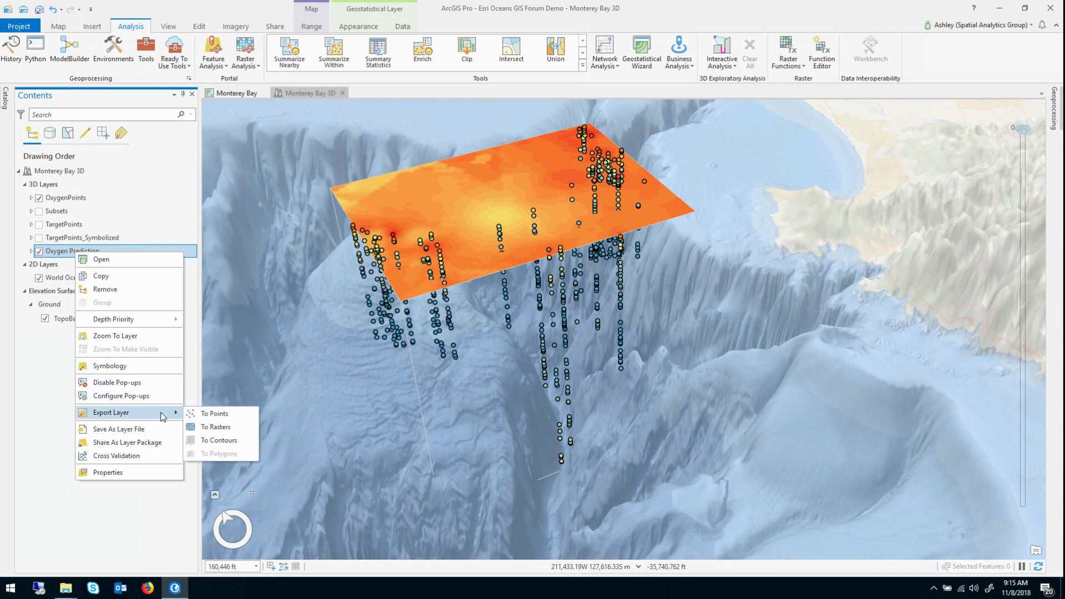
{"action": "mouse_move", "coordinate": [218, 412]}
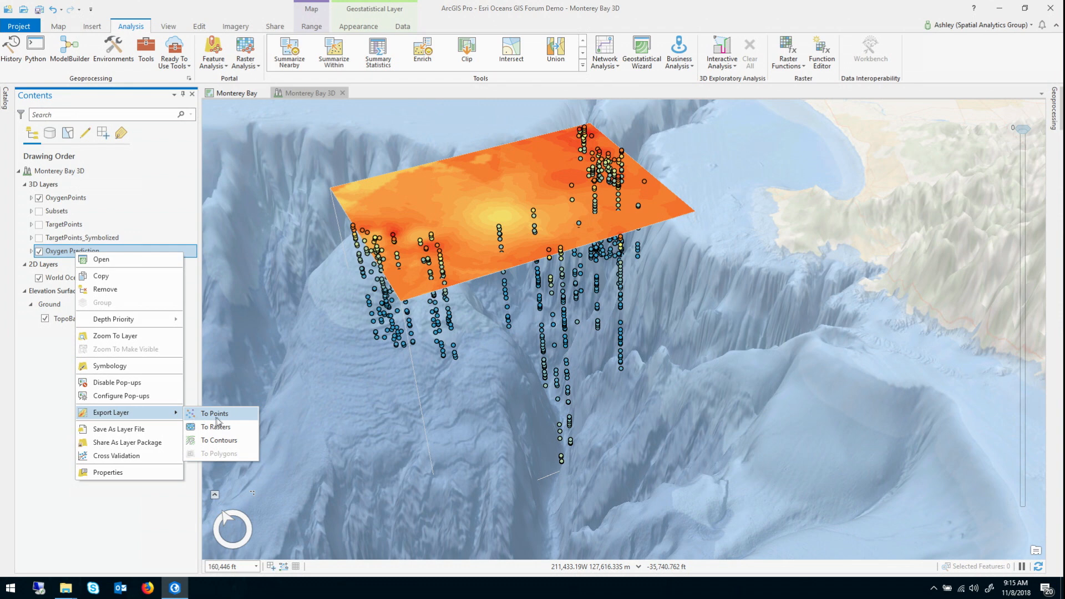
{"action": "mouse_move", "coordinate": [219, 439]}
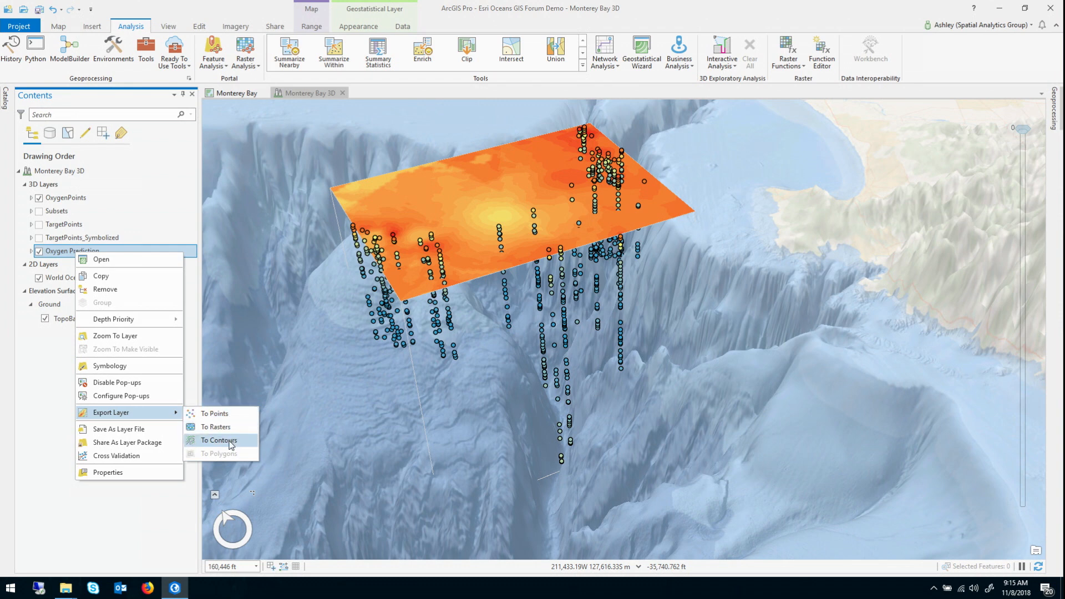
{"action": "left_click", "coordinate": [219, 440]}
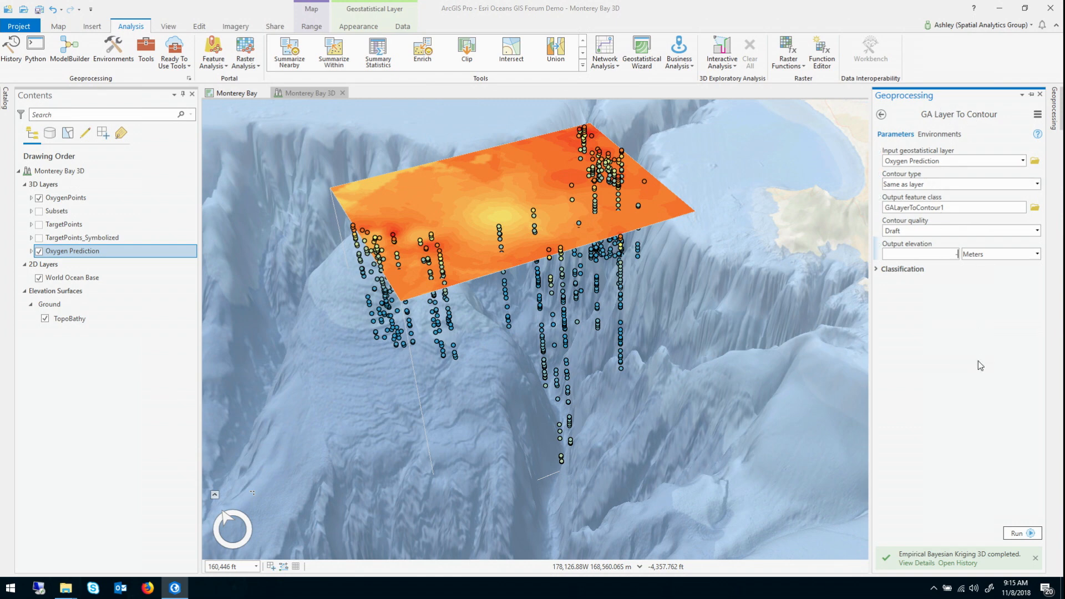
{"action": "type", "text": "-100"}
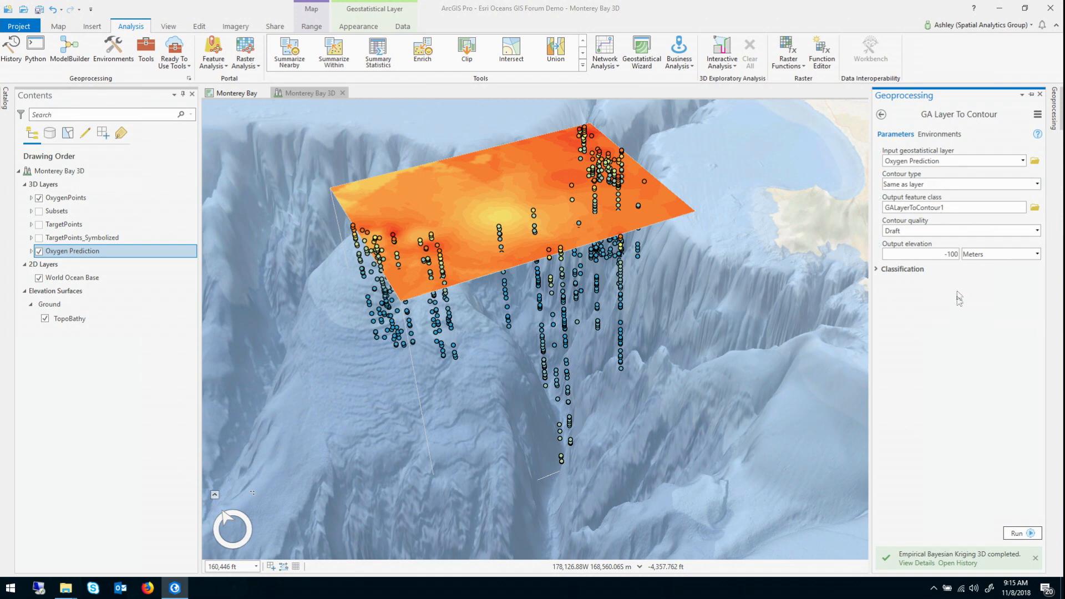
{"action": "left_click", "coordinate": [1017, 532]}
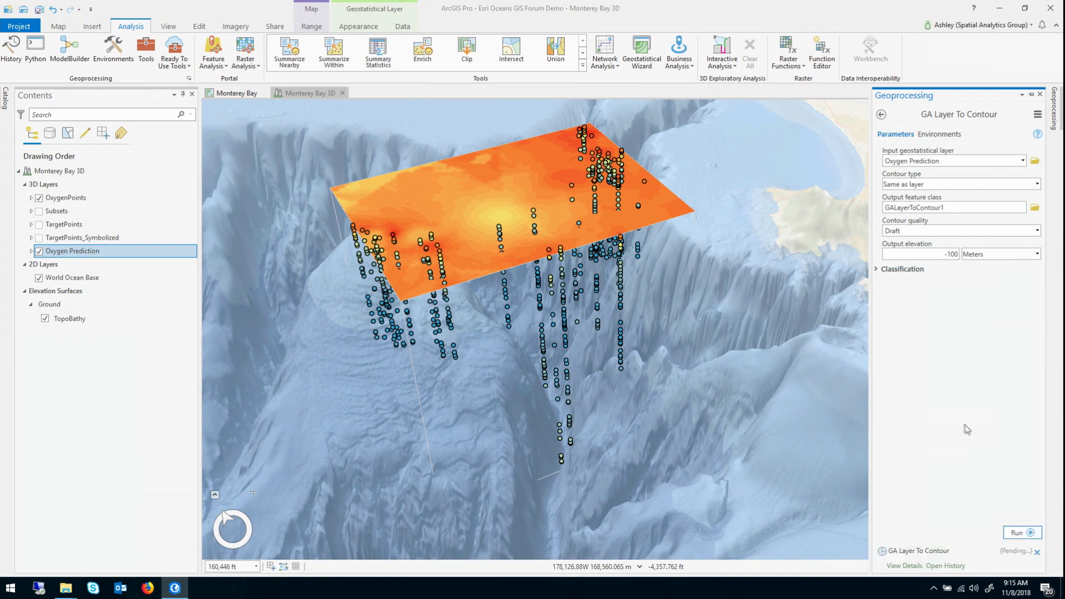
{"action": "left_click", "coordinate": [1018, 532]}
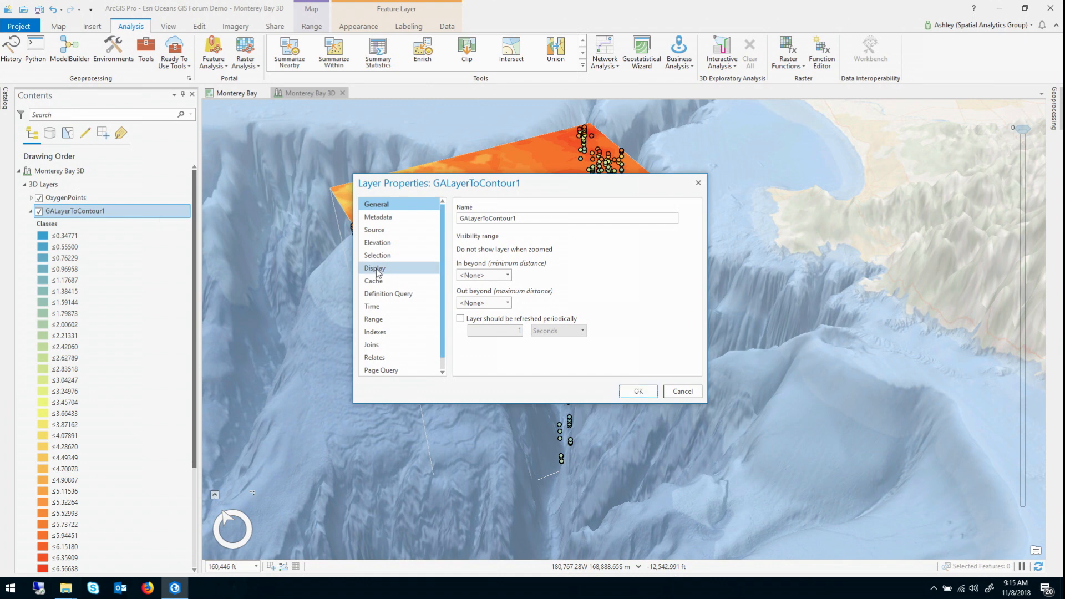
Check contour elevation settings, hide Oxygen Prediction, and inspect one contour polygon's pop-up.
{"action": "left_click", "coordinate": [378, 242]}
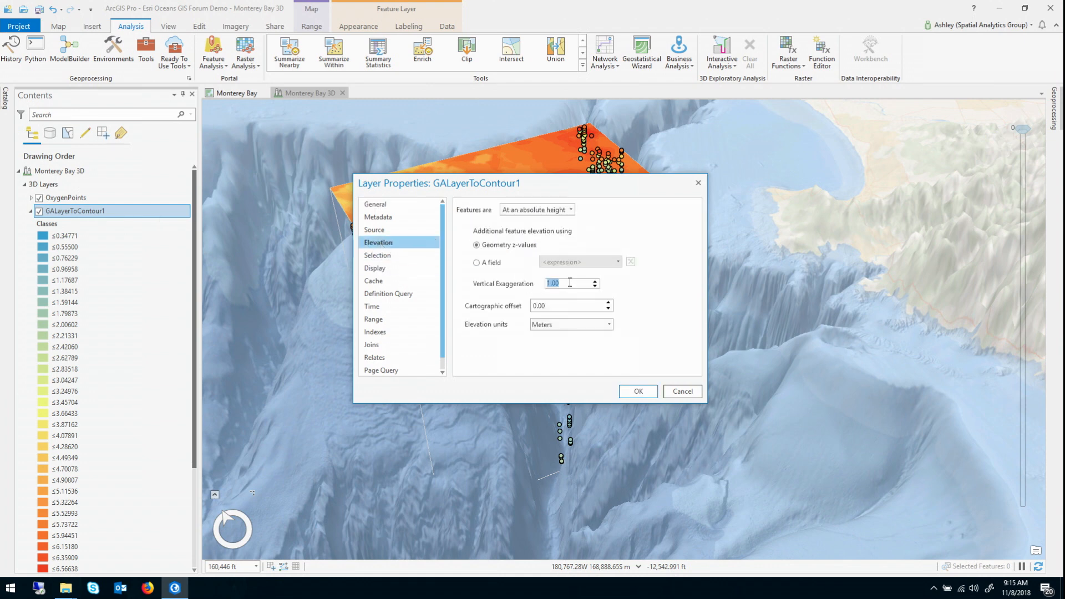
{"action": "left_click", "coordinate": [638, 391]}
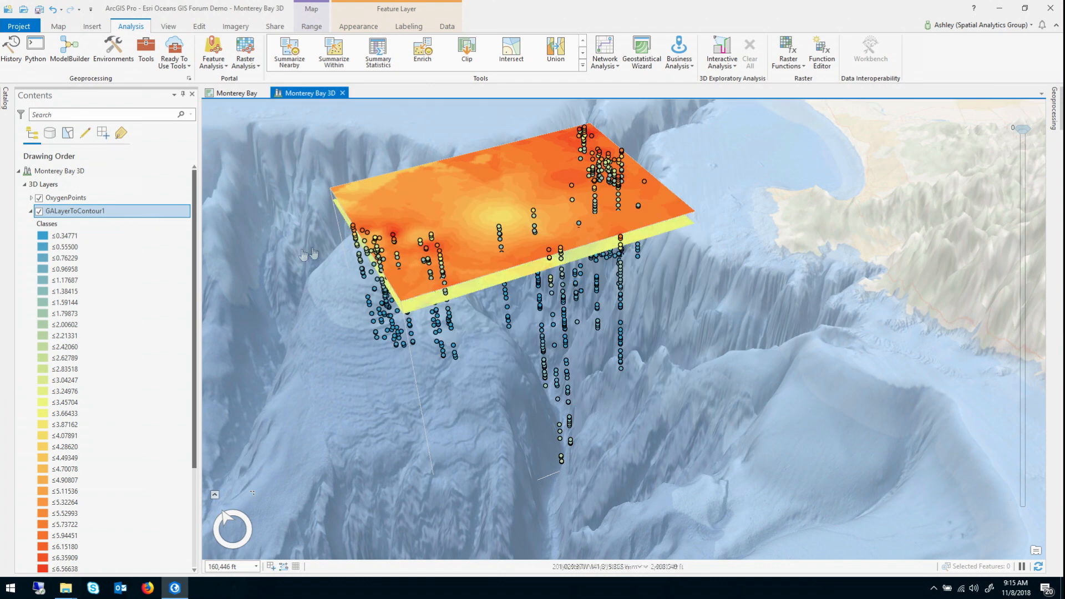
{"action": "left_click", "coordinate": [30, 211]}
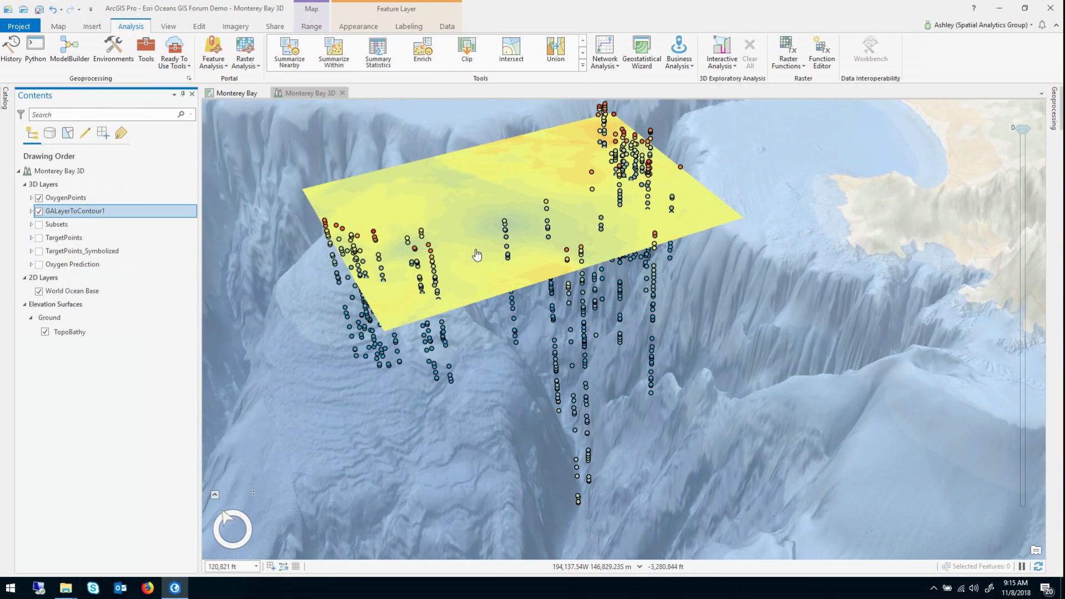
{"action": "left_click", "coordinate": [477, 255]}
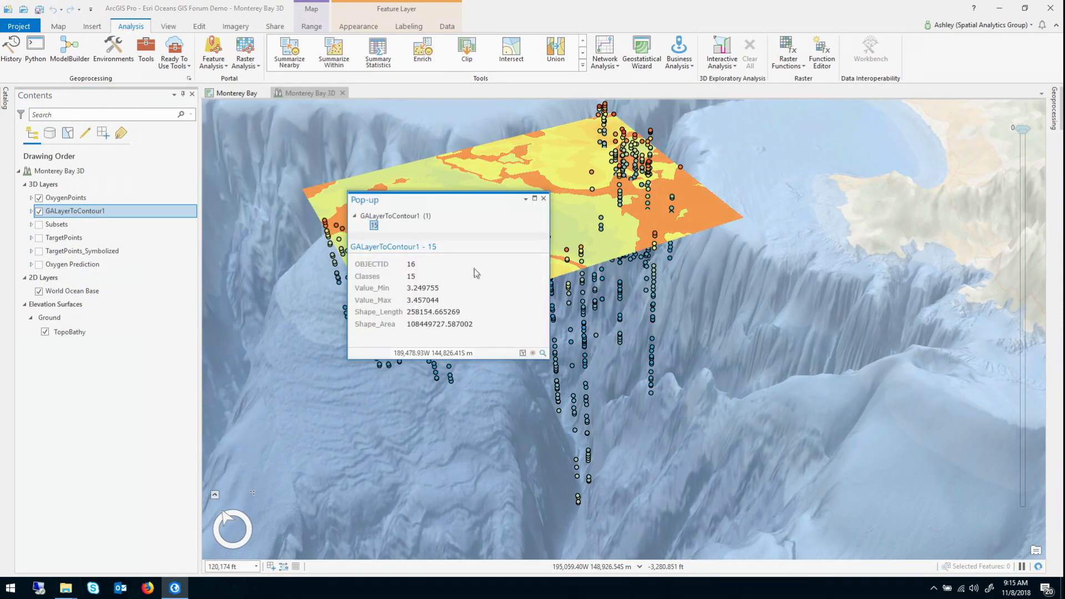
{"action": "left_click", "coordinate": [543, 198]}
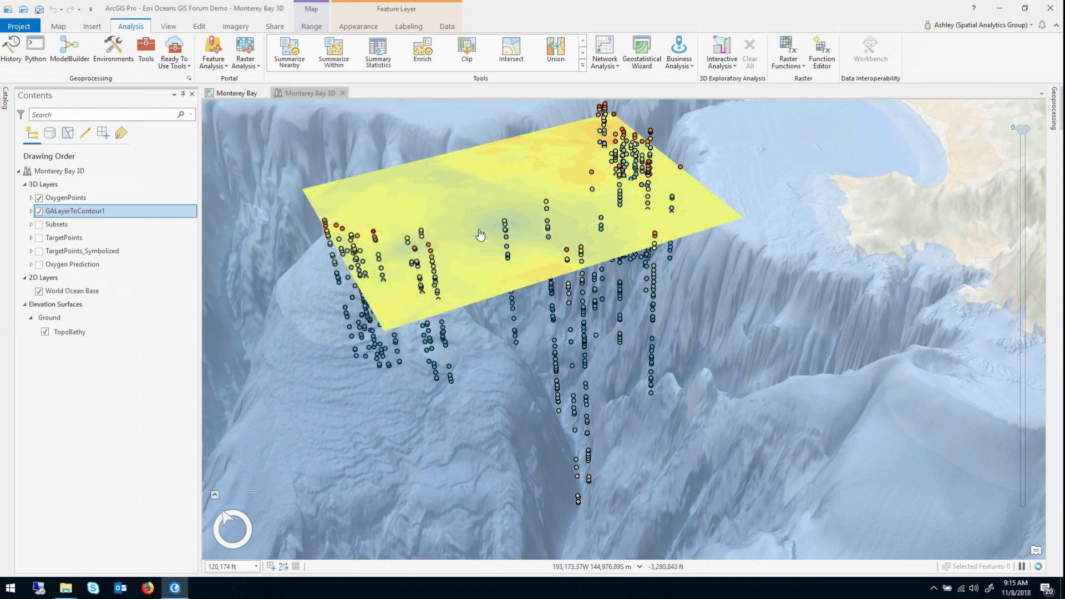
{"action": "mouse_move", "coordinate": [326, 175]}
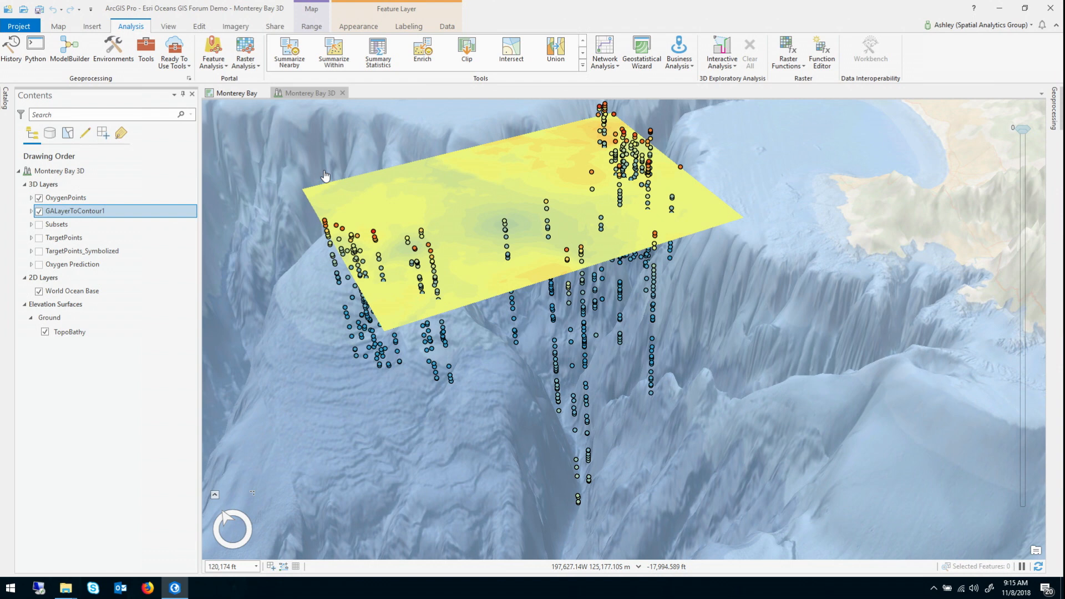
{"action": "mouse_move", "coordinate": [288, 243]}
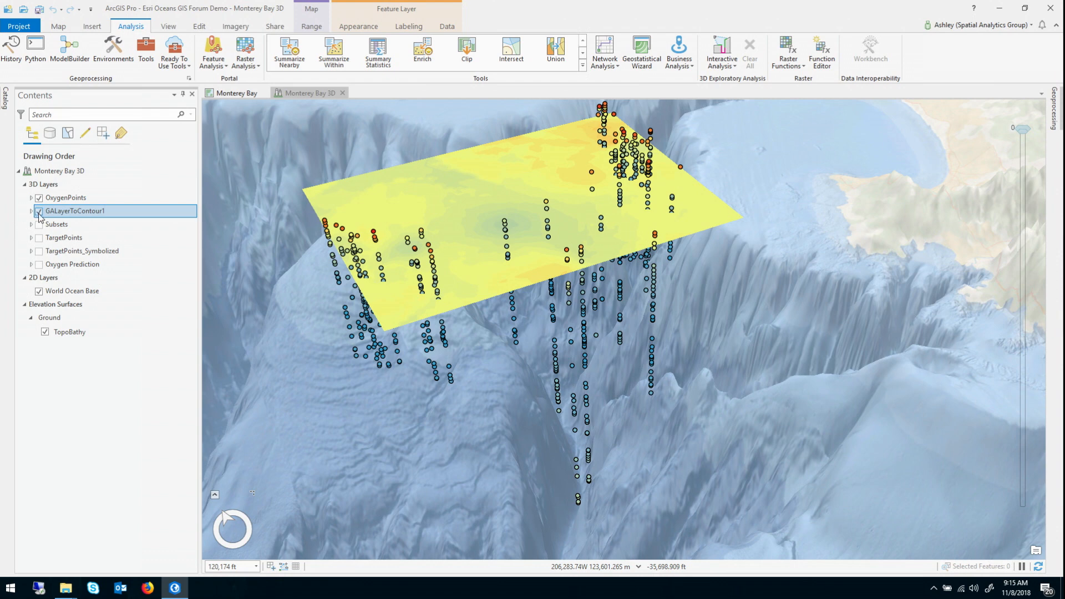
Hide GALayerToContour1 and OxygenPoints so only TargetPoints is visible.
{"action": "left_click", "coordinate": [39, 210]}
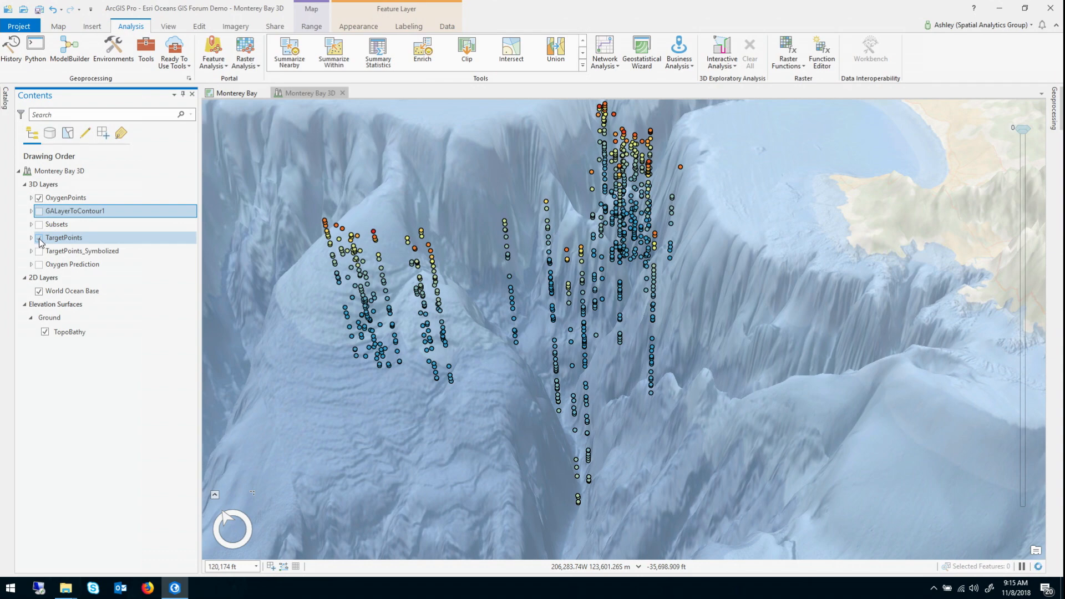
{"action": "left_click", "coordinate": [39, 197]}
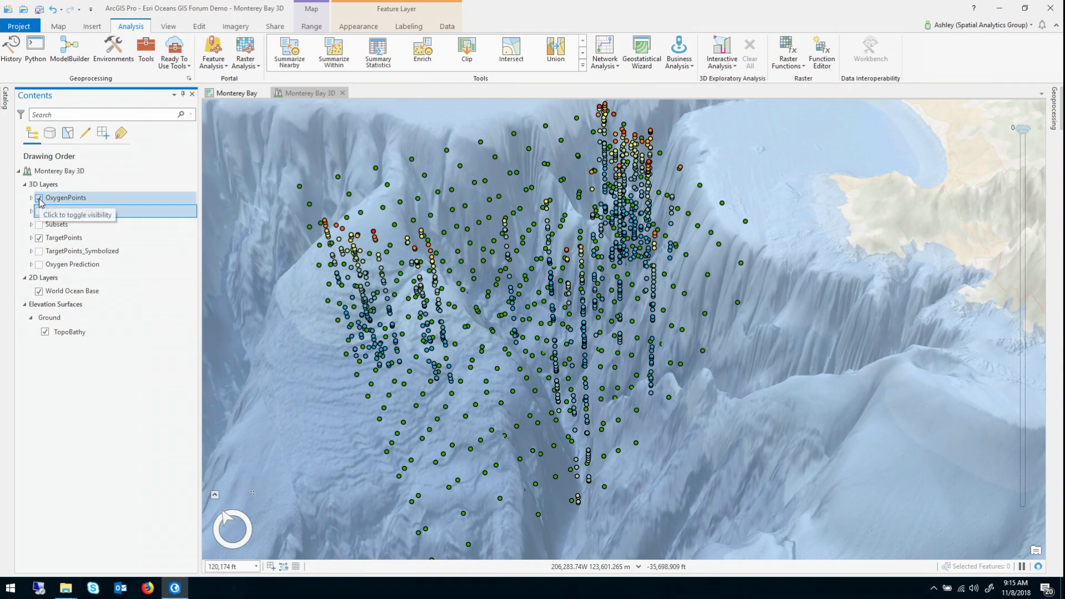
{"action": "left_click", "coordinate": [39, 197]}
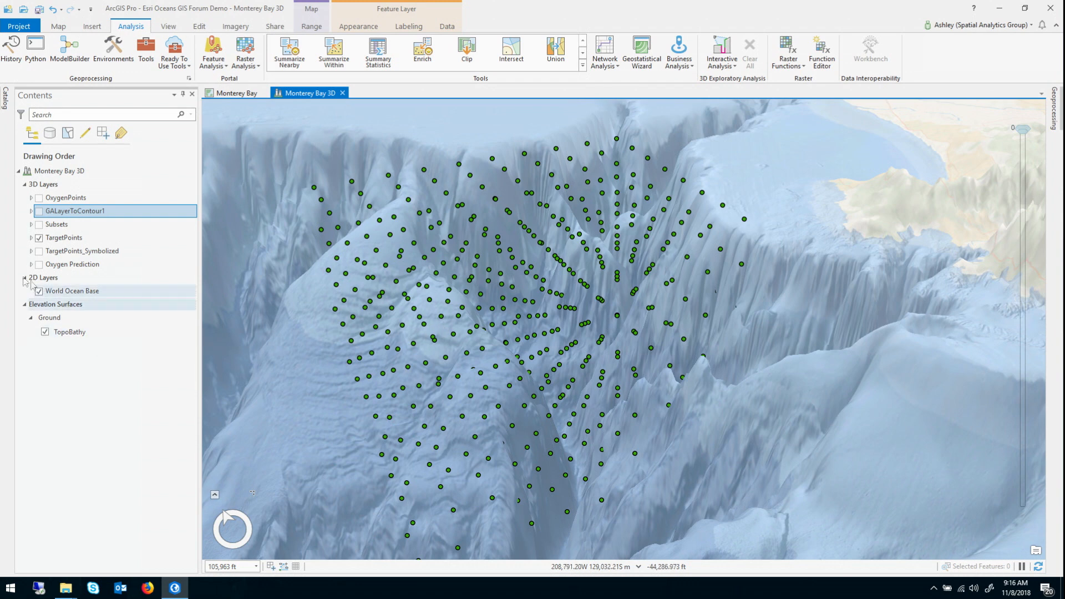
{"action": "left_click", "coordinate": [63, 236]}
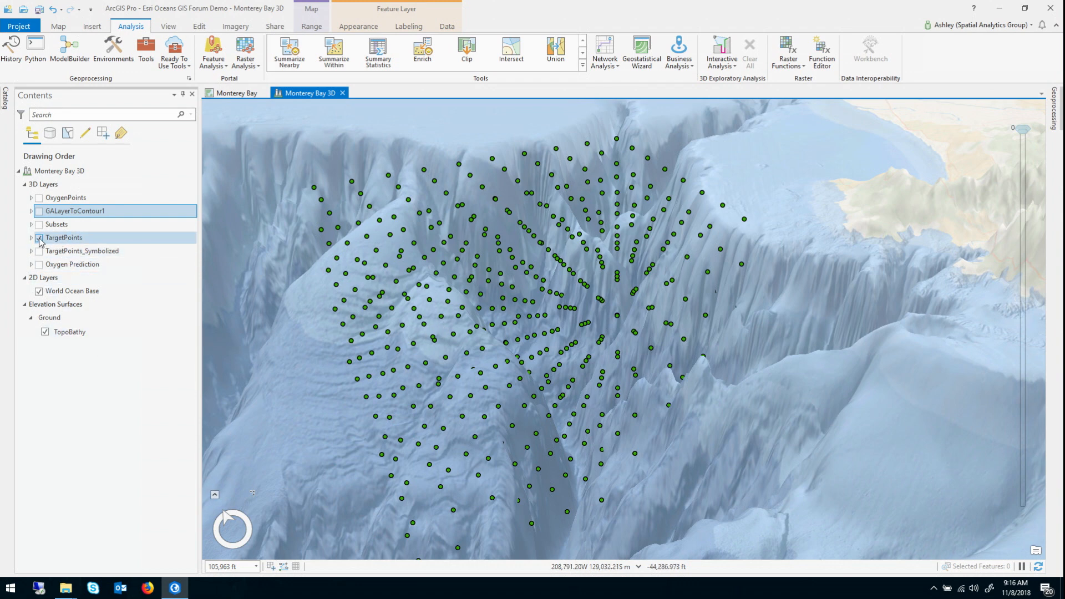
Set Oxygen Prediction's Export To Points to predict at TargetPoints with Shape.Z elevation.
{"action": "right_click", "coordinate": [72, 264]}
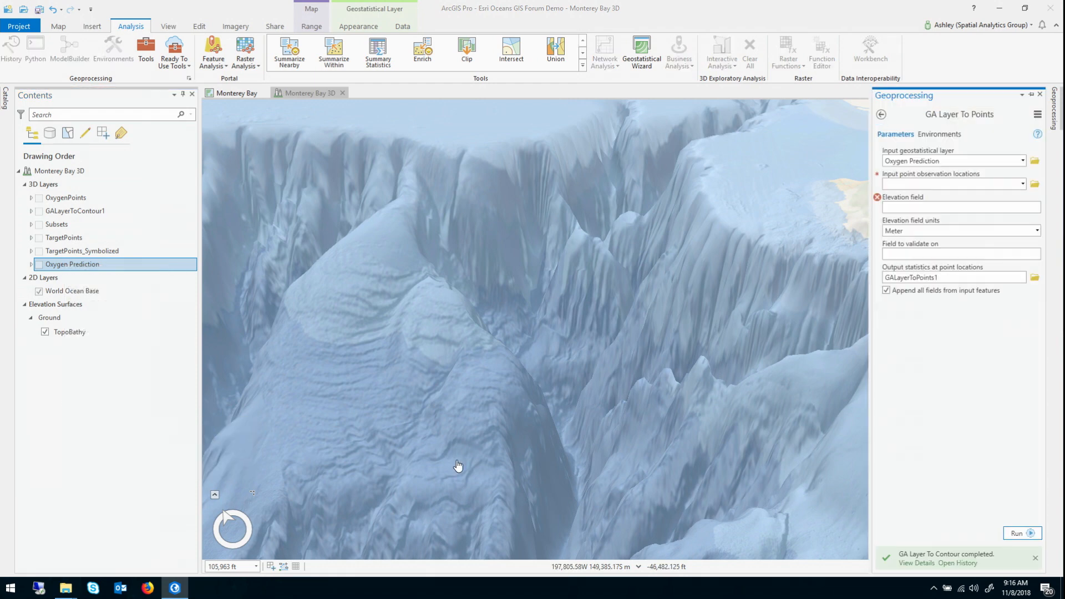
{"action": "left_click", "coordinate": [1021, 184]}
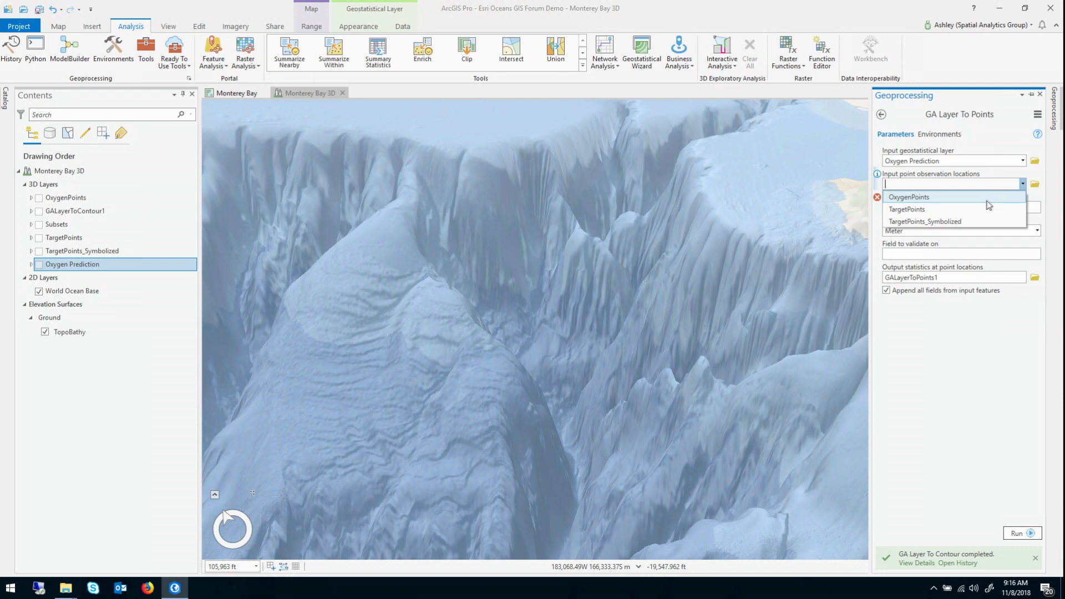
{"action": "left_click", "coordinate": [906, 209]}
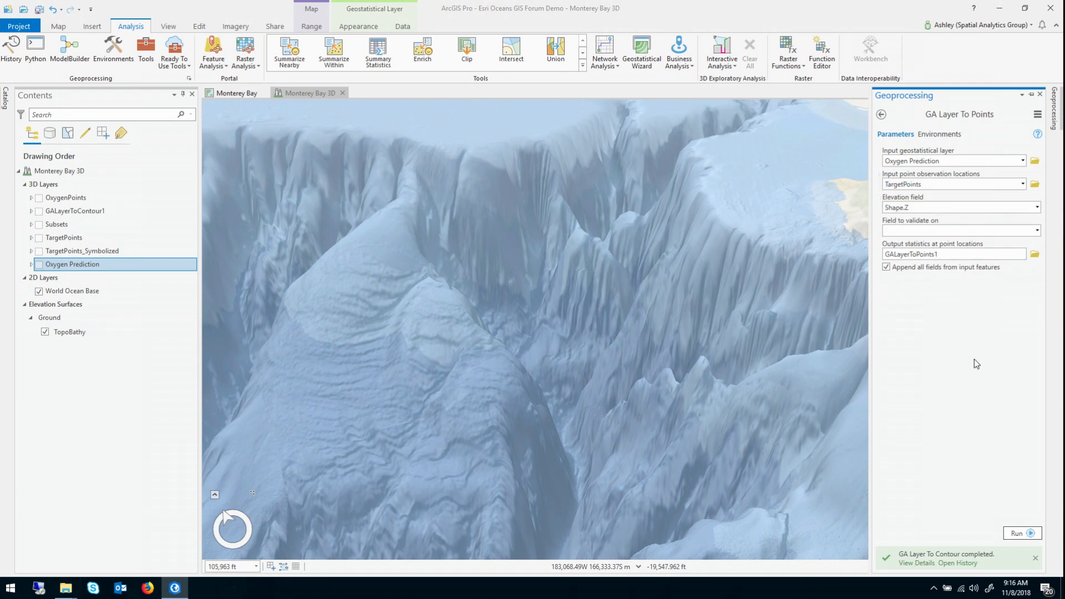
{"action": "mouse_move", "coordinate": [974, 363]}
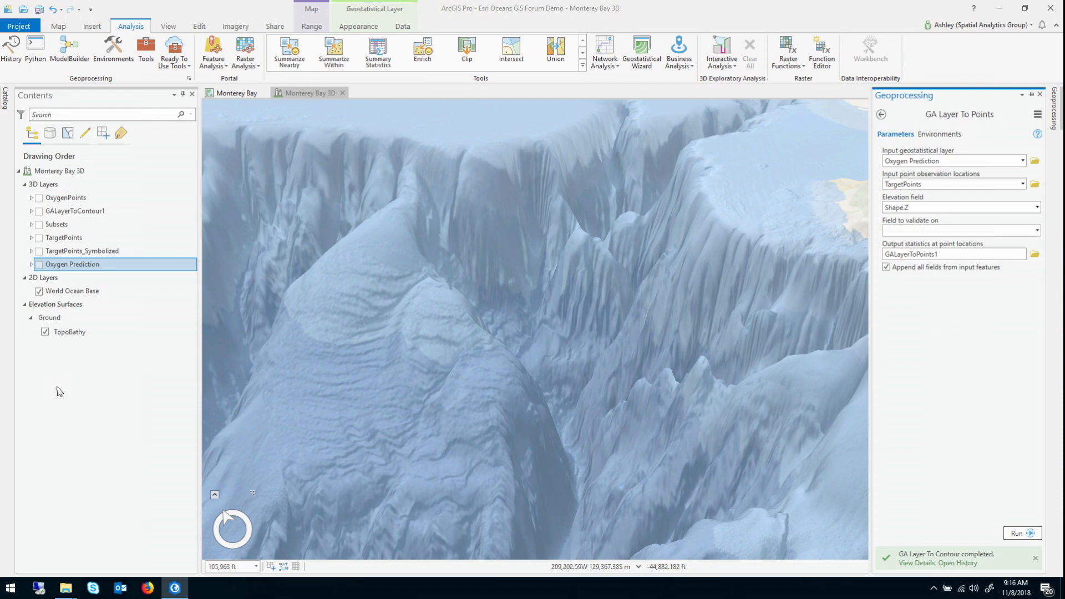
{"action": "mouse_move", "coordinate": [39, 254]}
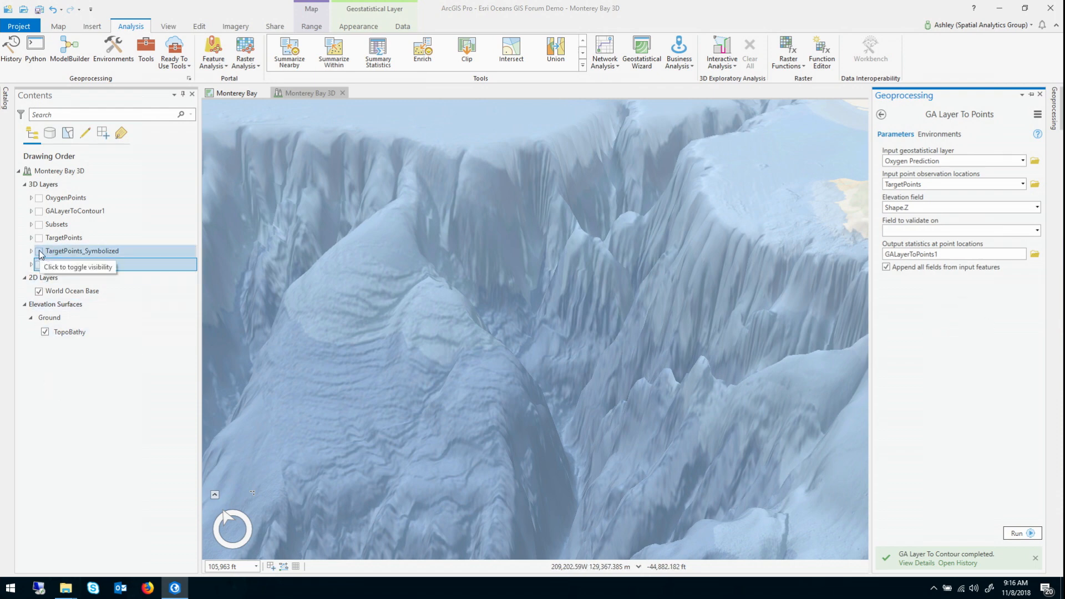